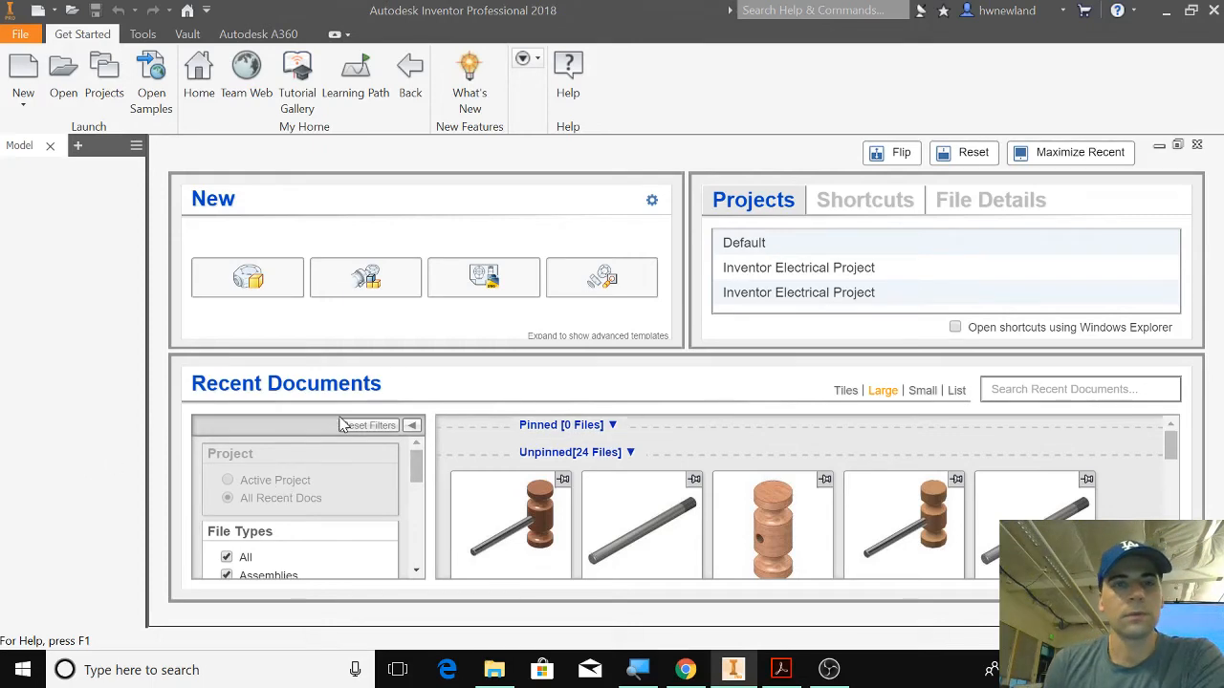
mouse_move(444, 367)
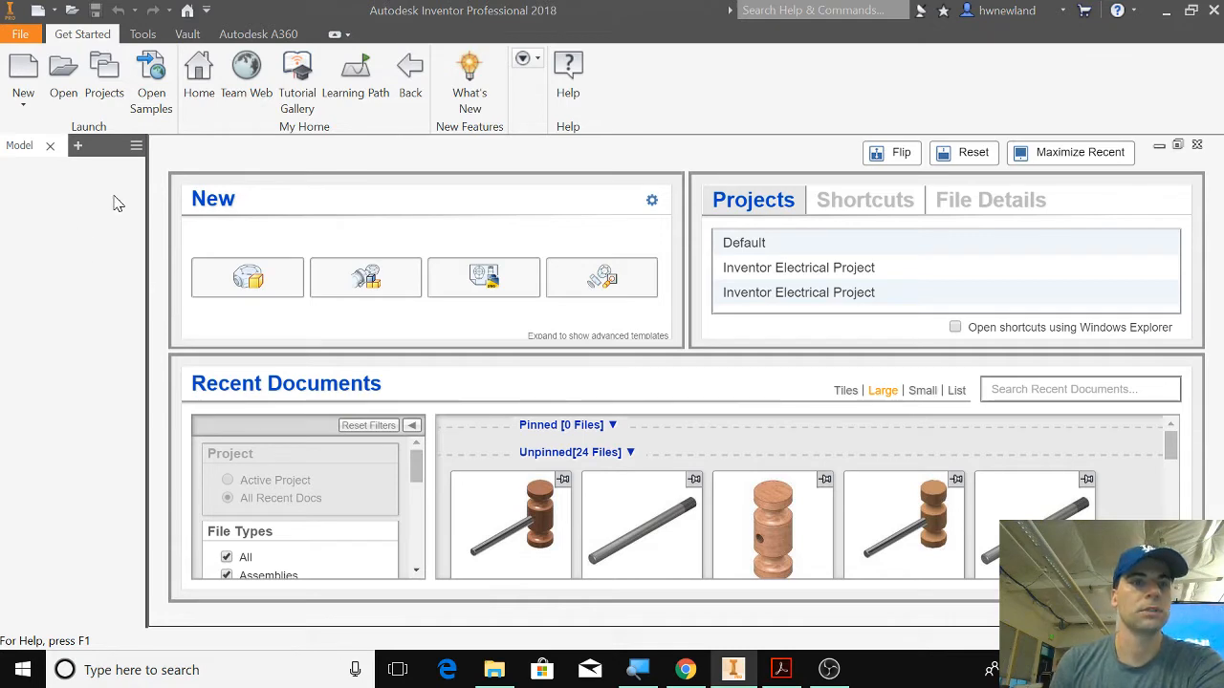
mouse_move(86, 187)
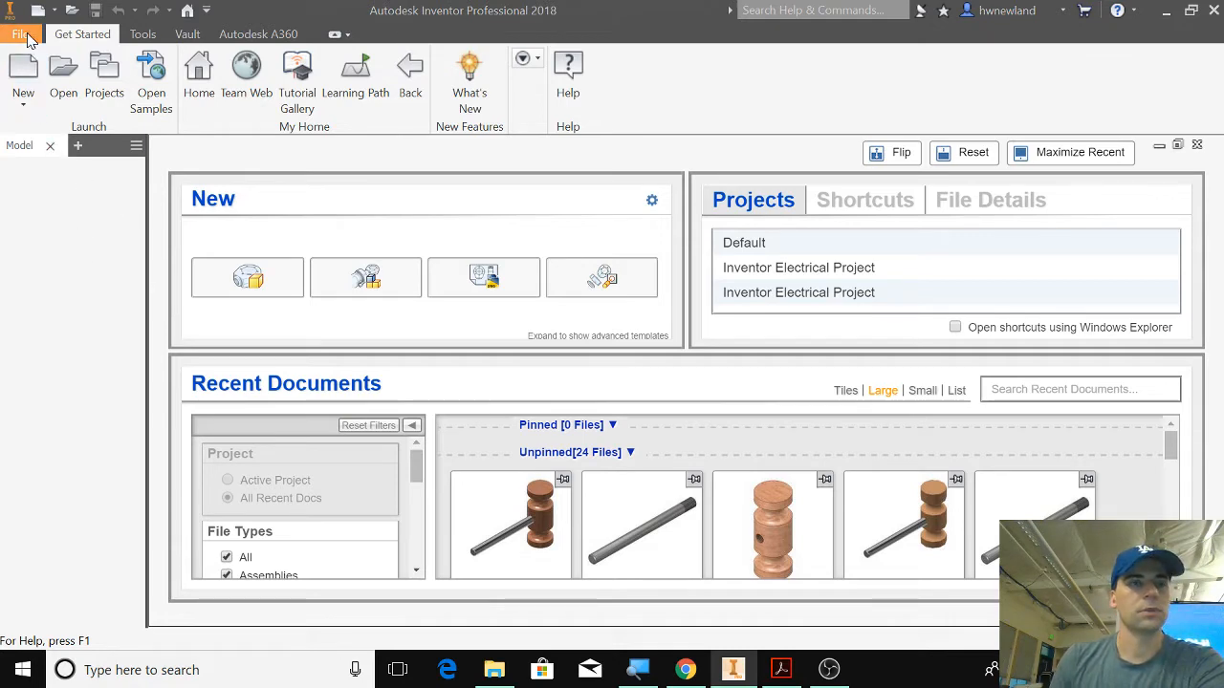
Create a new part file and save it as Castle Wall.ipt in the Period 2 folder
click(19, 35)
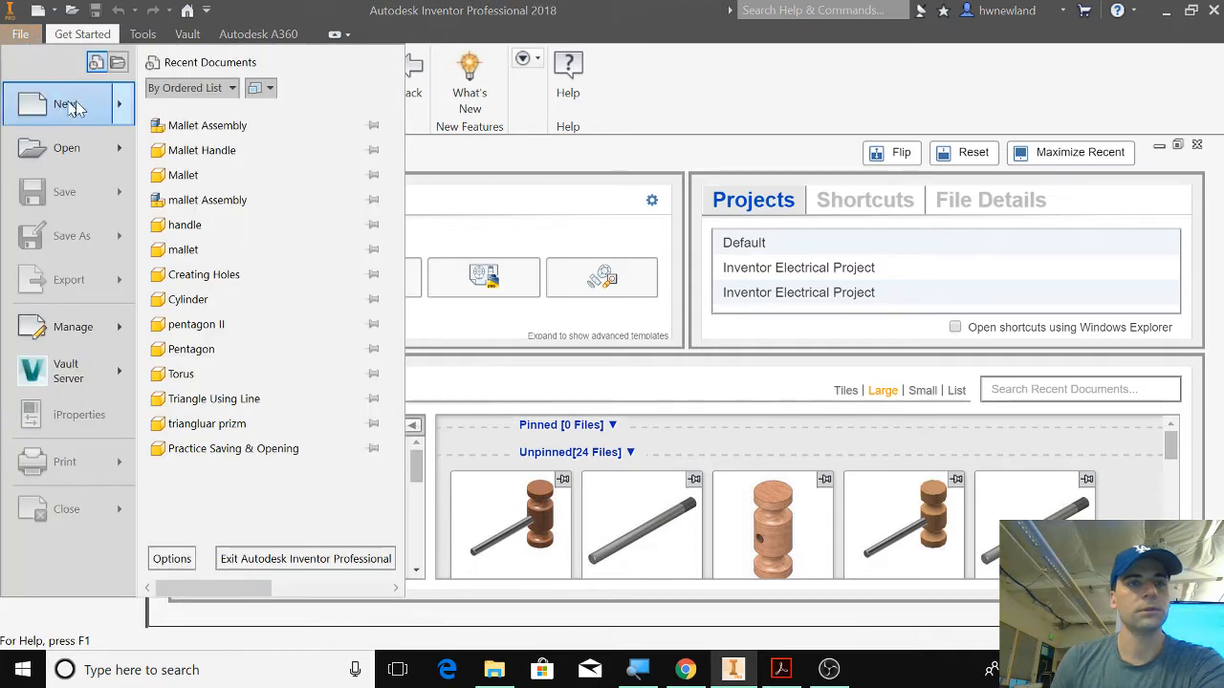
click(65, 103)
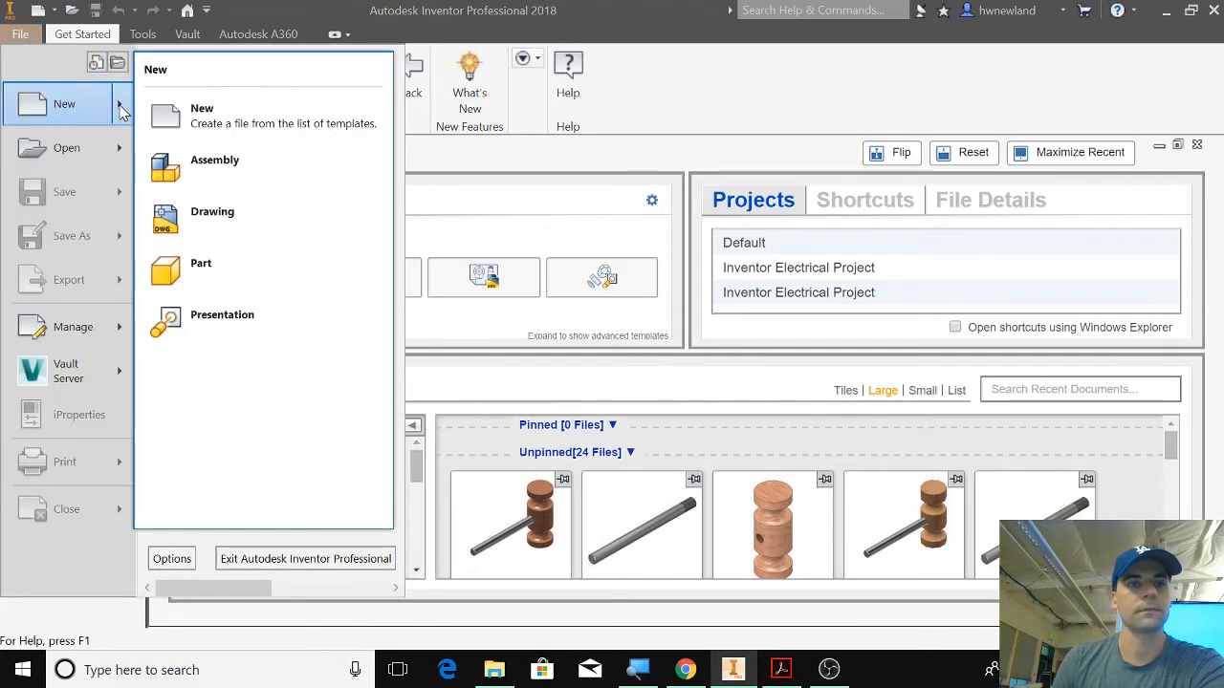
click(200, 264)
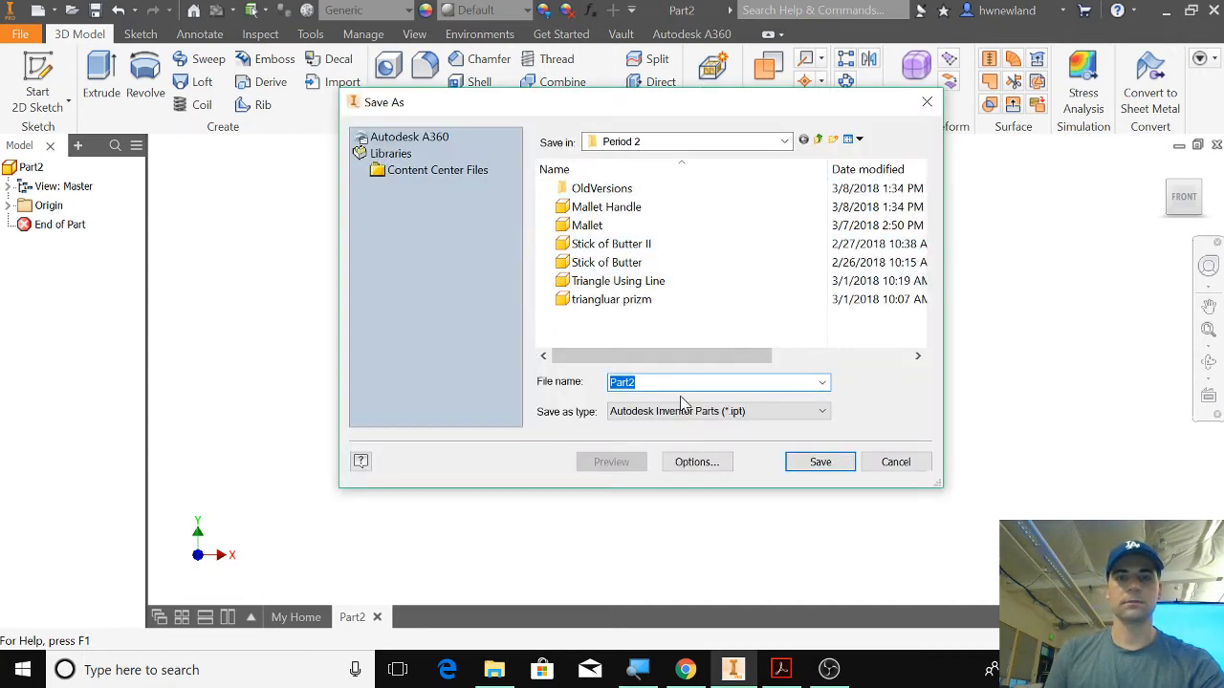
text(Castle Wall)
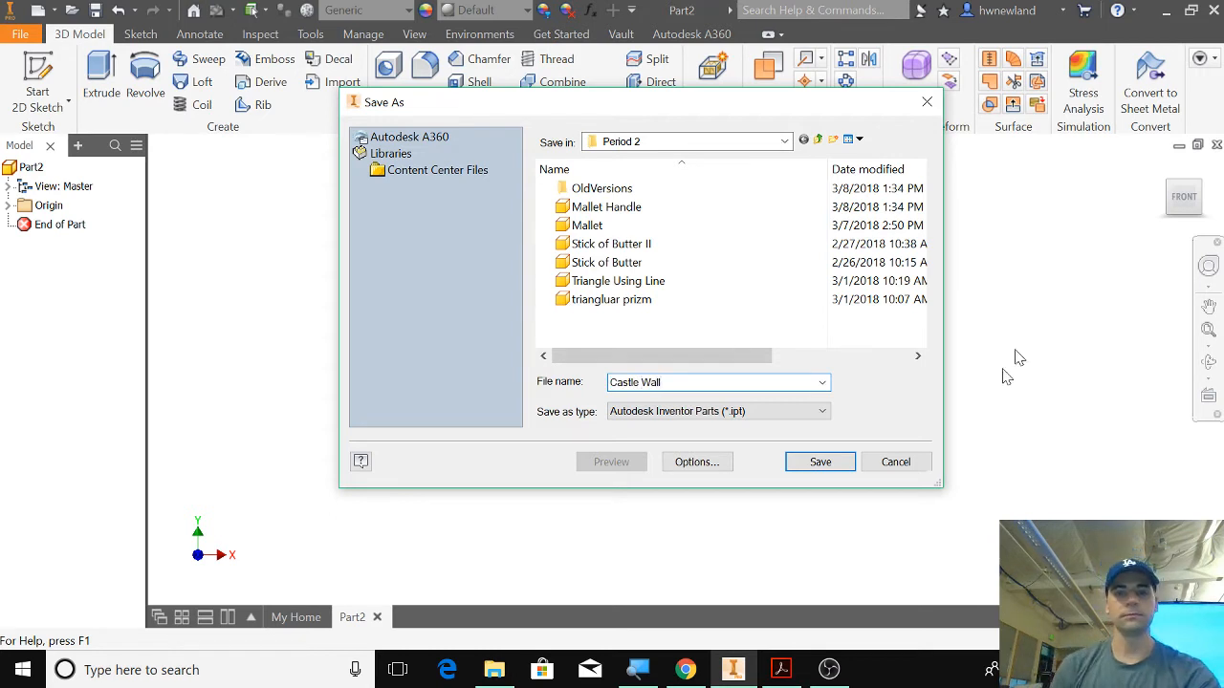
click(818, 461)
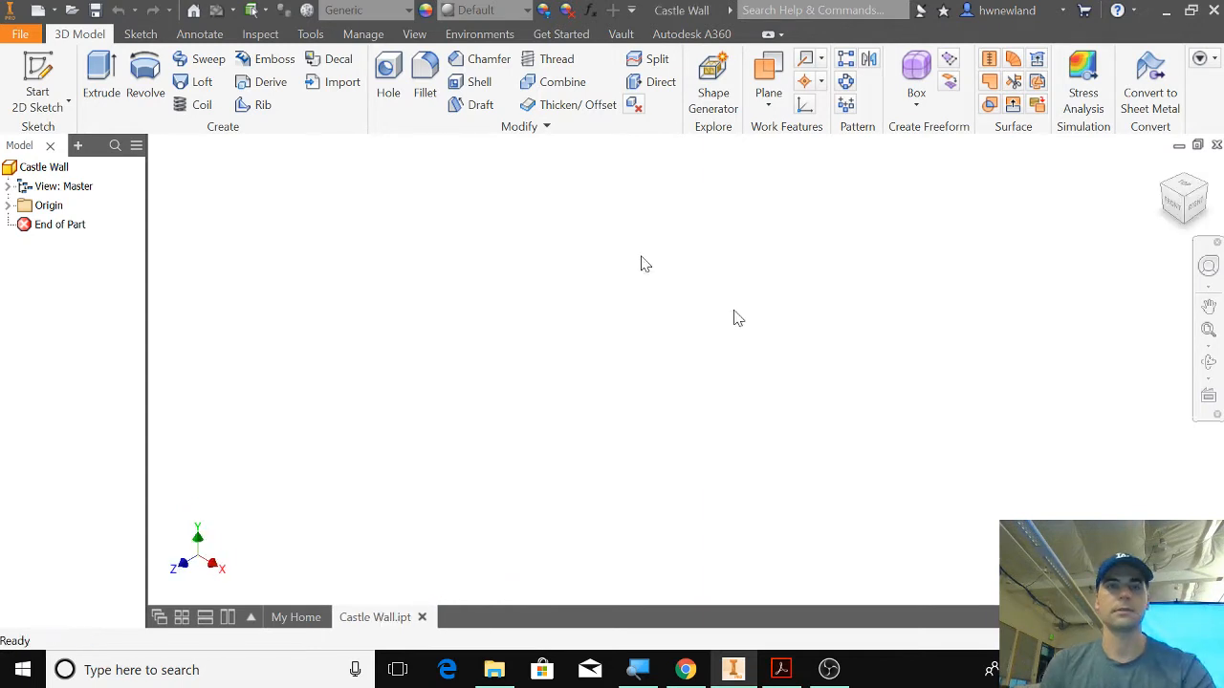
Start Sketch1 as a new 2D sketch on a chosen plane
click(38, 80)
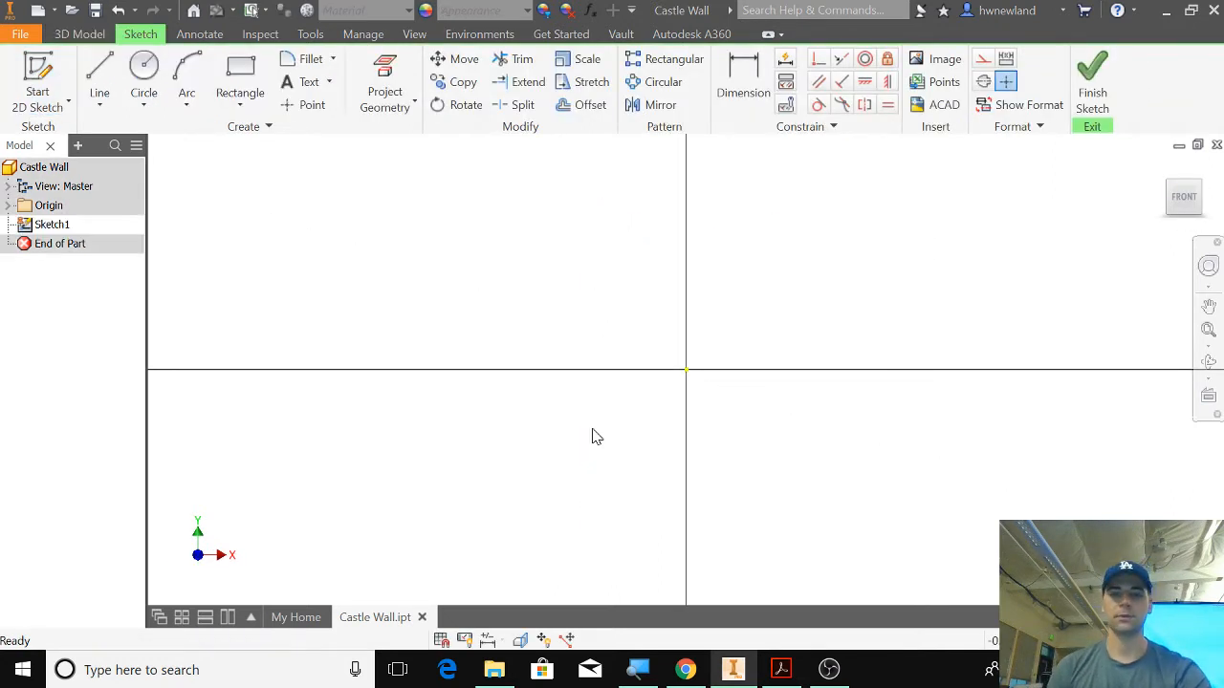
click(687, 669)
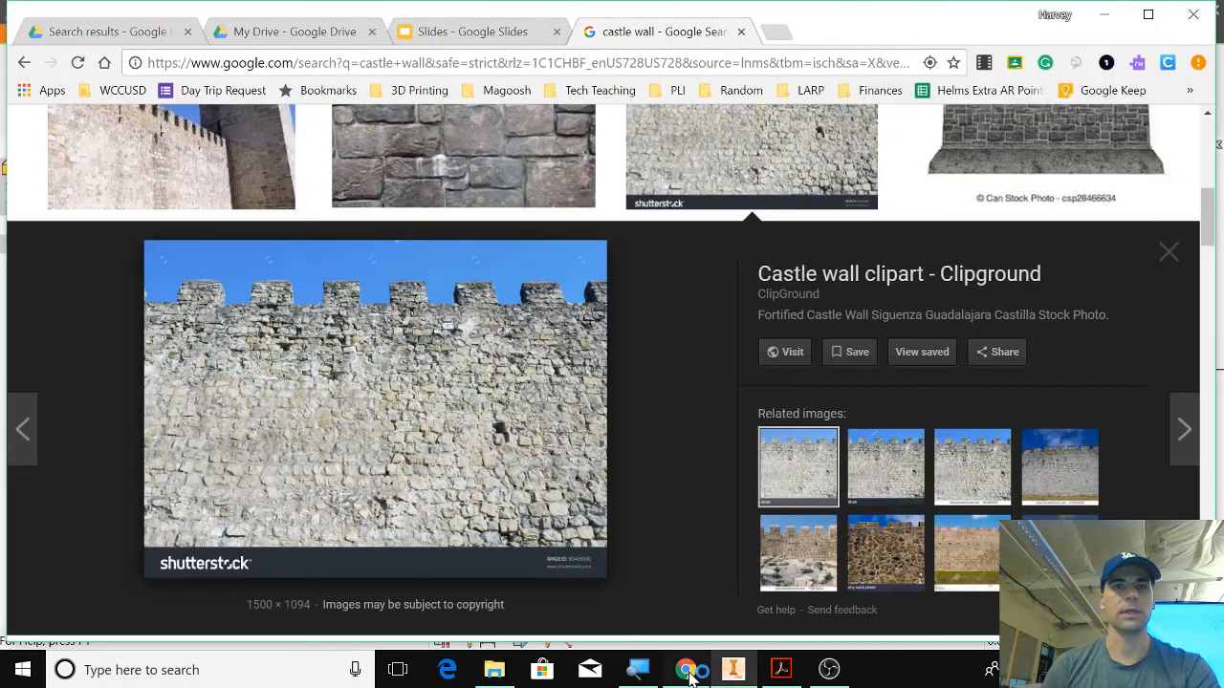
mouse_move(329, 279)
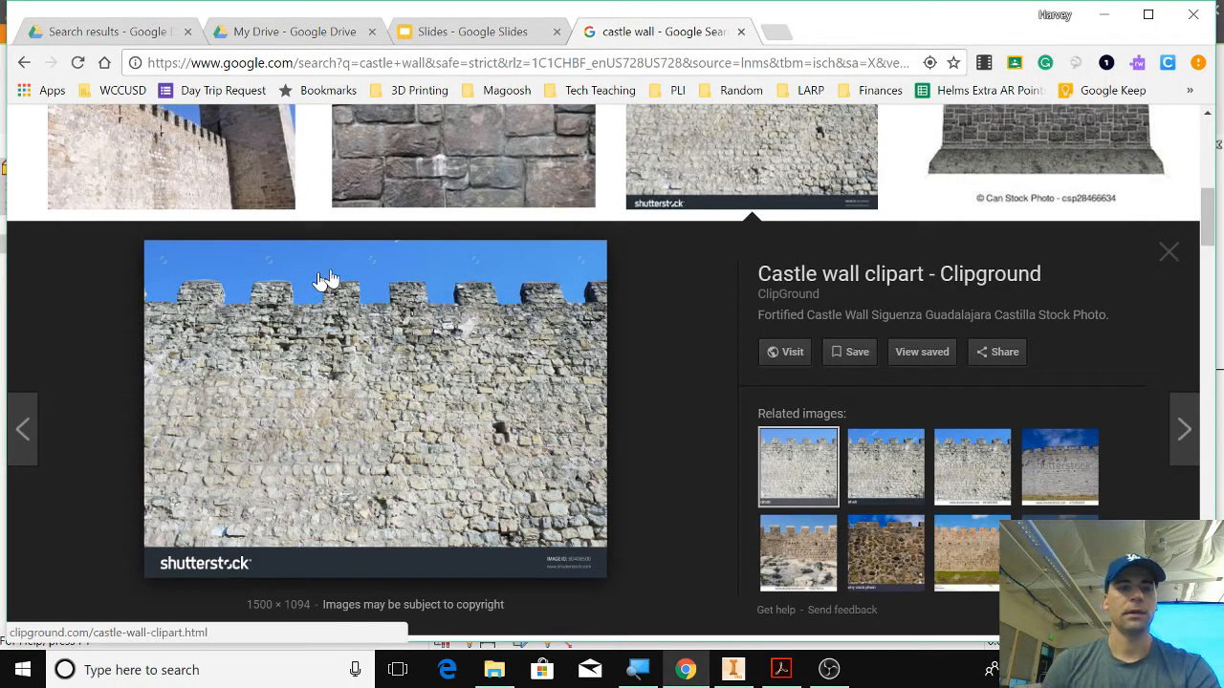
mouse_move(386, 382)
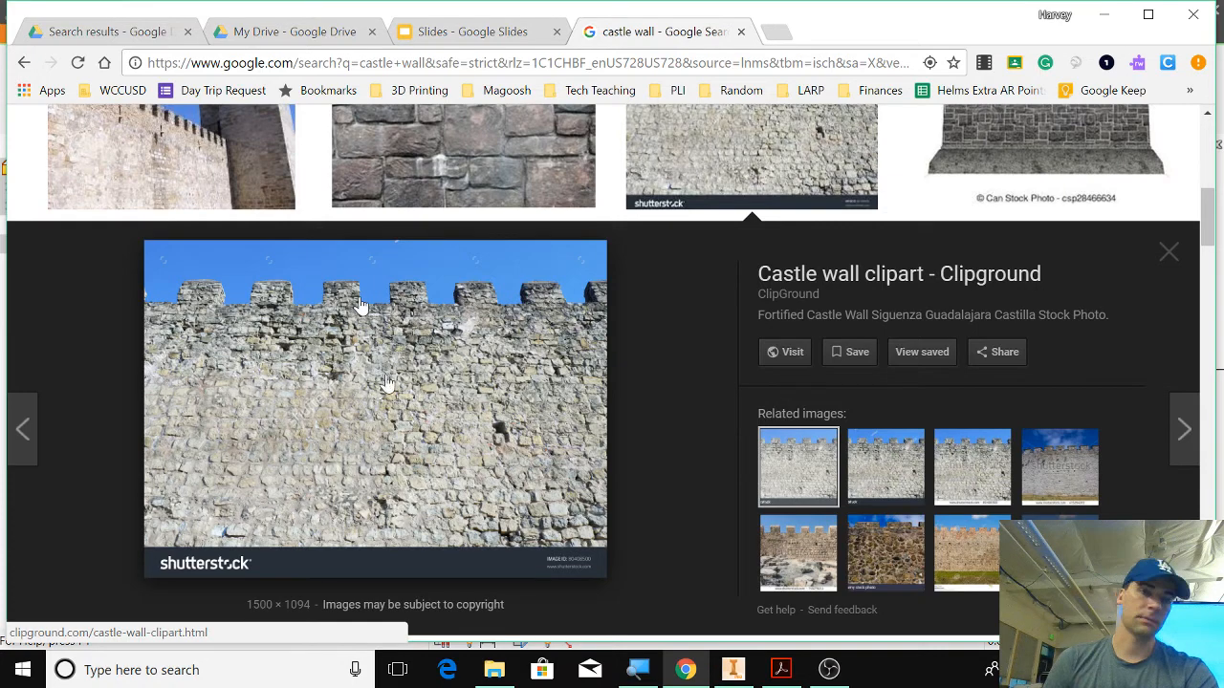
mouse_move(342, 298)
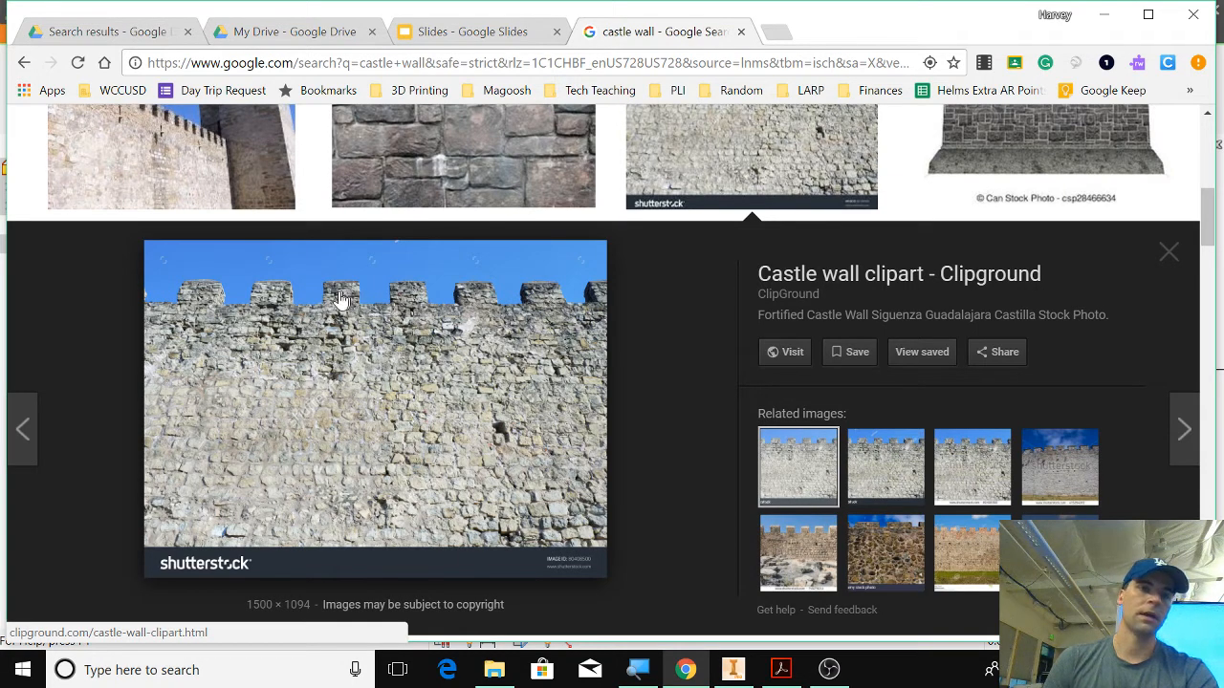
mouse_move(355, 286)
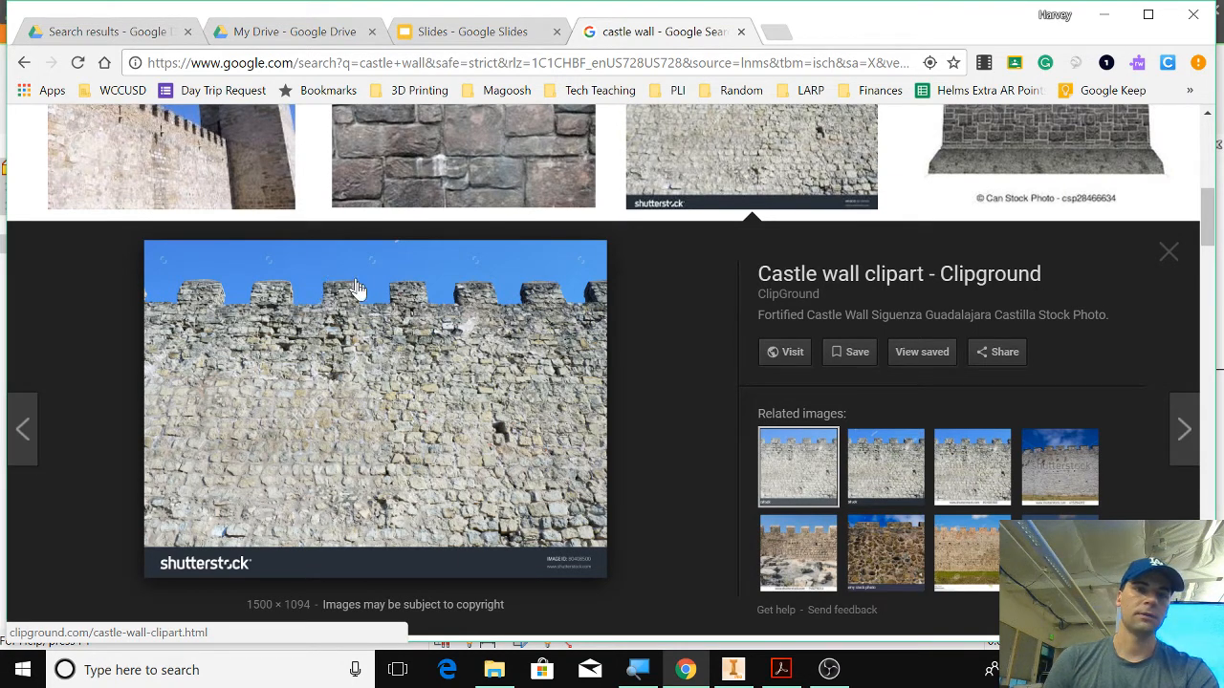
mouse_move(334, 287)
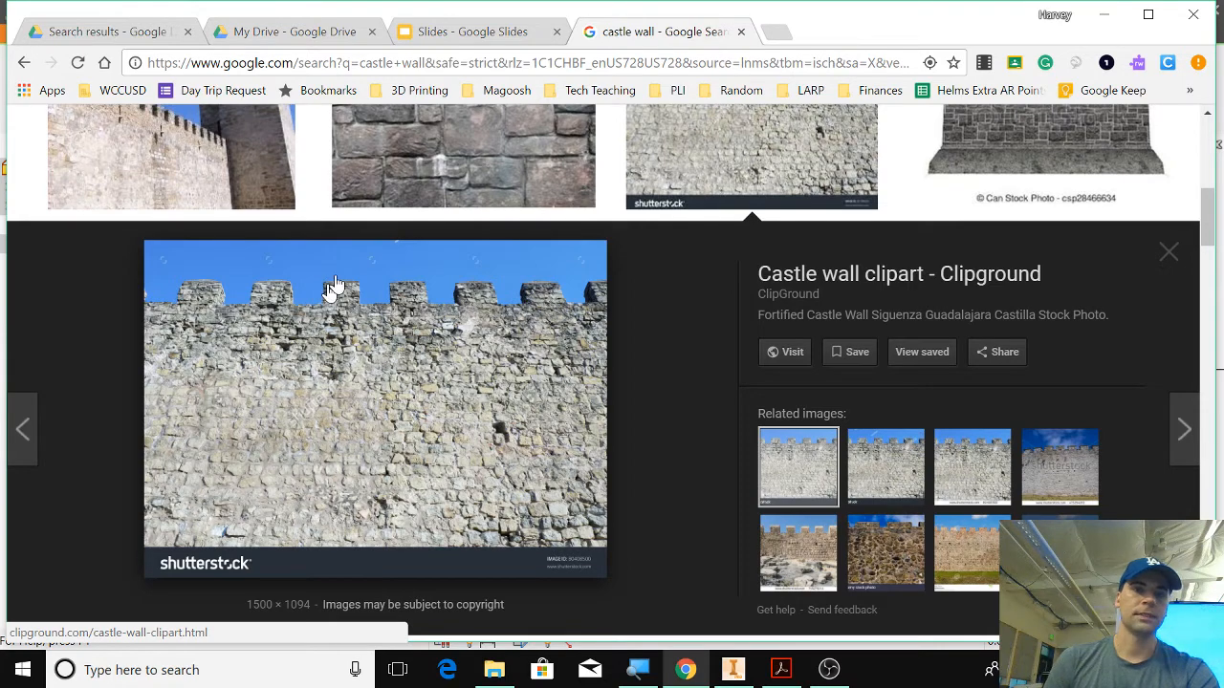
mouse_move(325, 306)
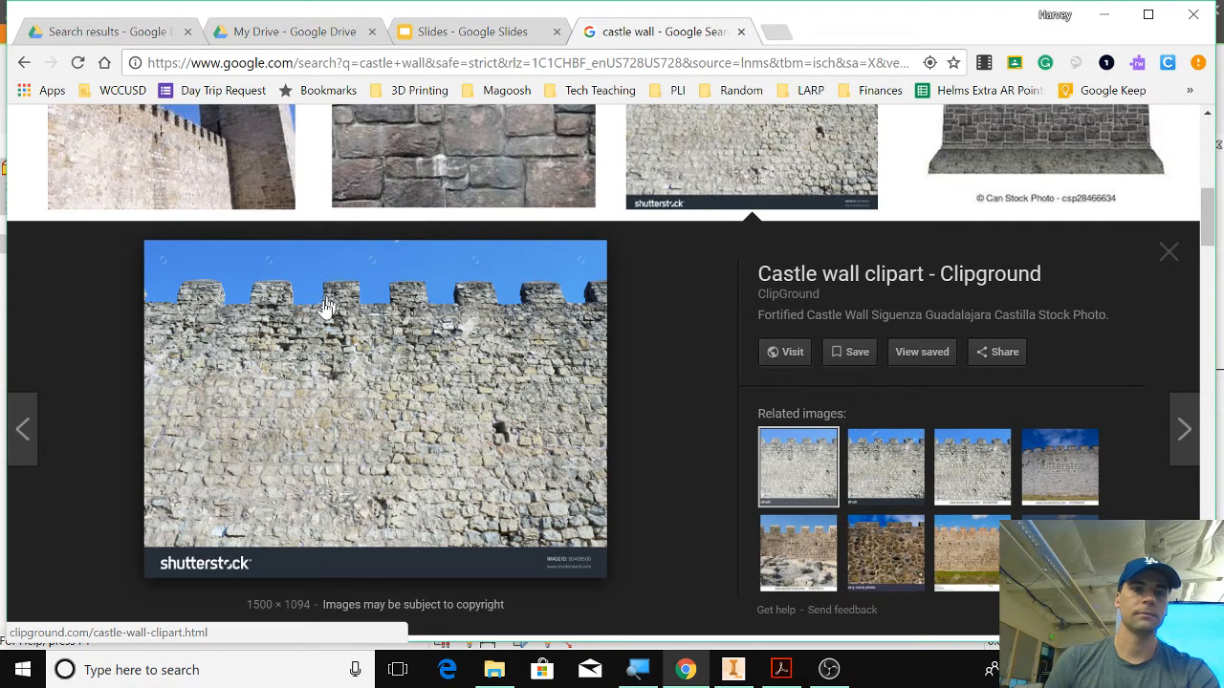
mouse_move(401, 291)
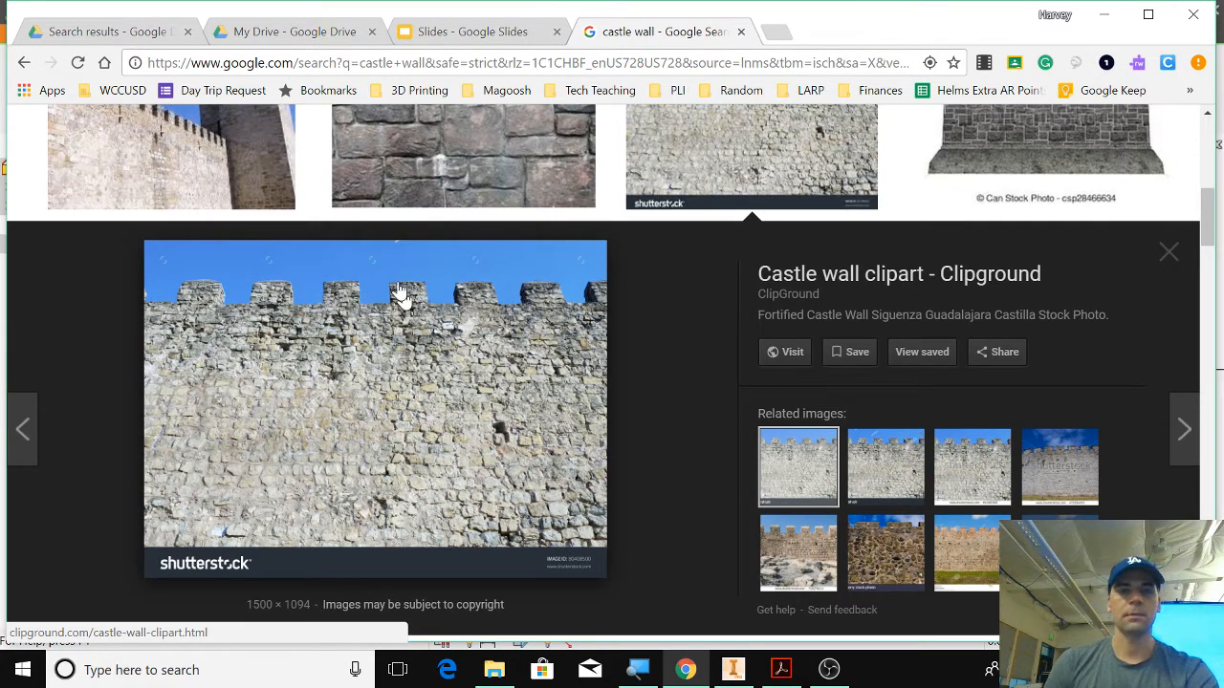
mouse_move(424, 329)
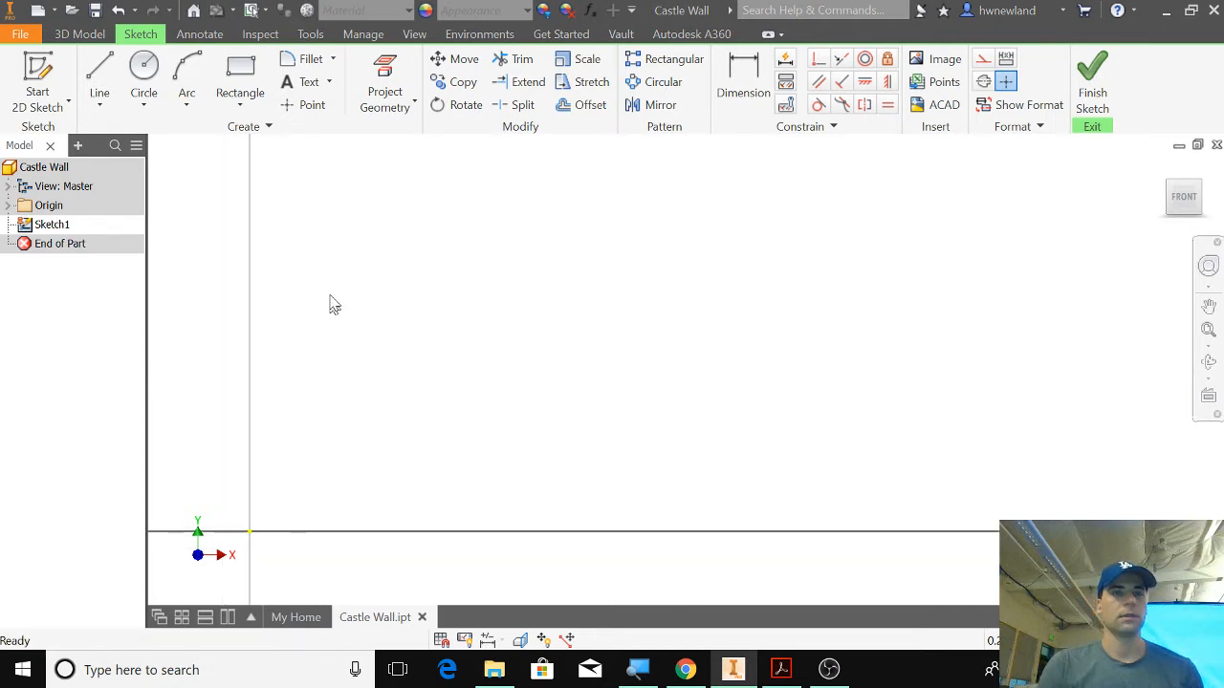
click(239, 73)
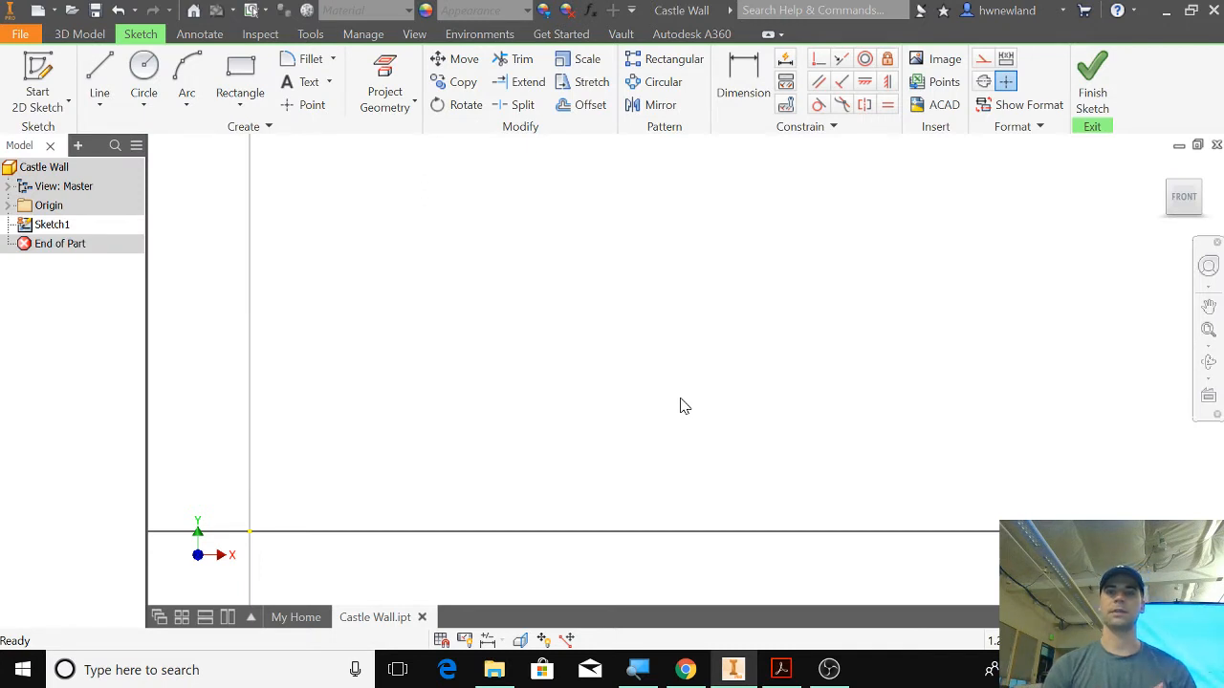
mouse_move(761, 402)
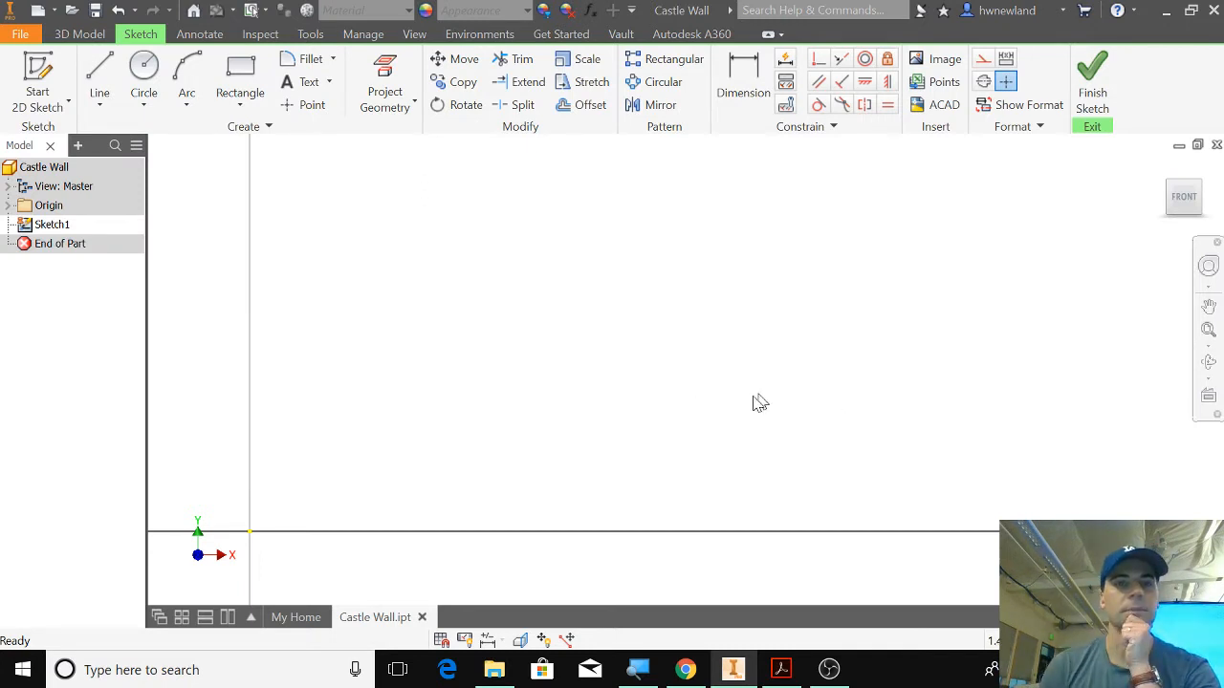
mouse_move(559, 348)
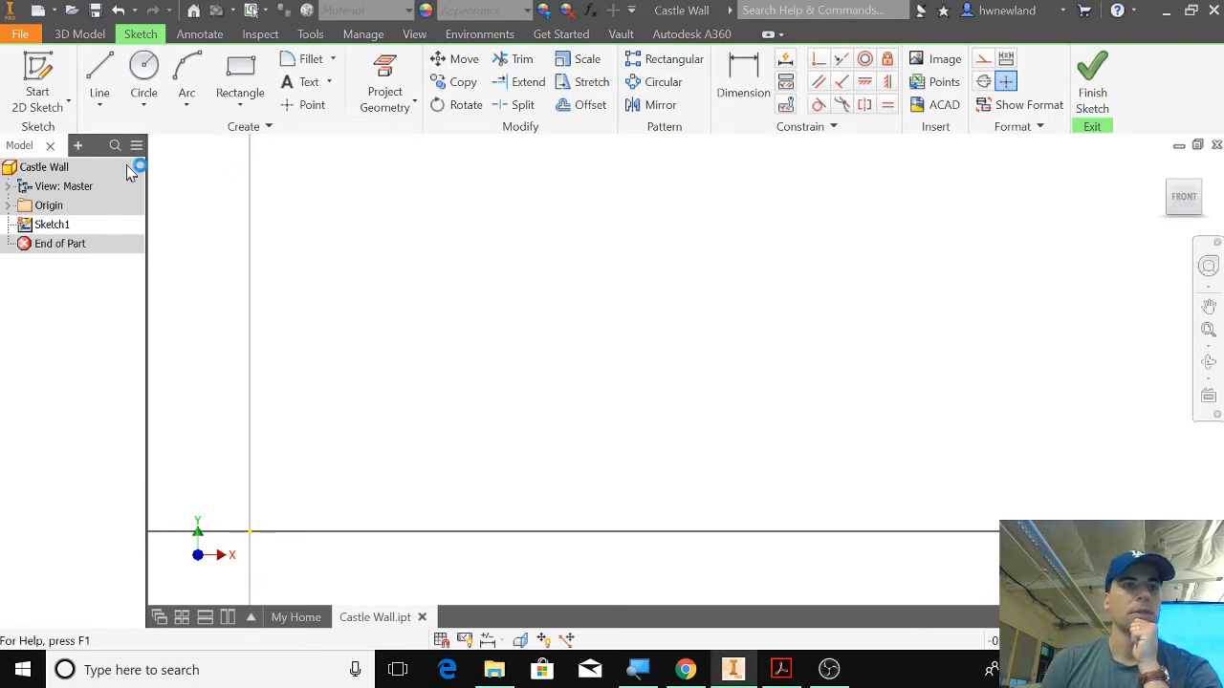
click(240, 73)
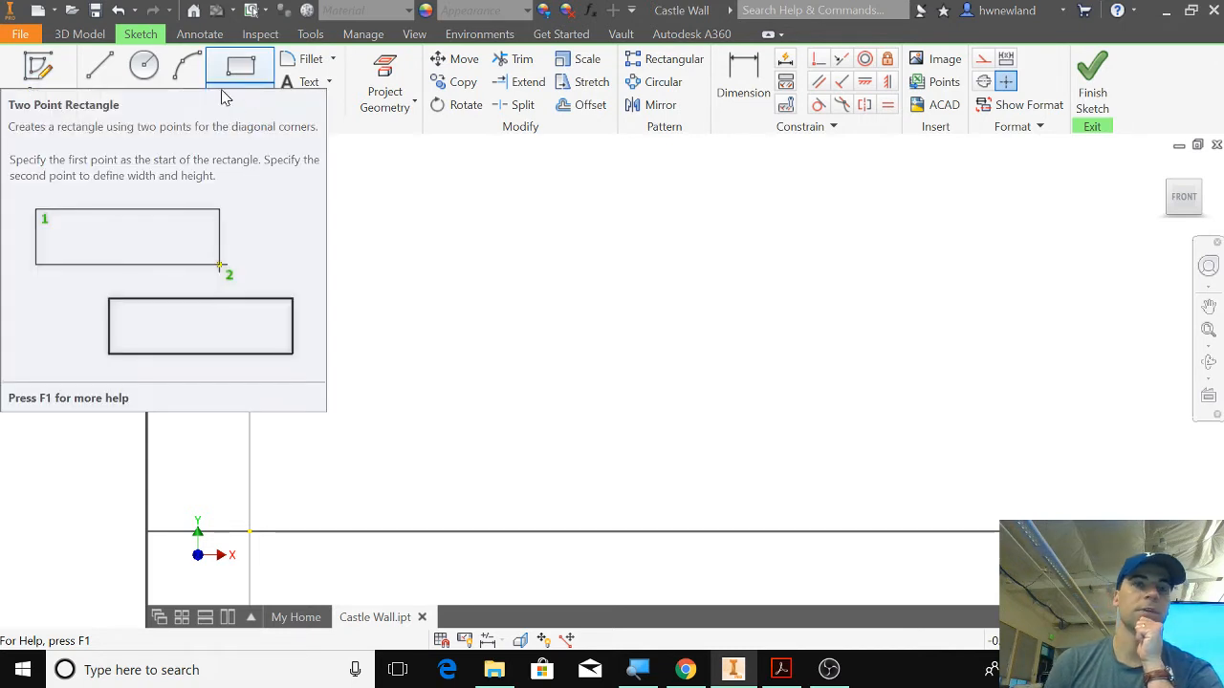
Draw a 100-tall left edge, the crenellated top, the right edge and the closing base line
click(99, 73)
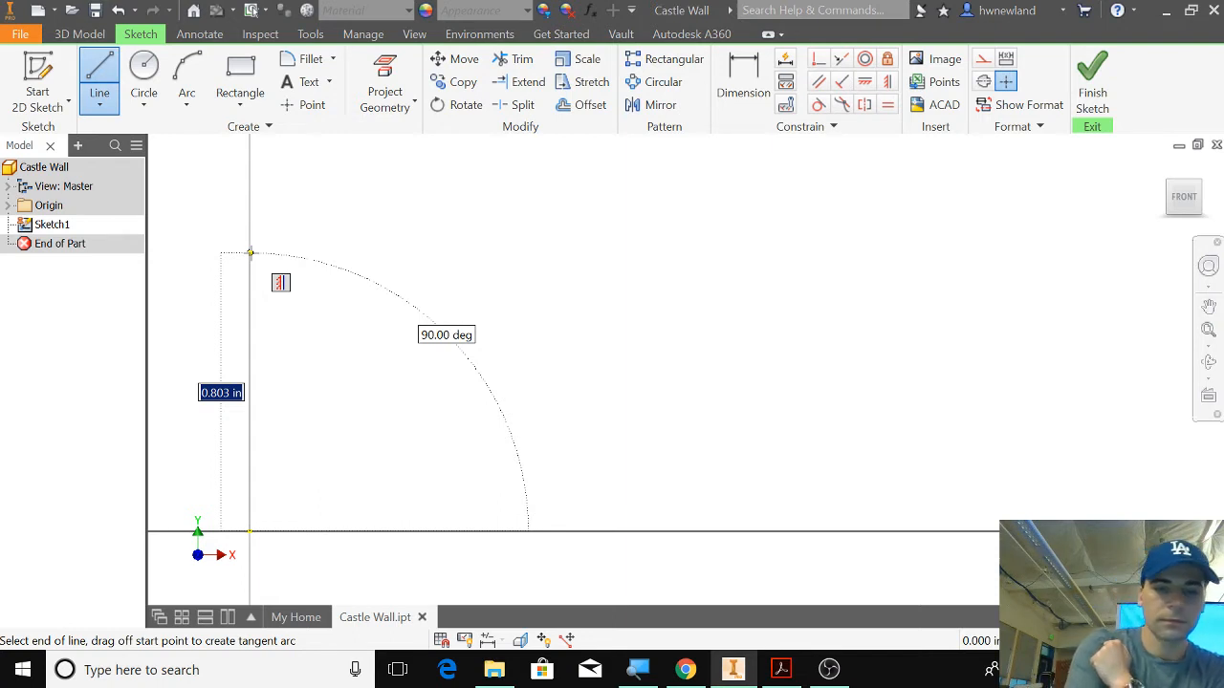
text(100)
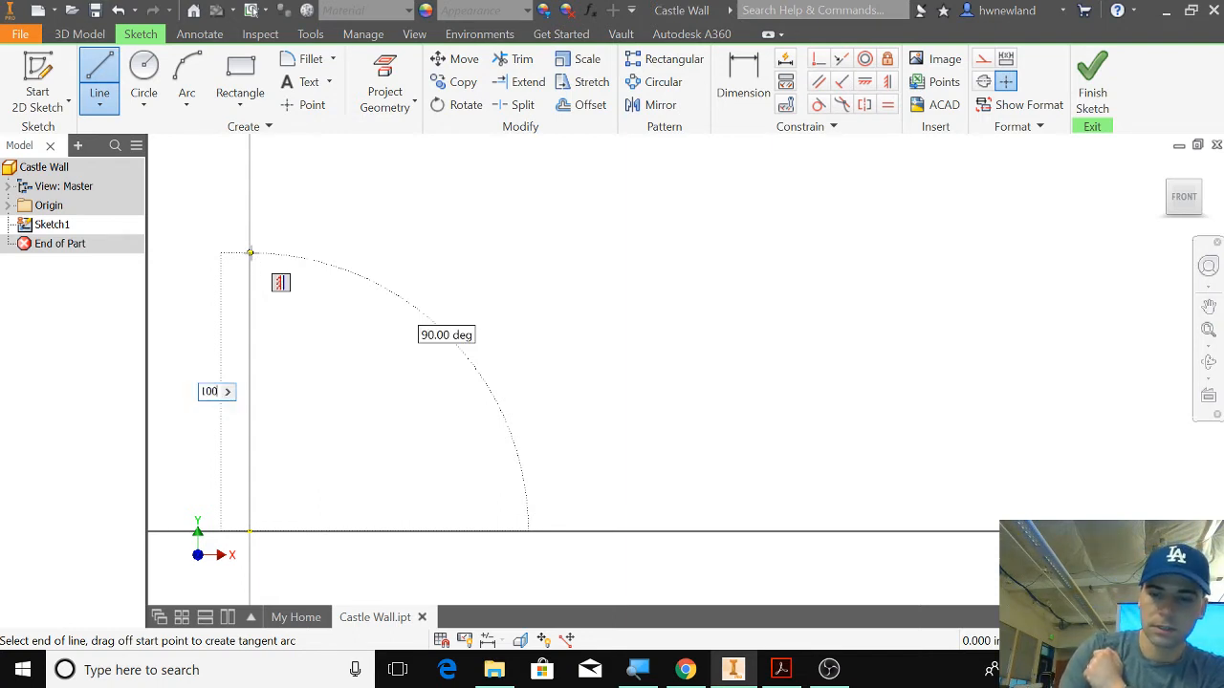
text(0.0)
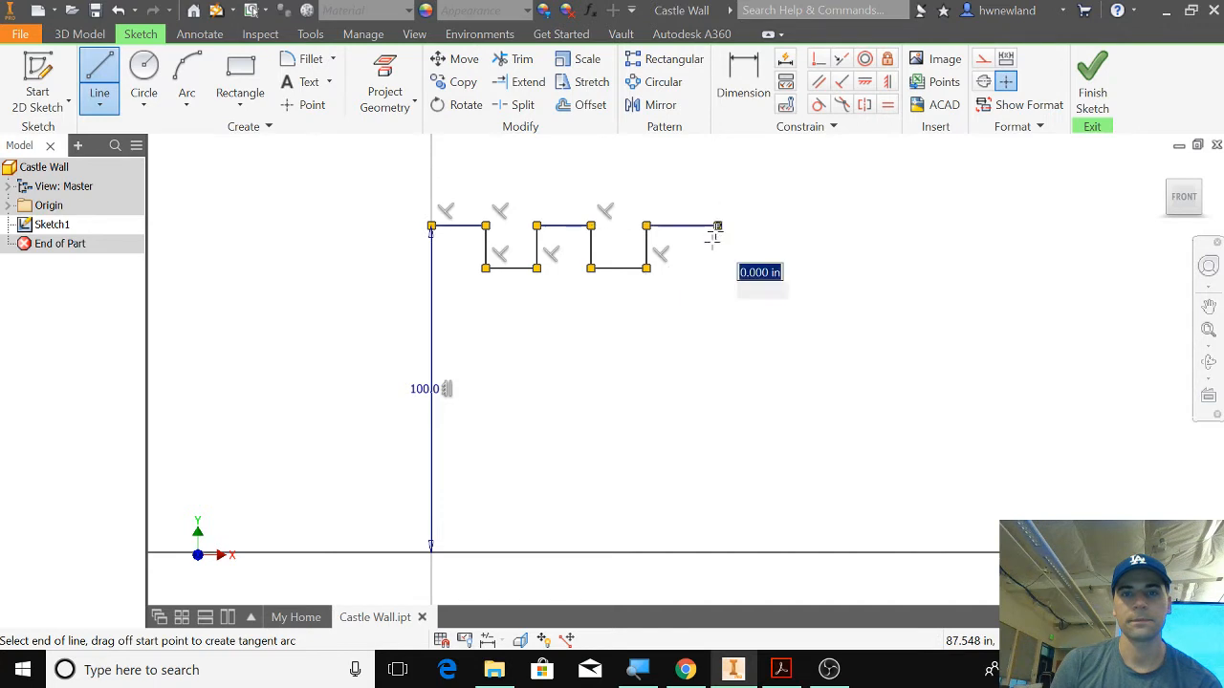
drag(717, 226, 737, 547)
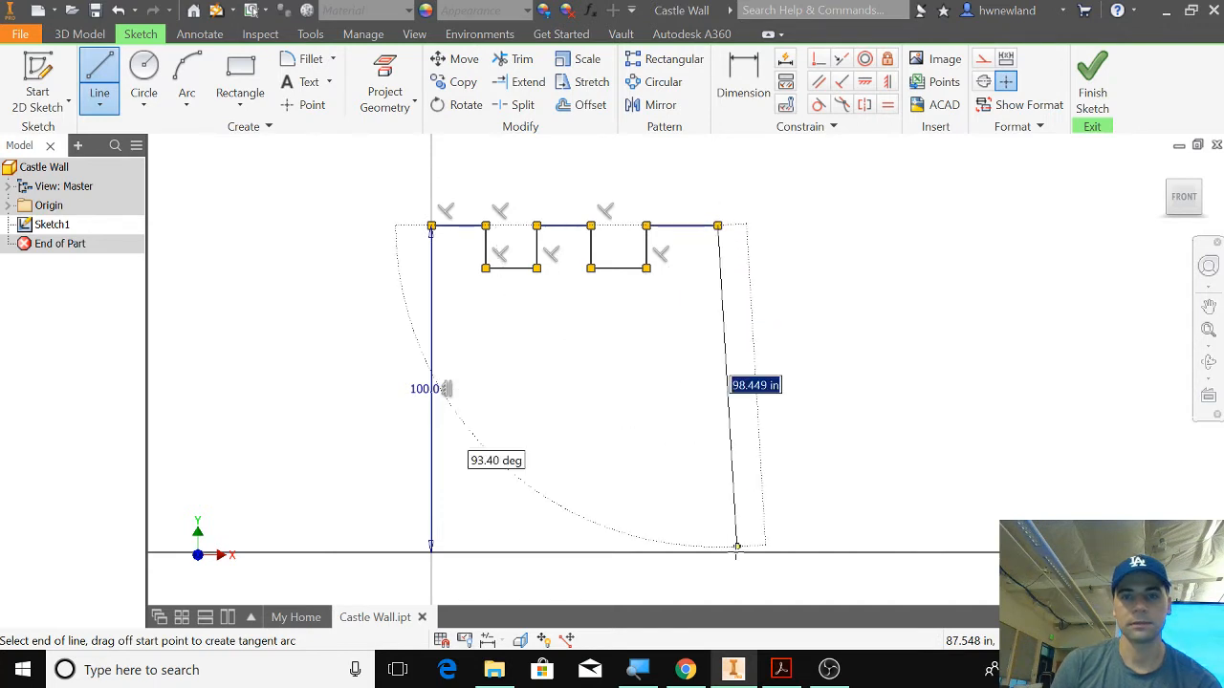
drag(737, 547, 723, 552)
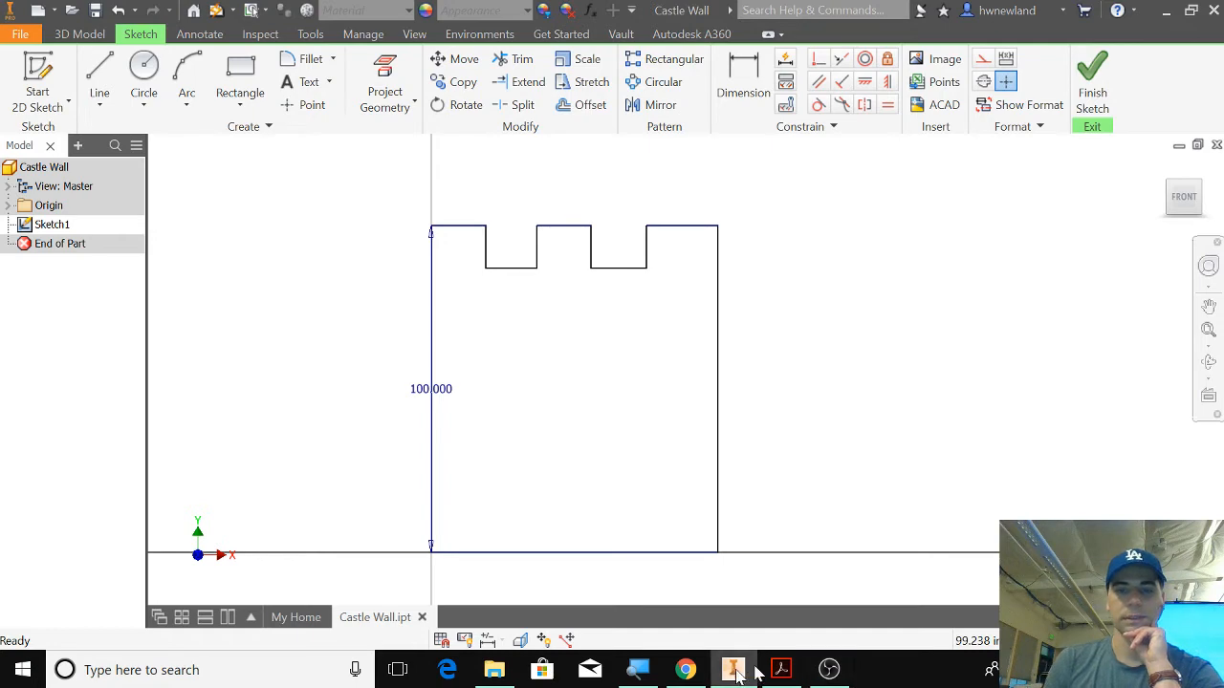
click(686, 669)
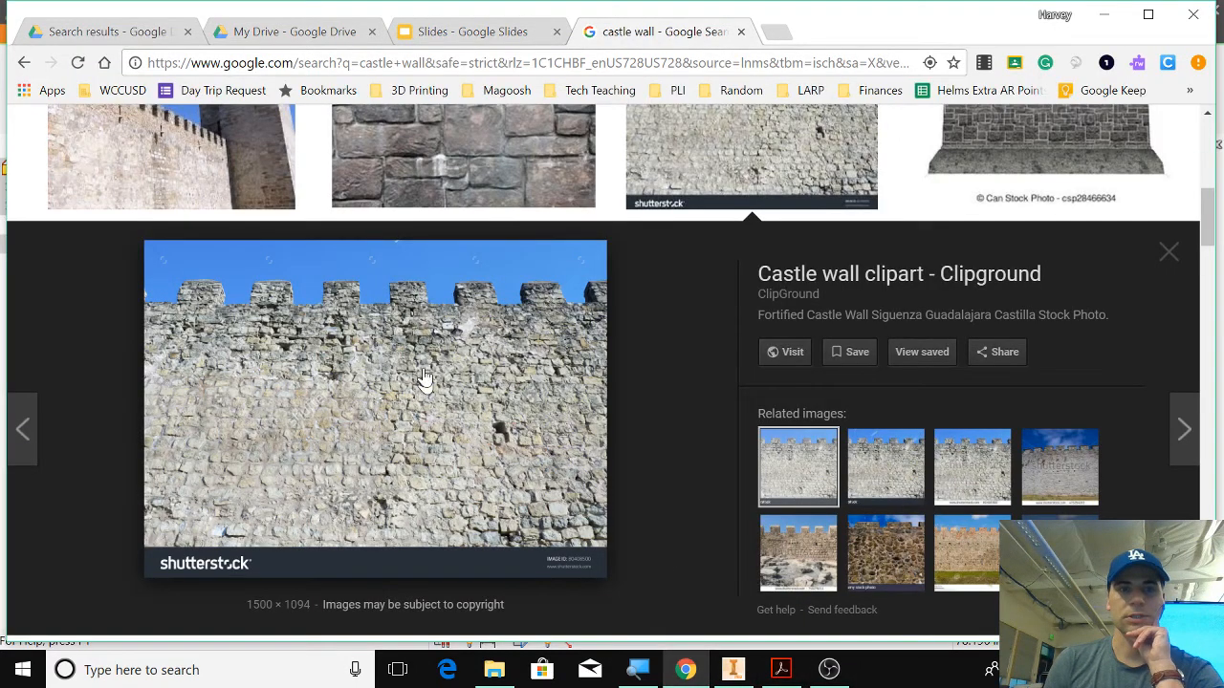
mouse_move(585, 464)
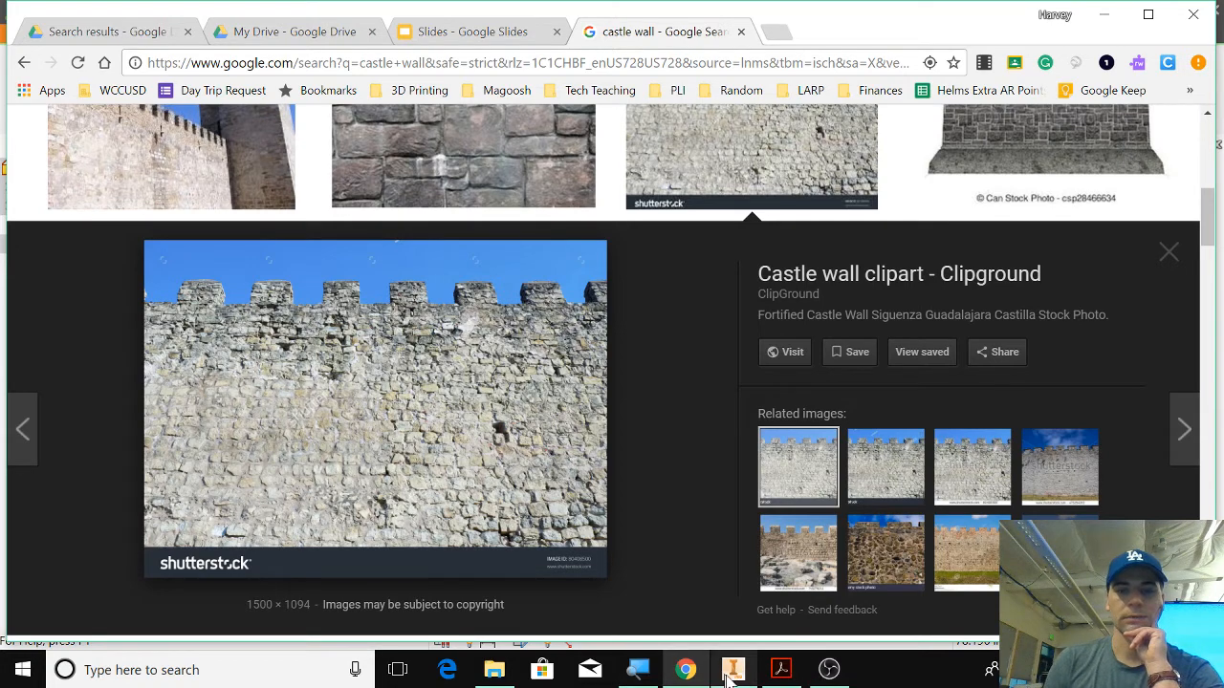
click(734, 669)
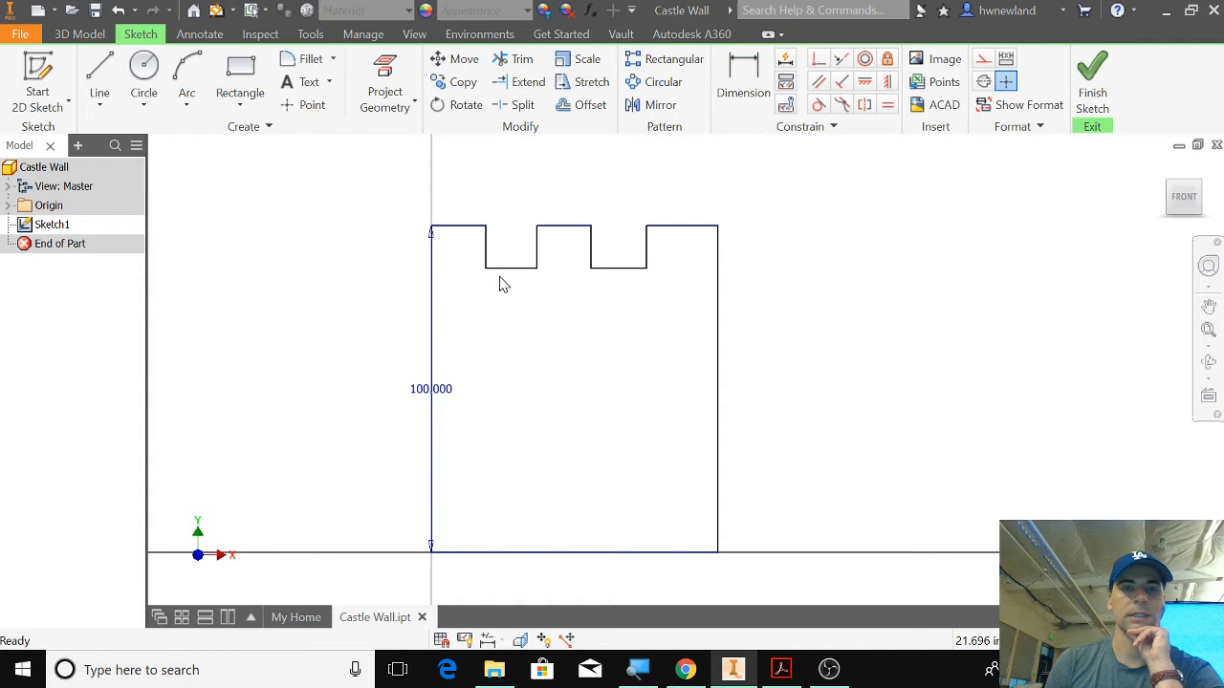
mouse_move(815, 394)
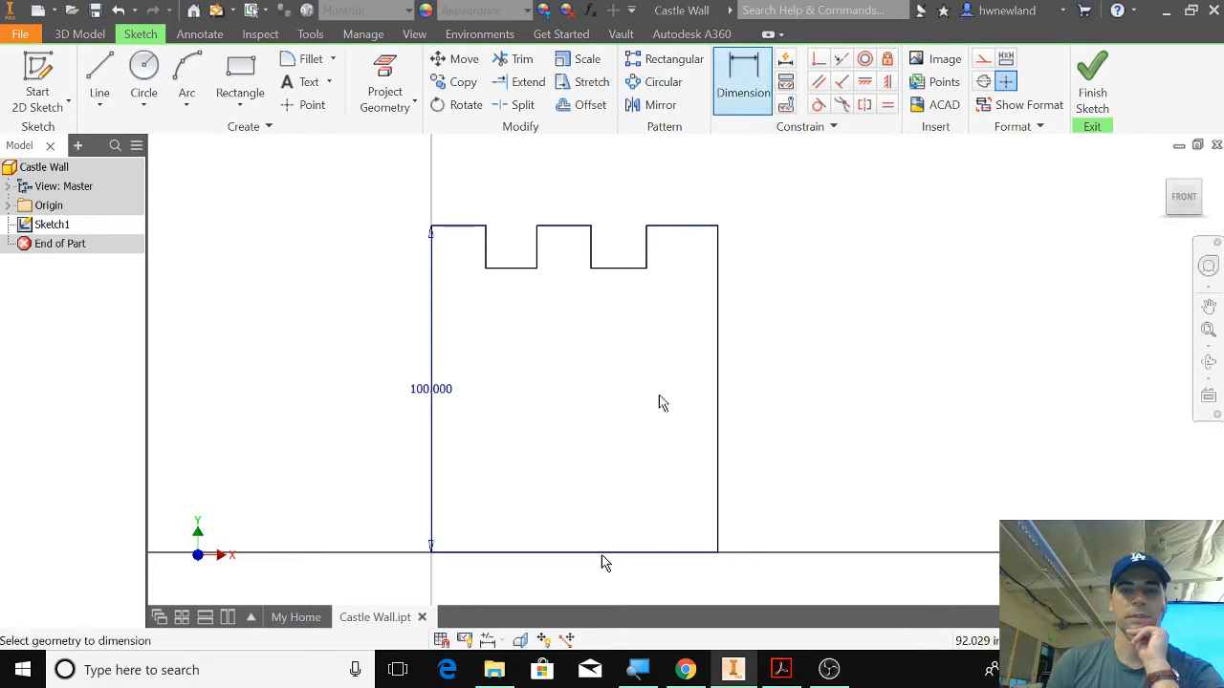
Dimension the wall's bottom edge at 80
click(602, 553)
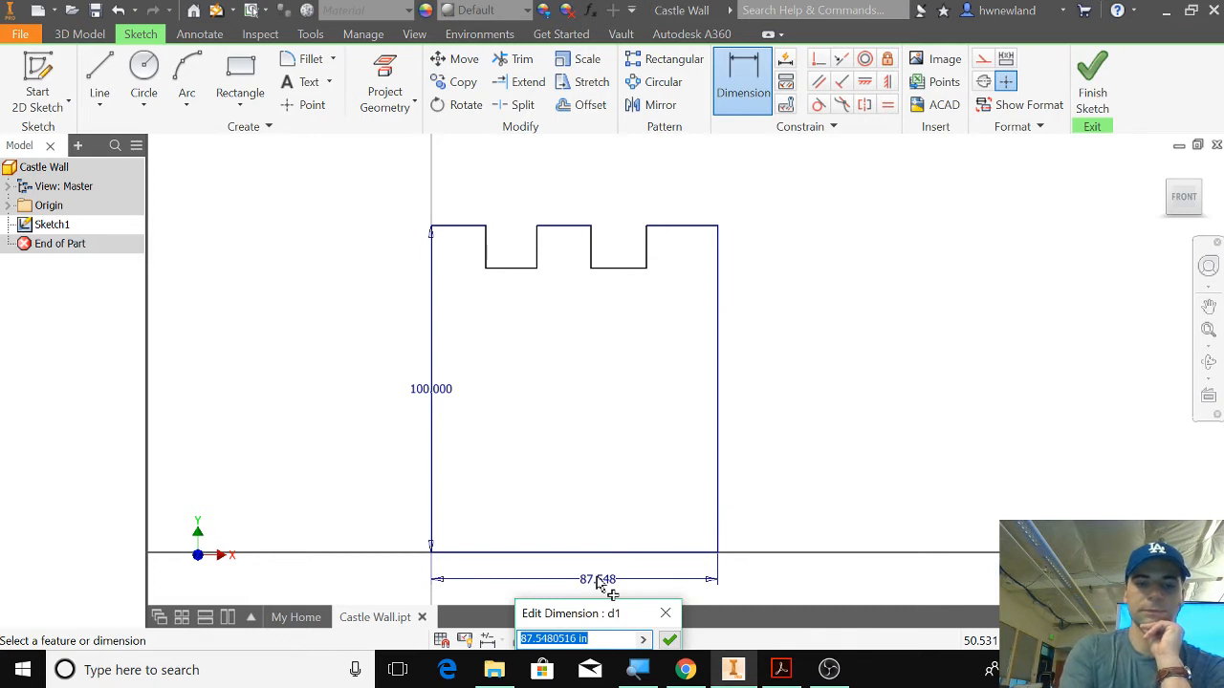
text(80)
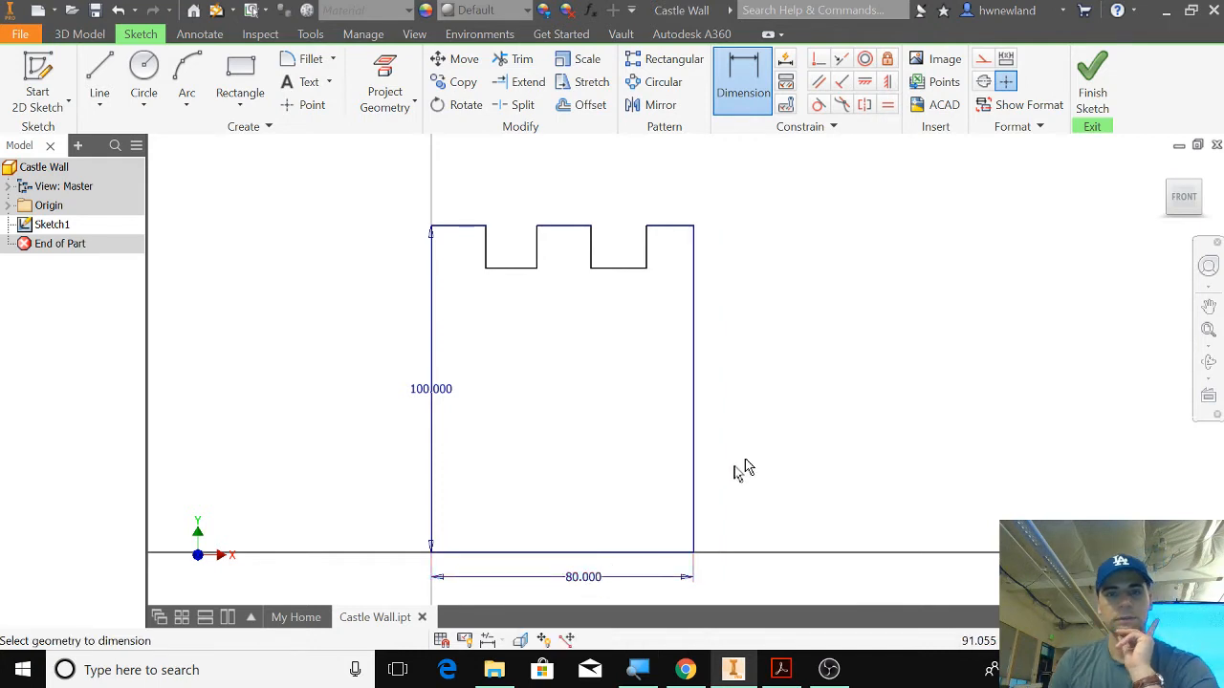
mouse_move(698, 466)
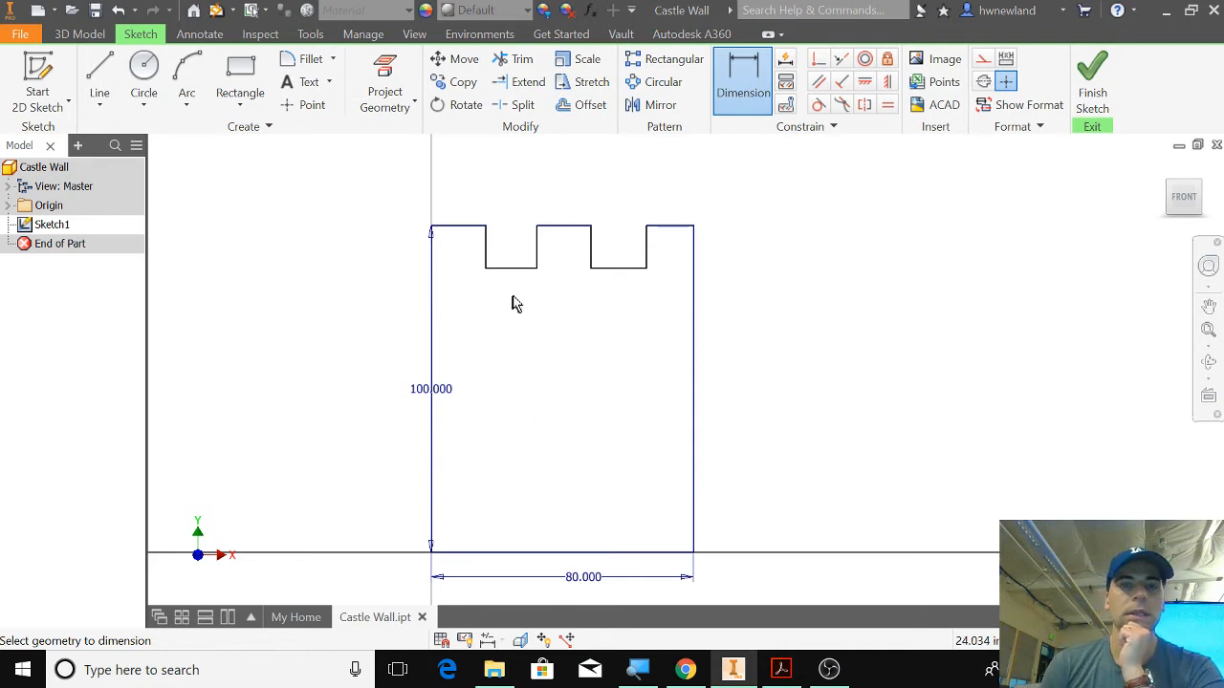
mouse_move(669, 463)
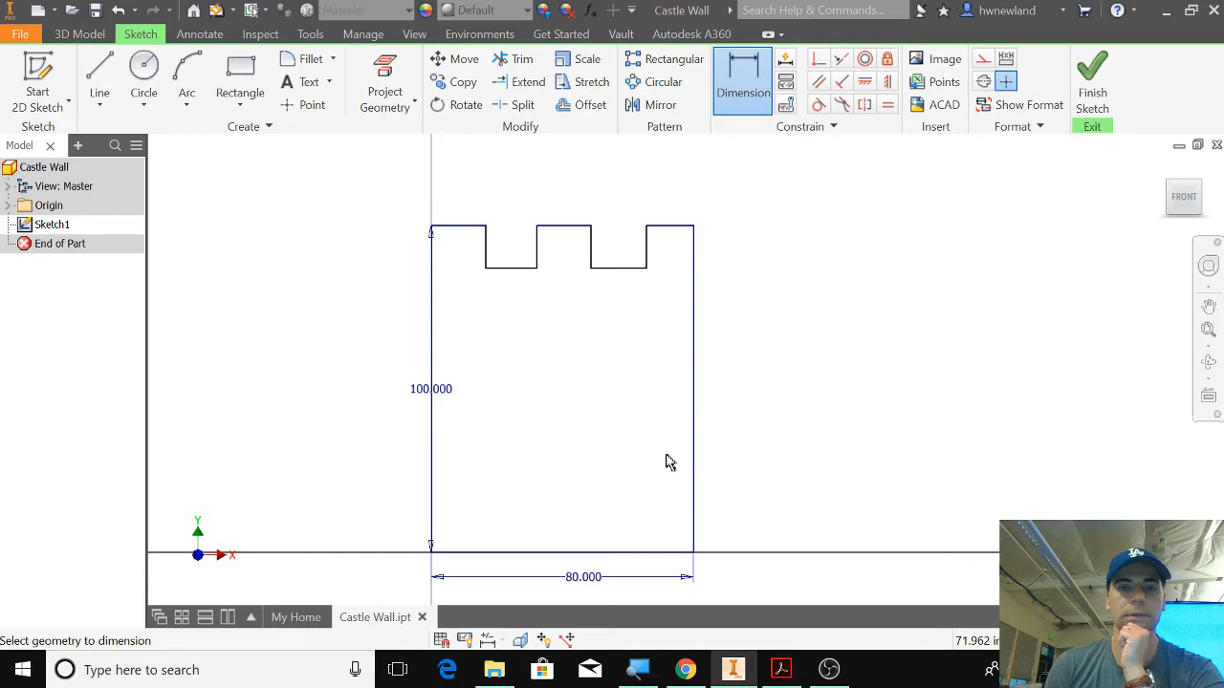
mouse_move(620, 595)
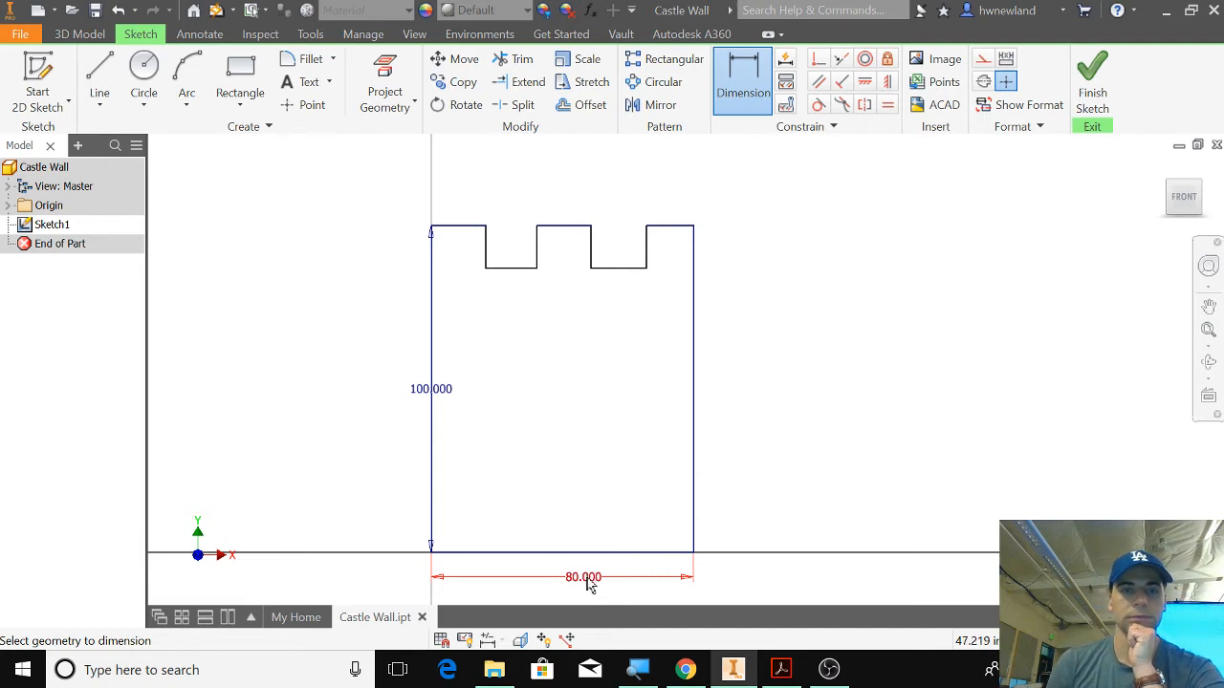
Change the base width from 80 to 100 and dimension the first merlon at 20
double_click(583, 578)
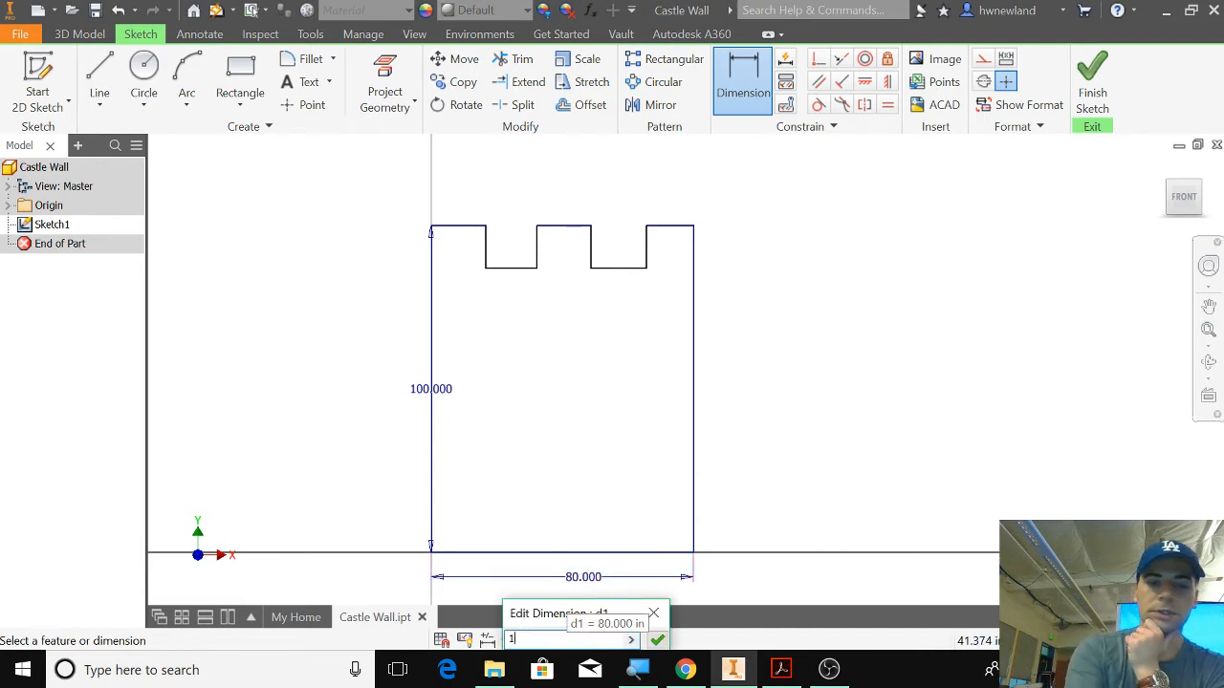
text(00.)
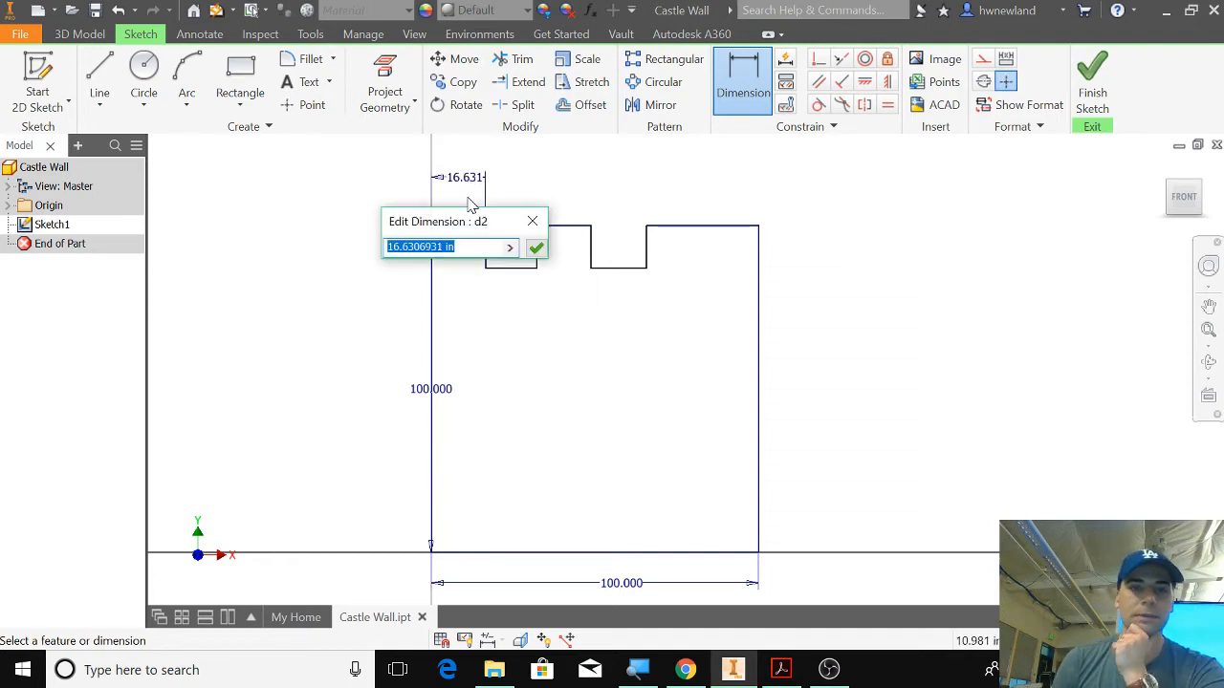
text(20.0)
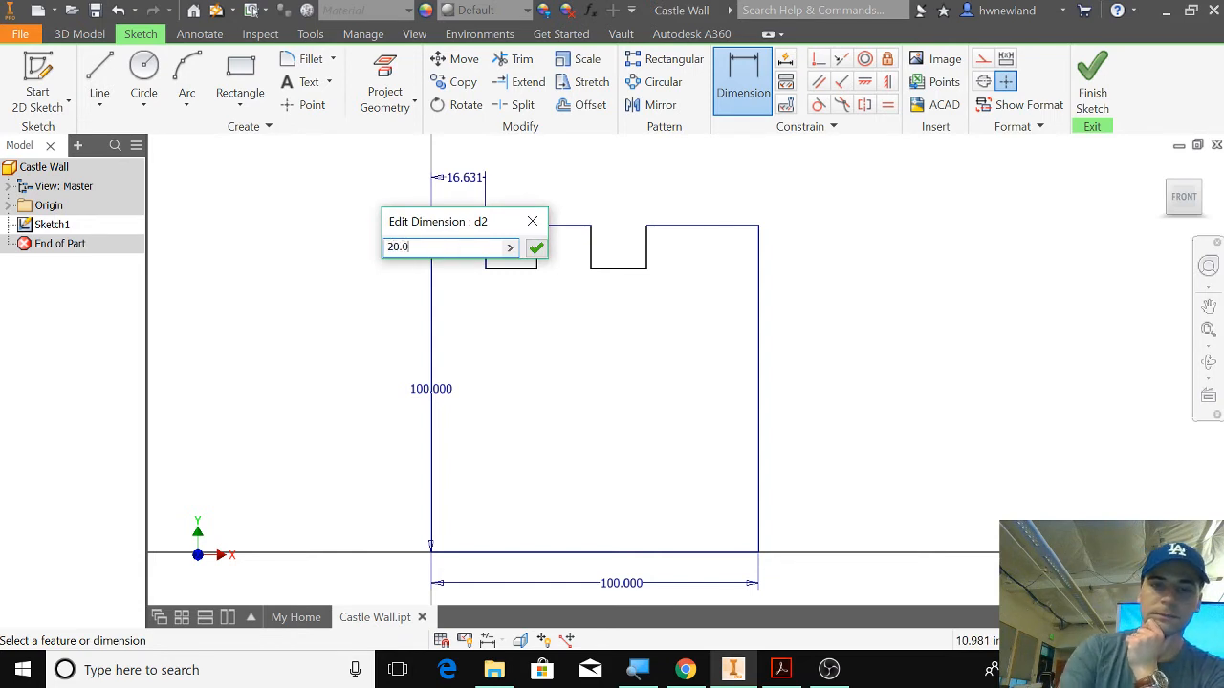
click(535, 249)
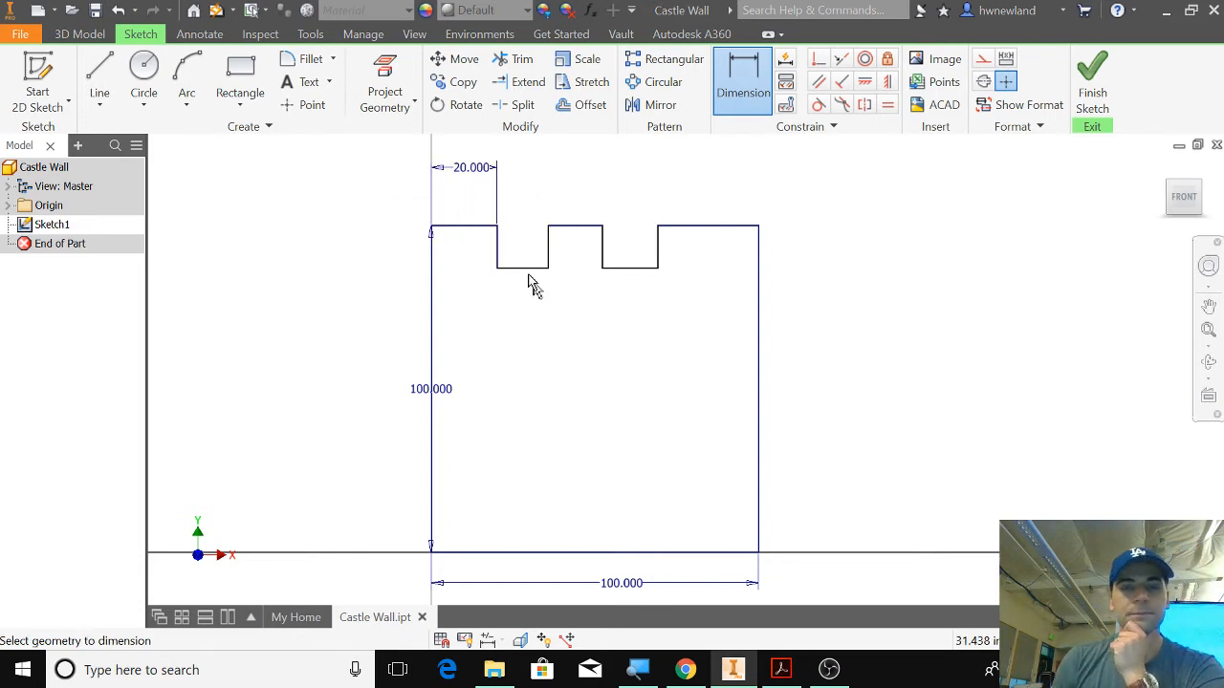
Dimension the gaps and middle merlon at 20 each, cancelling the over-constraint warning on the last merlon
click(531, 329)
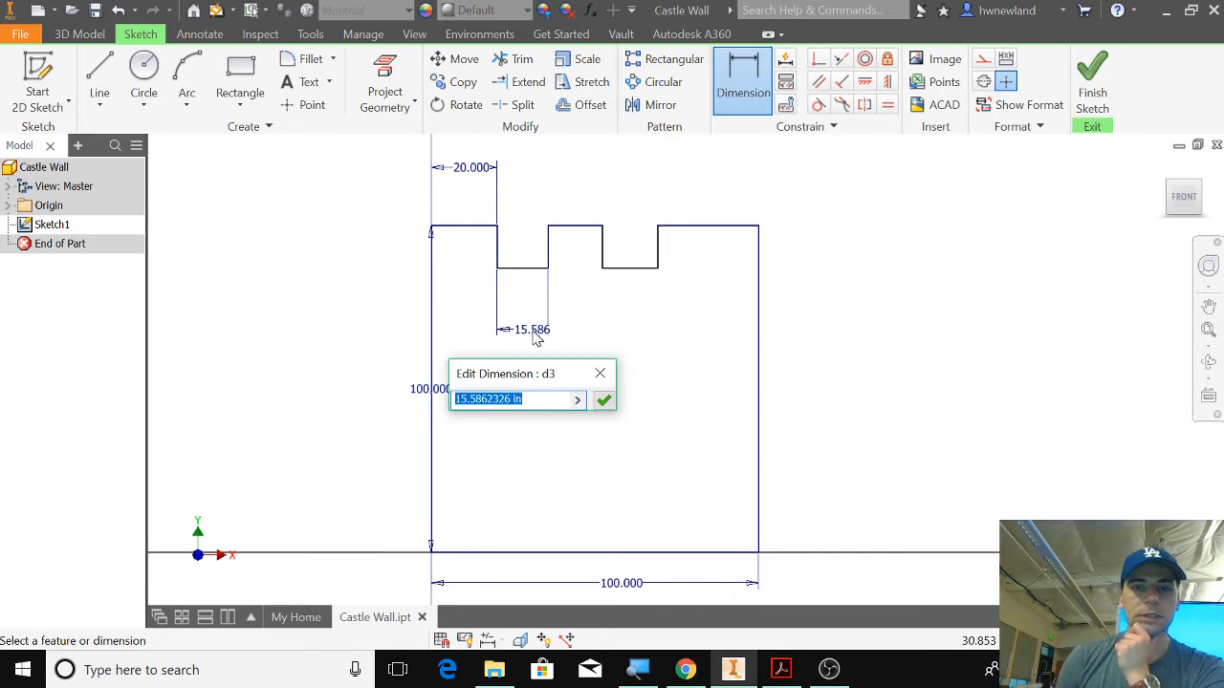
text(20.)
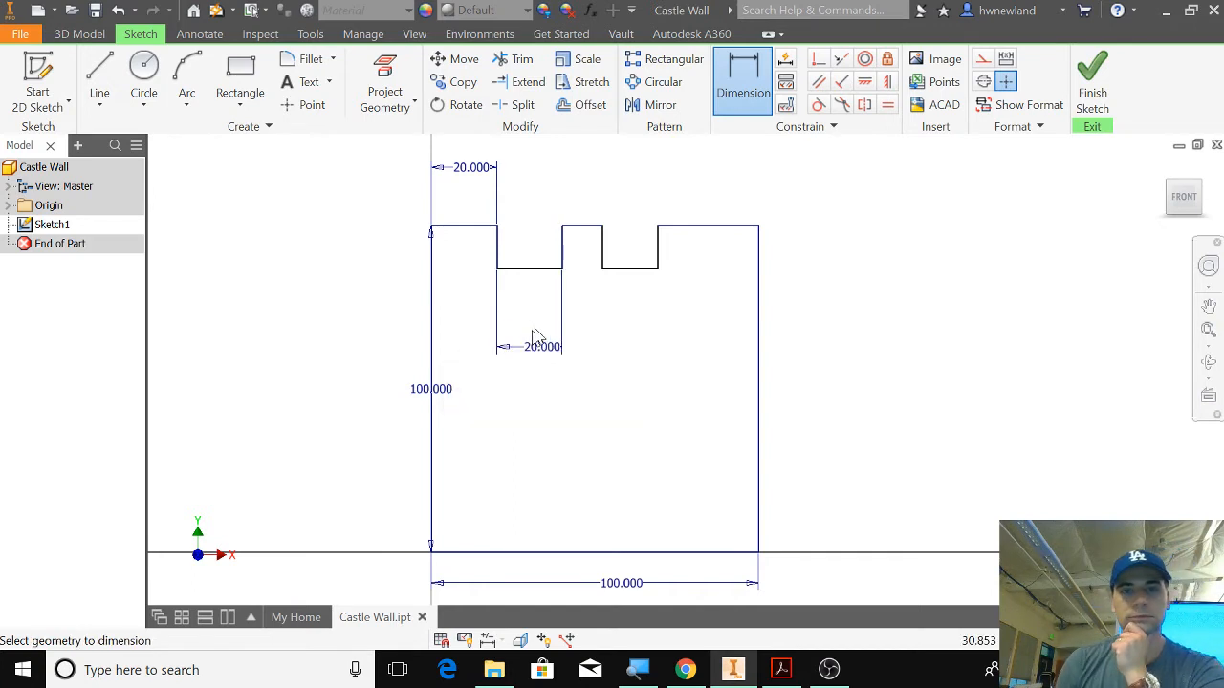
click(581, 176)
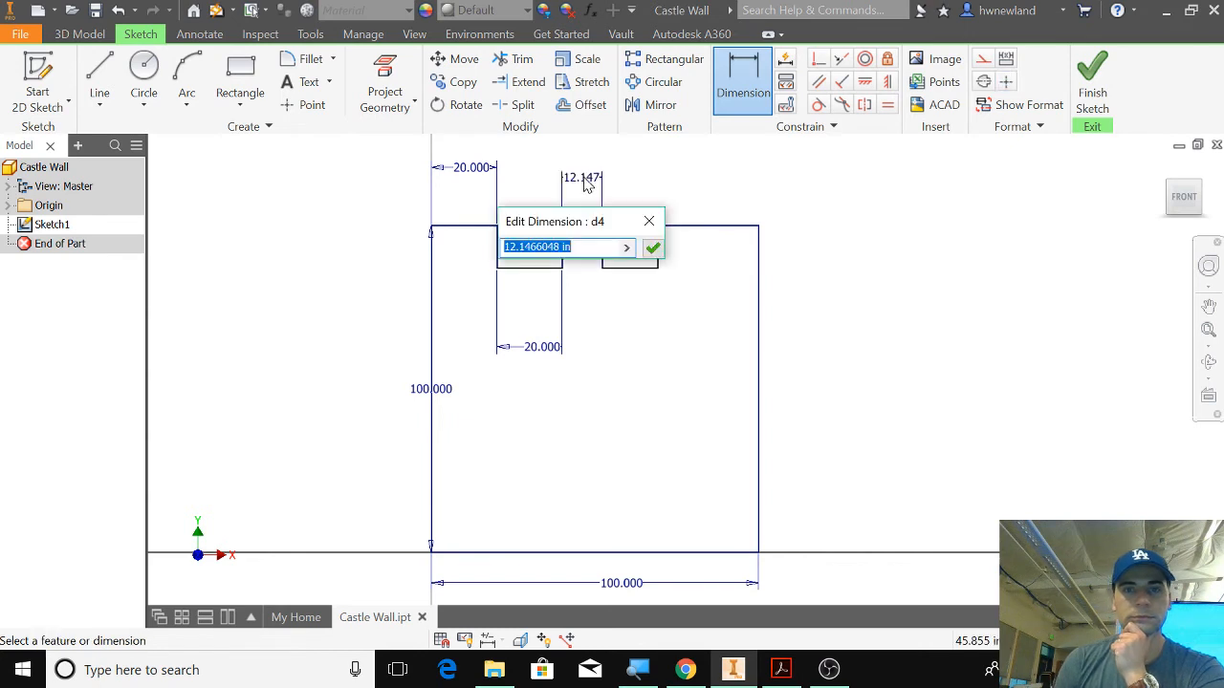
text(20.0)
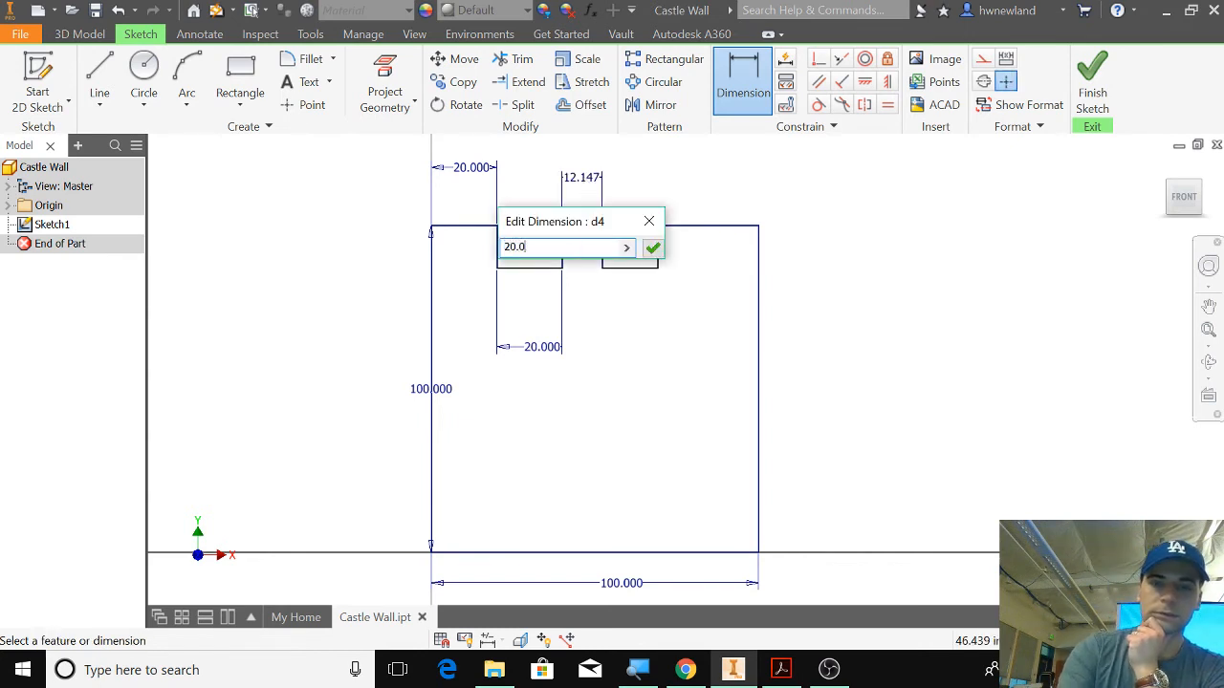
click(652, 249)
text(20.)
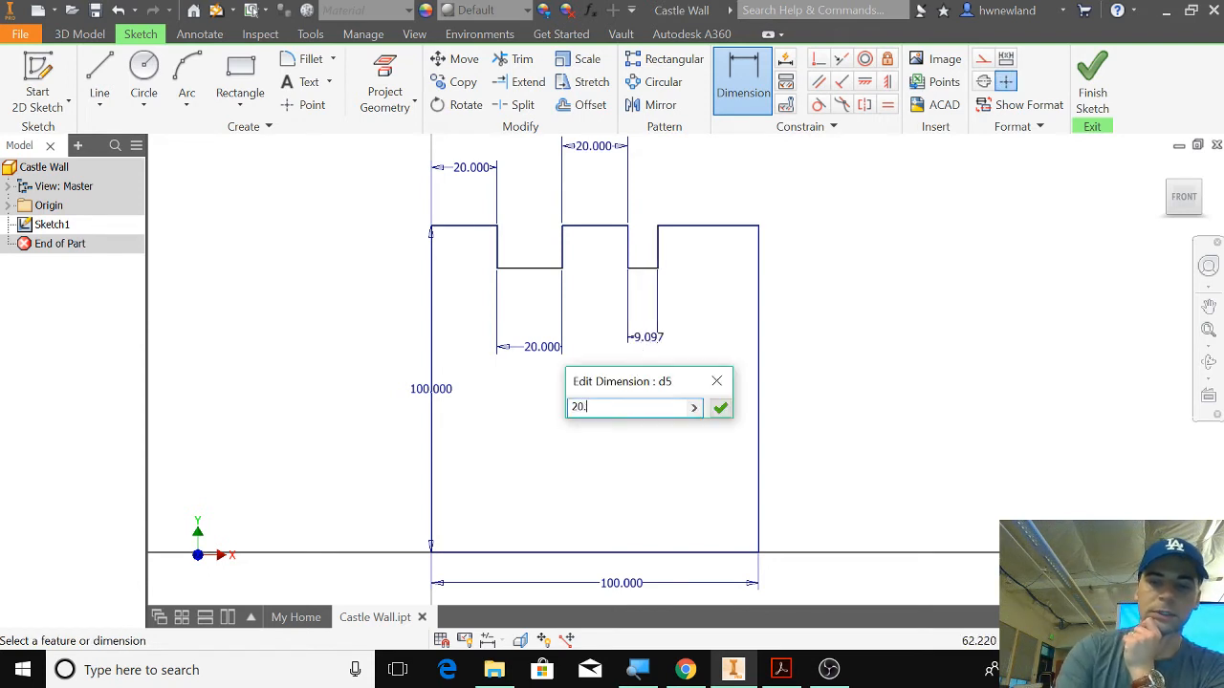
text(0)
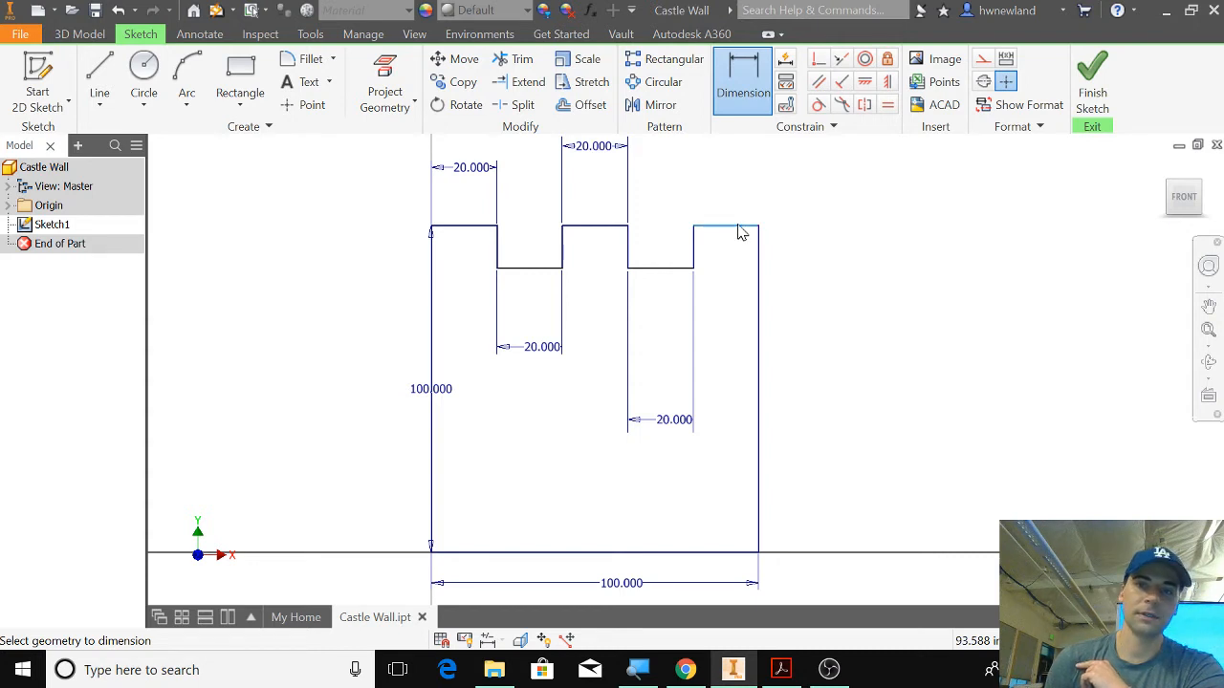
click(742, 231)
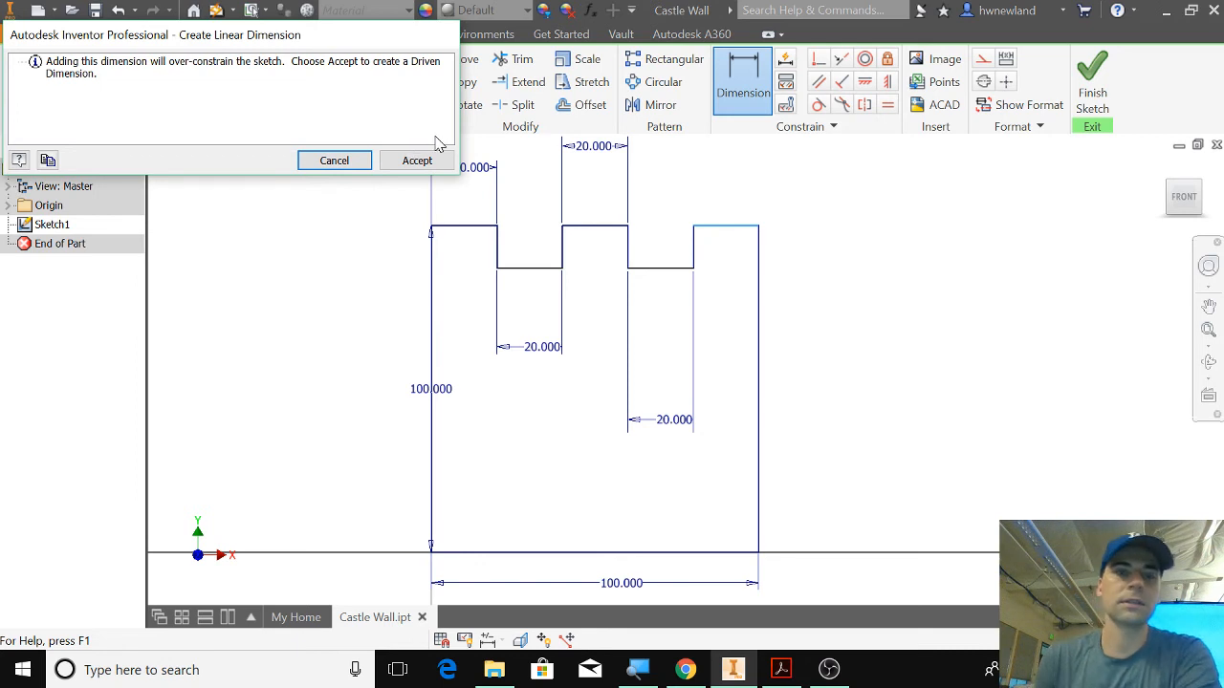
mouse_move(298, 127)
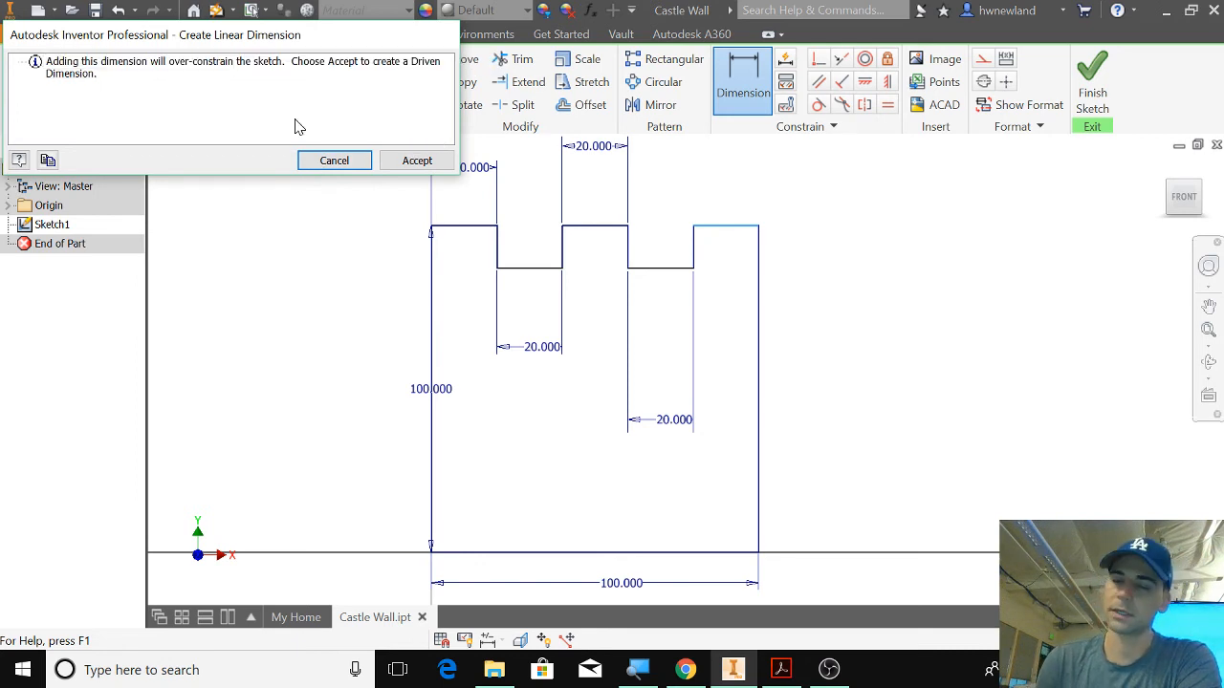
mouse_move(639, 279)
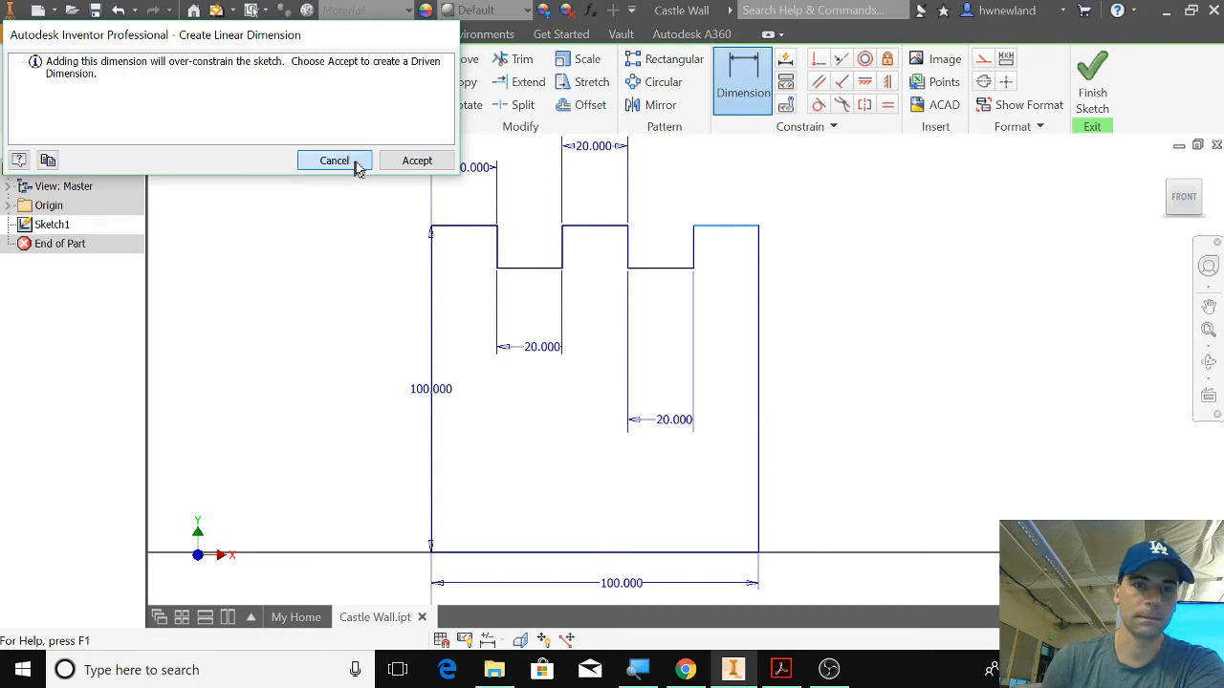
click(332, 161)
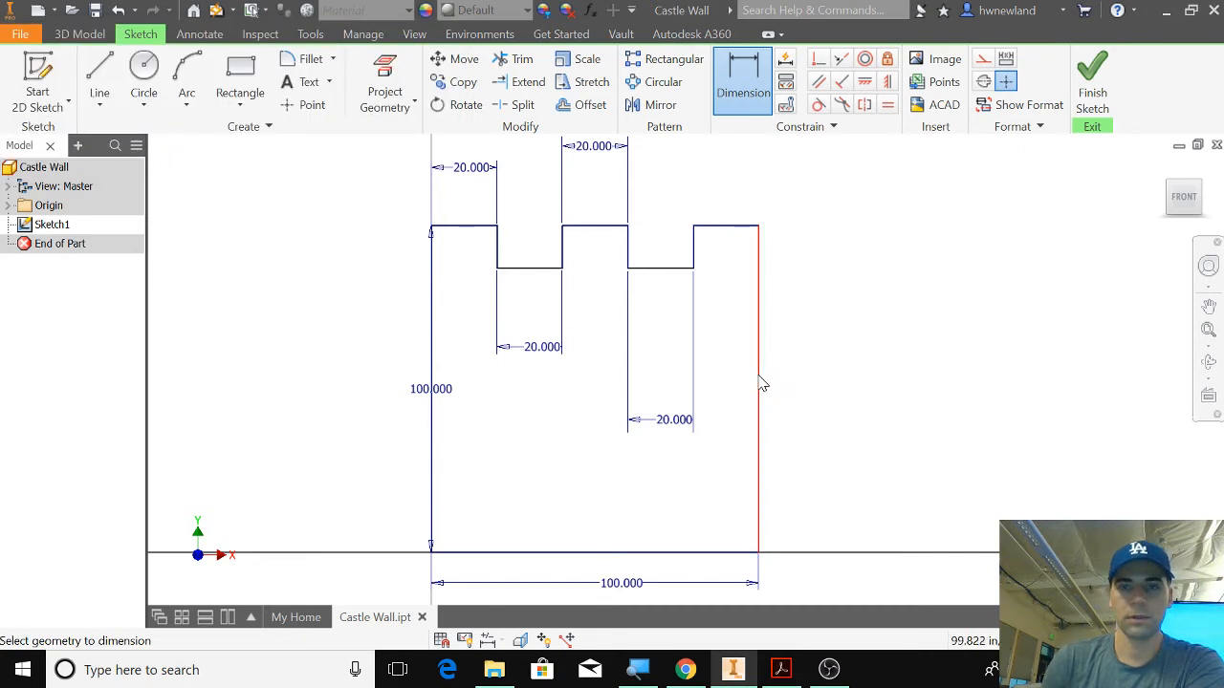
Delete the 20 battlement dimensions, keeping only the 100 height and width
click(759, 382)
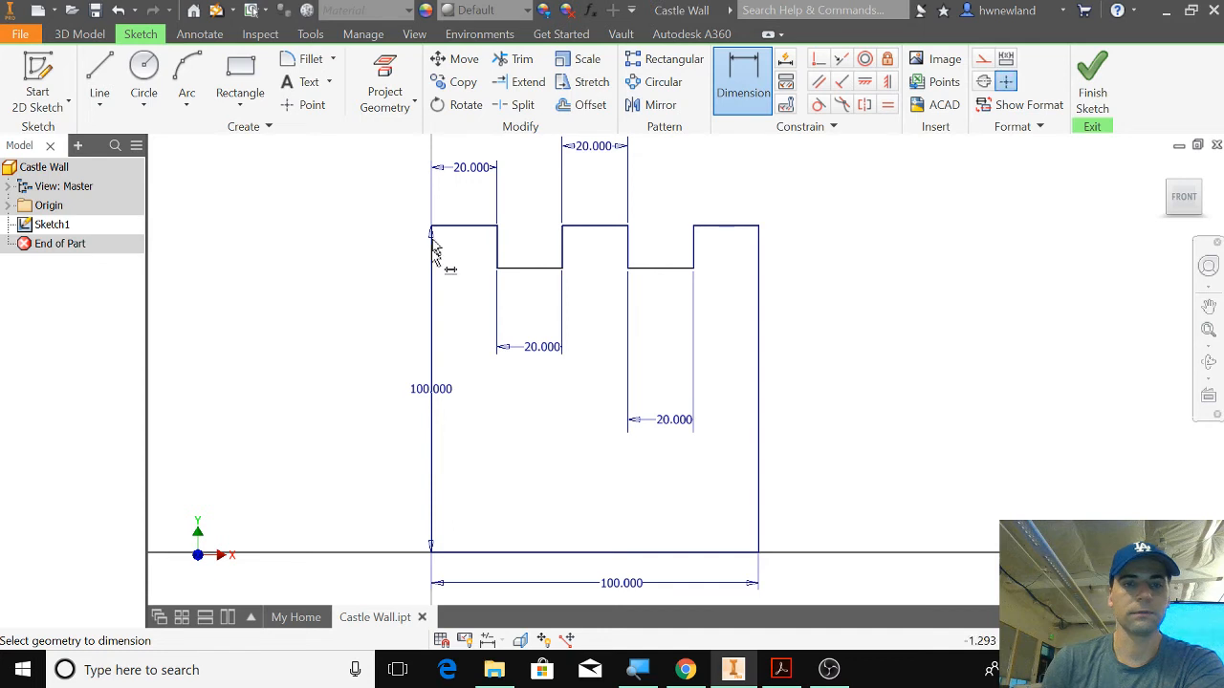
click(430, 383)
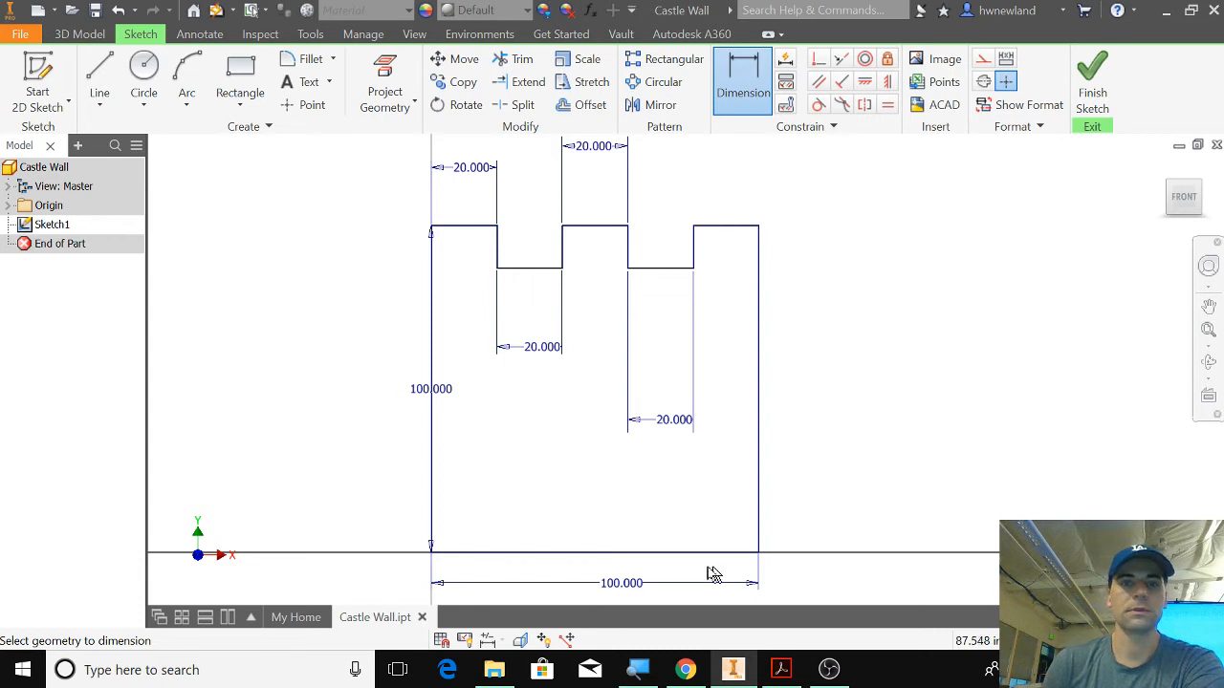
mouse_move(742, 446)
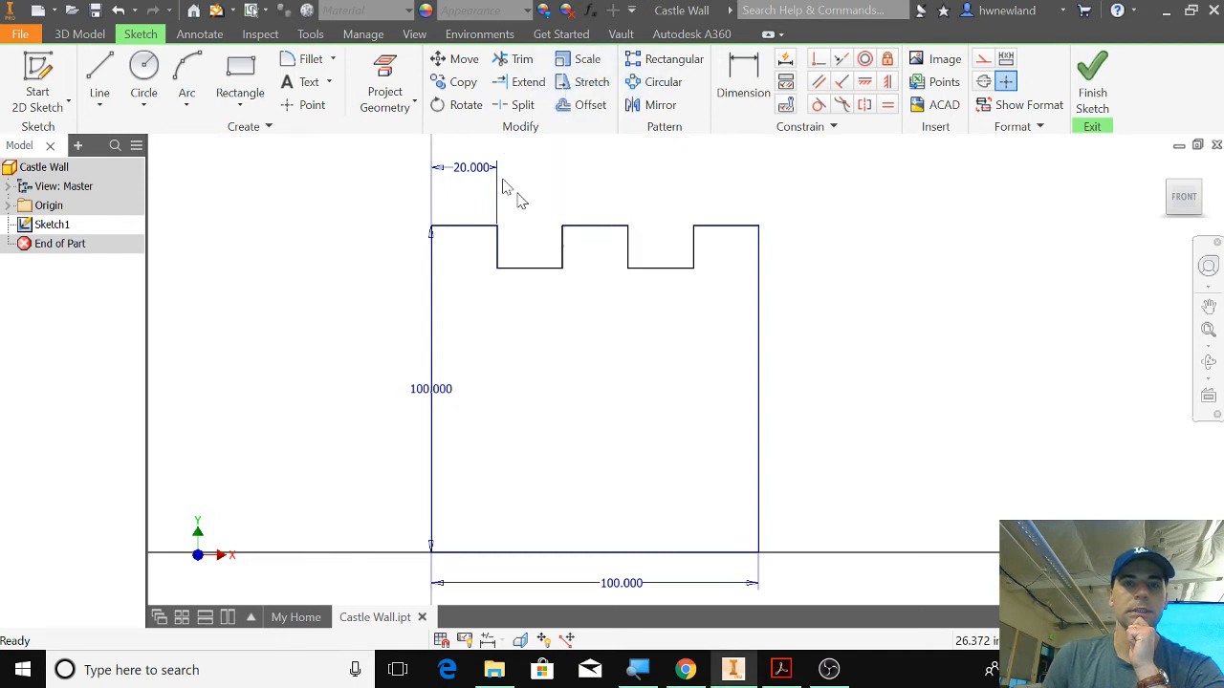
right_click(474, 168)
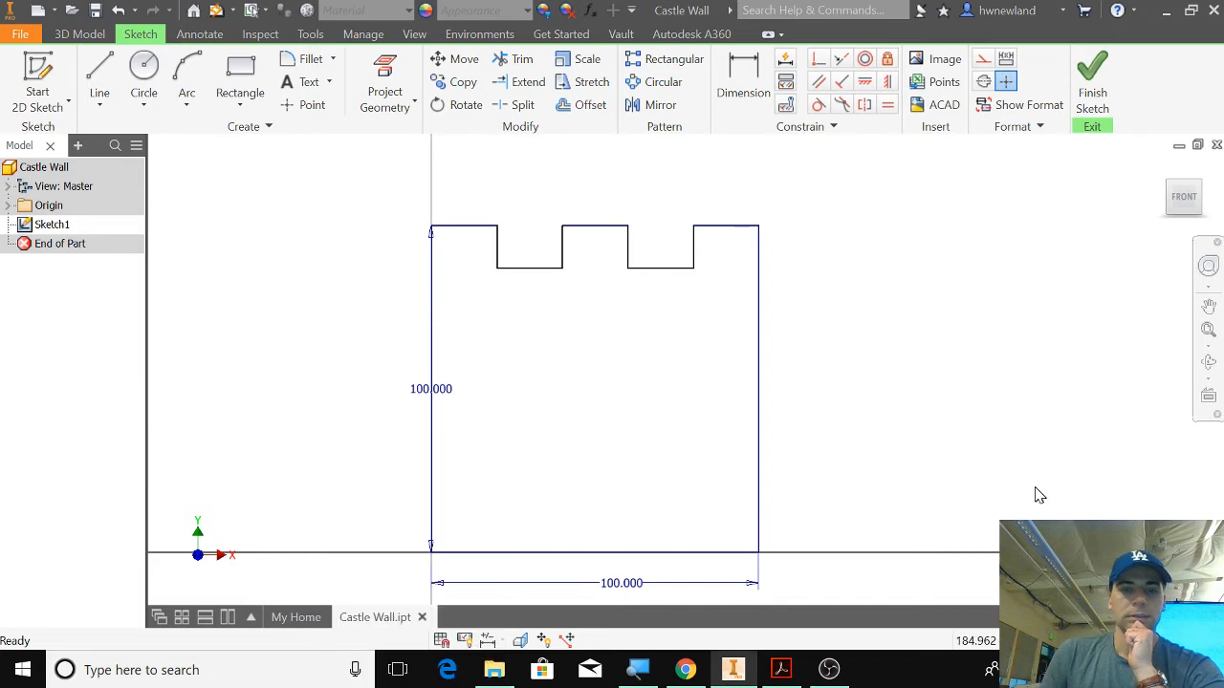
mouse_move(839, 482)
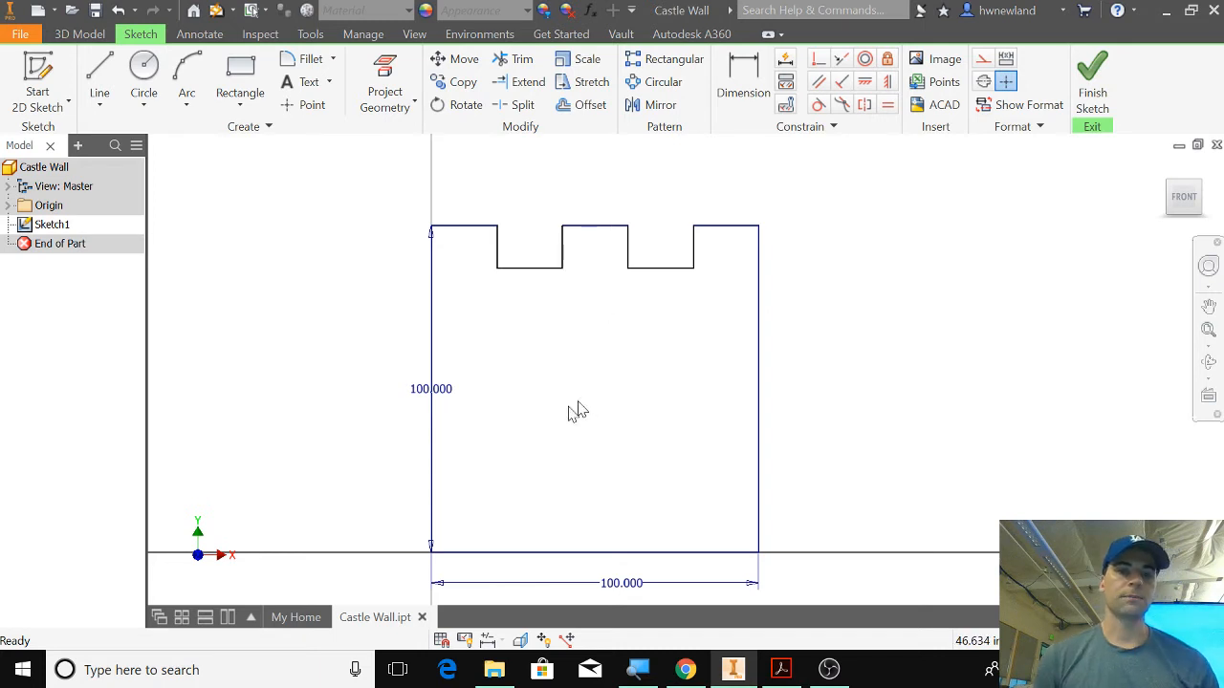
mouse_move(546, 444)
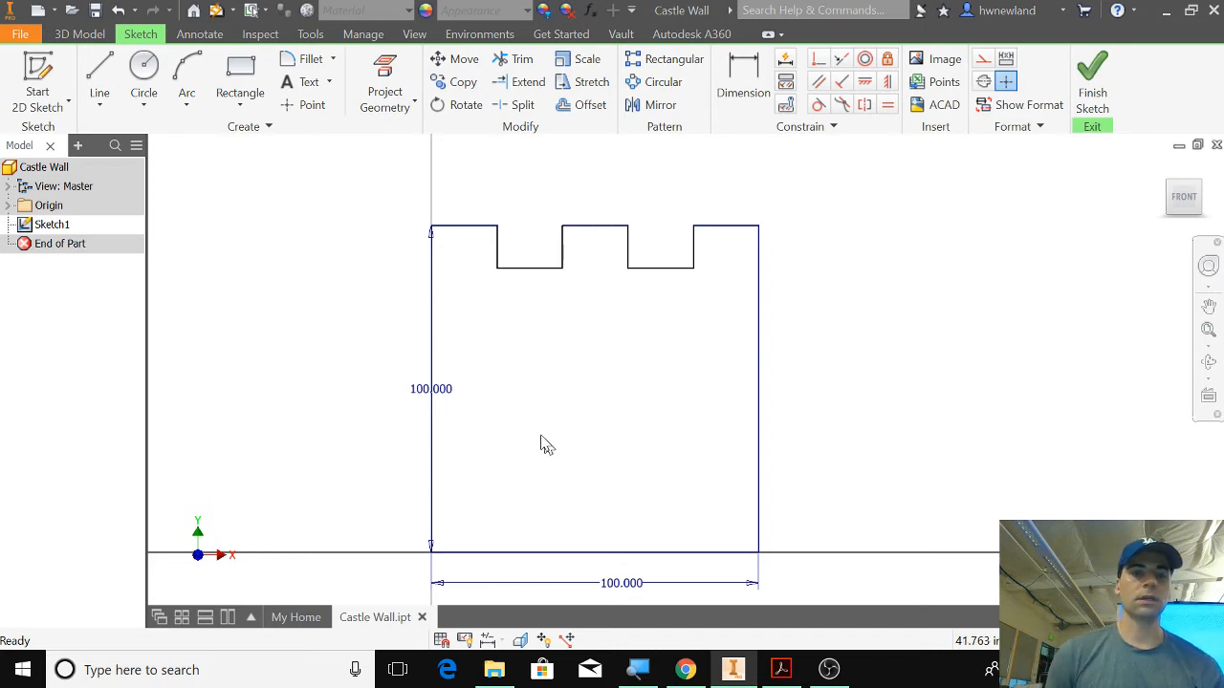
mouse_move(440, 395)
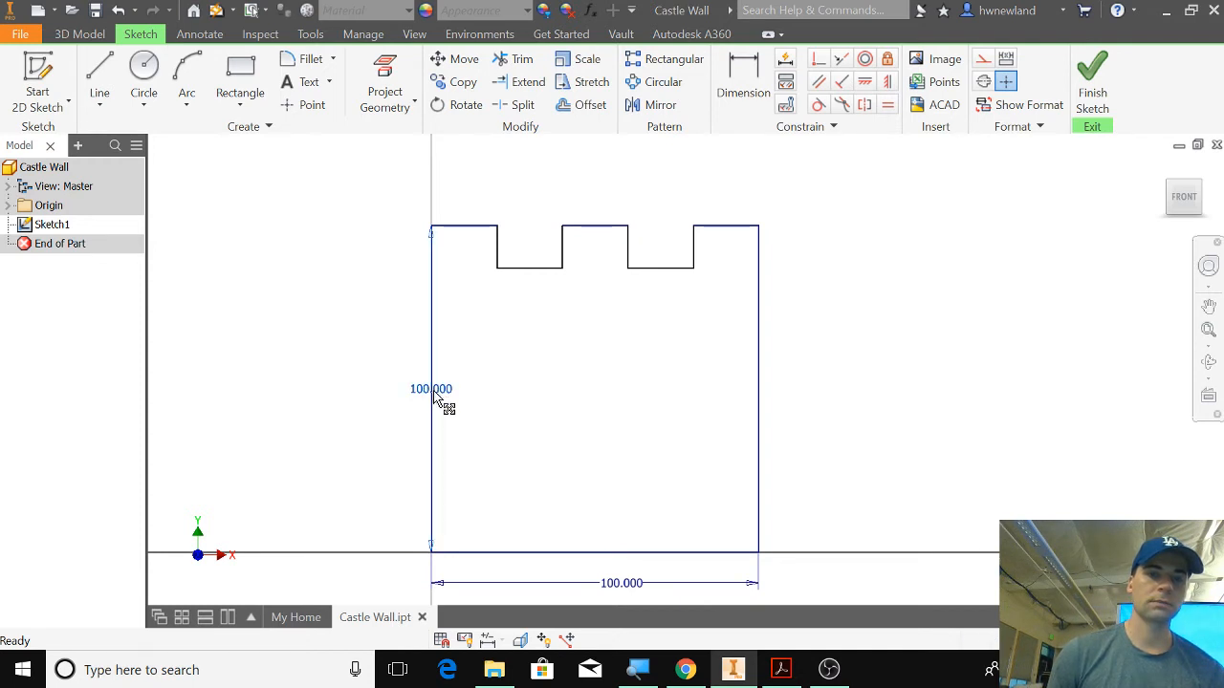
Try a wall height of 80 and confirm it
double_click(430, 390)
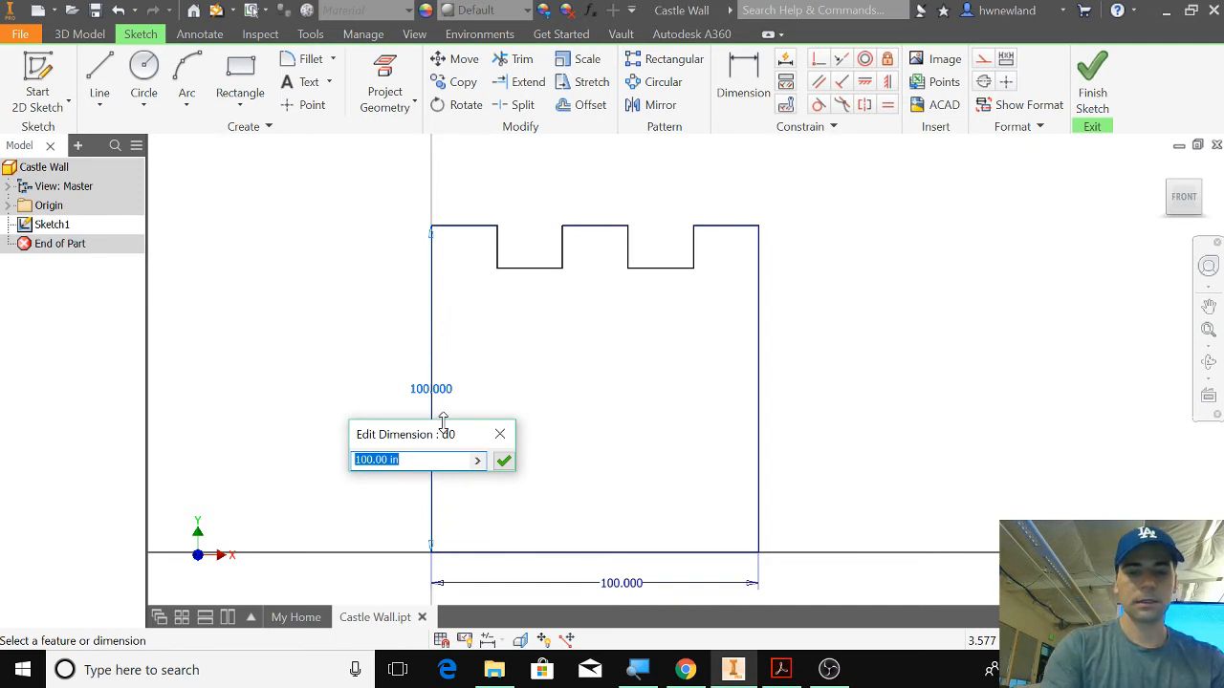
text(80)
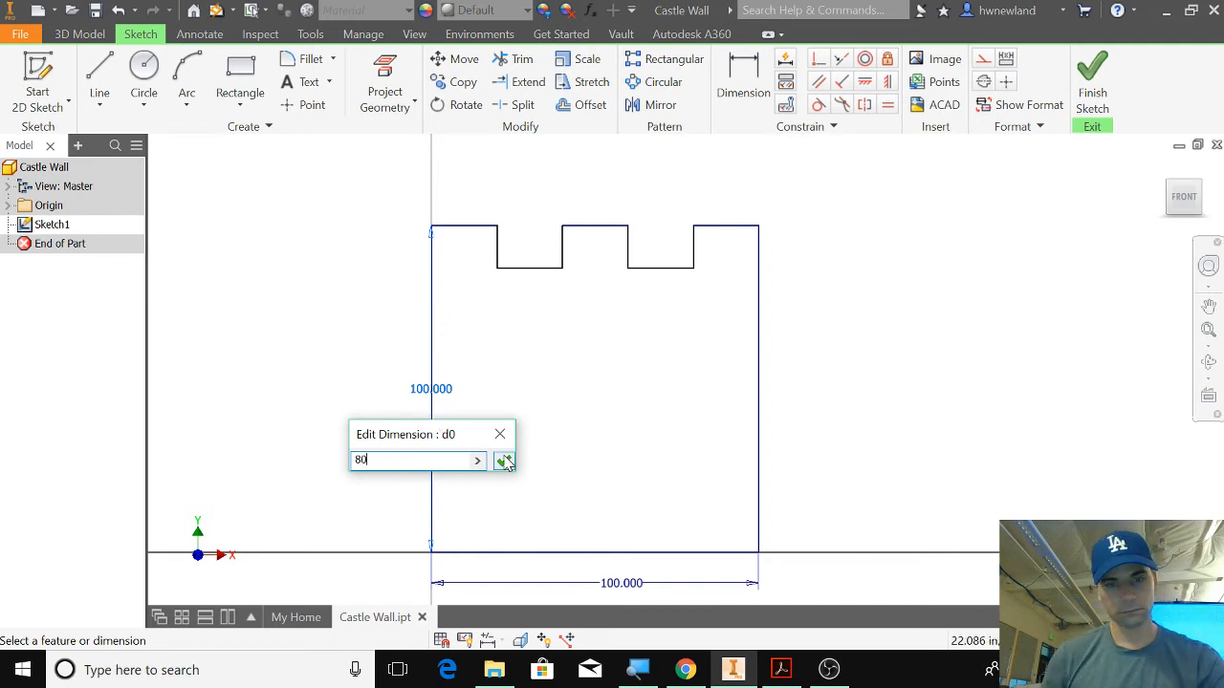
click(505, 461)
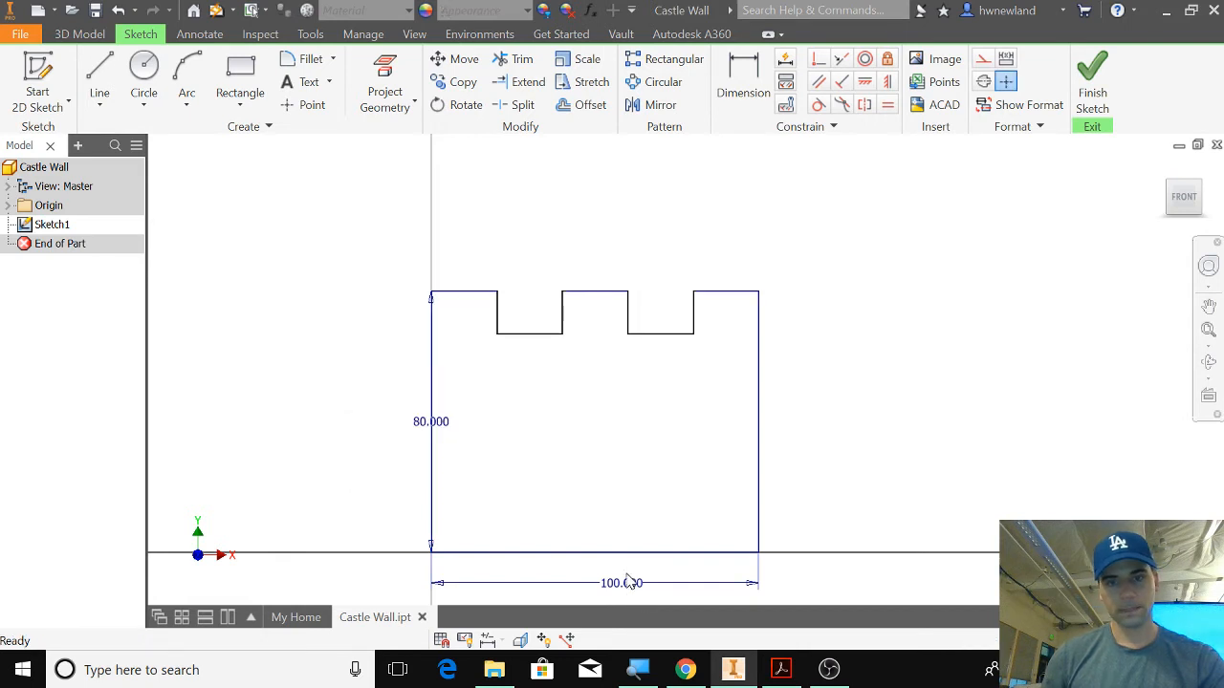
click(621, 582)
text(80.000)
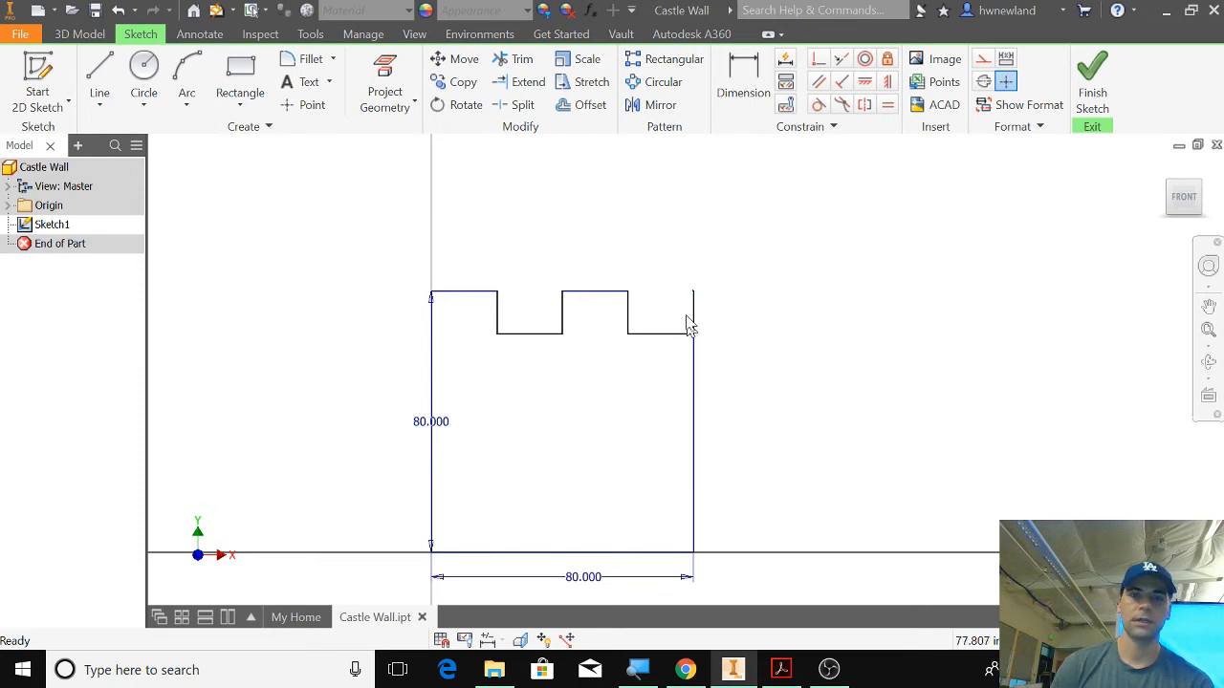
mouse_move(658, 333)
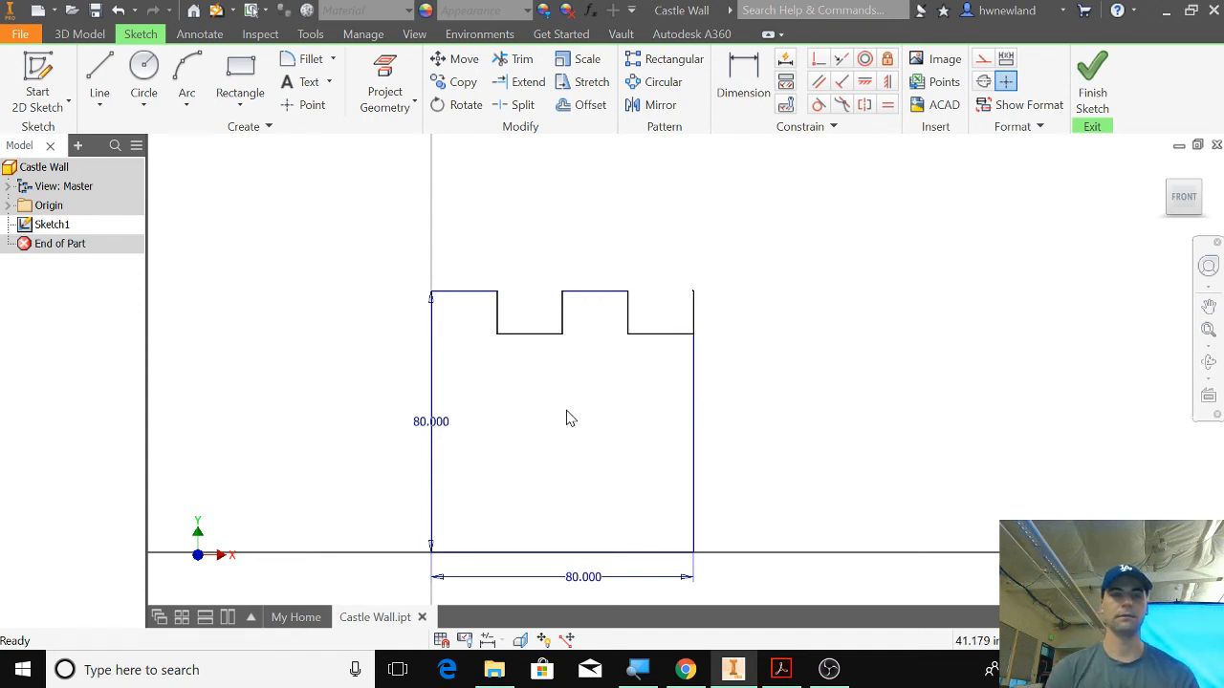
mouse_move(608, 584)
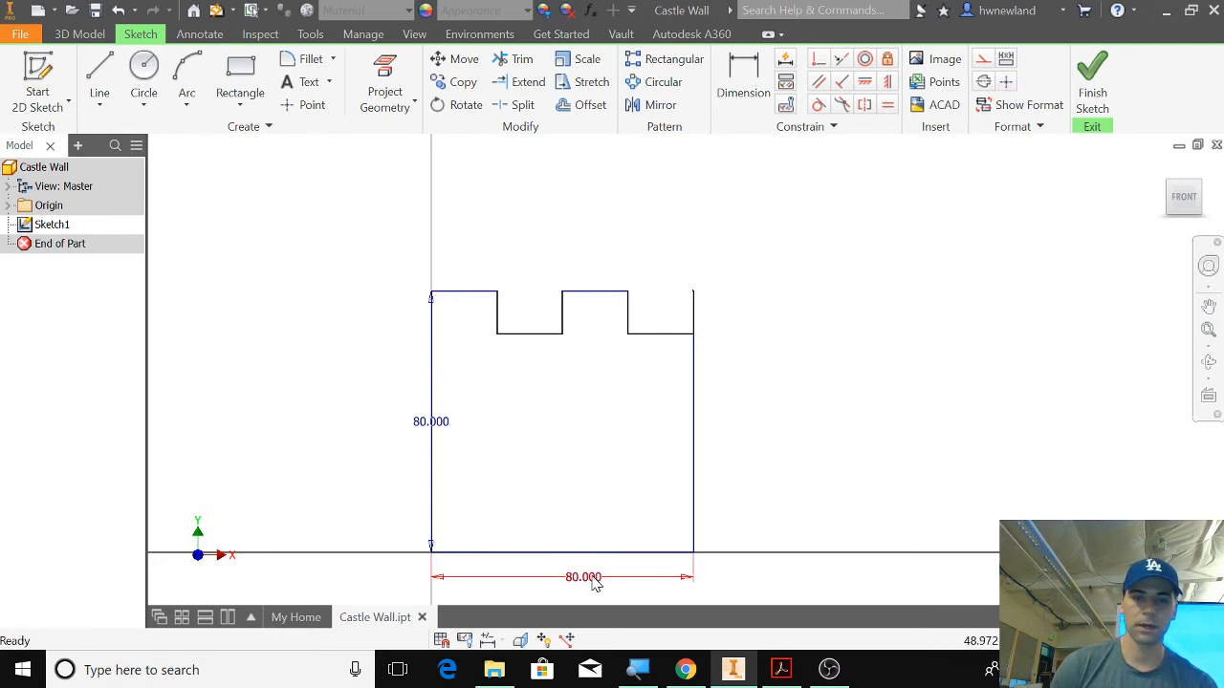
Set the wall width and height back to 100 each for a square profile
double_click(584, 577)
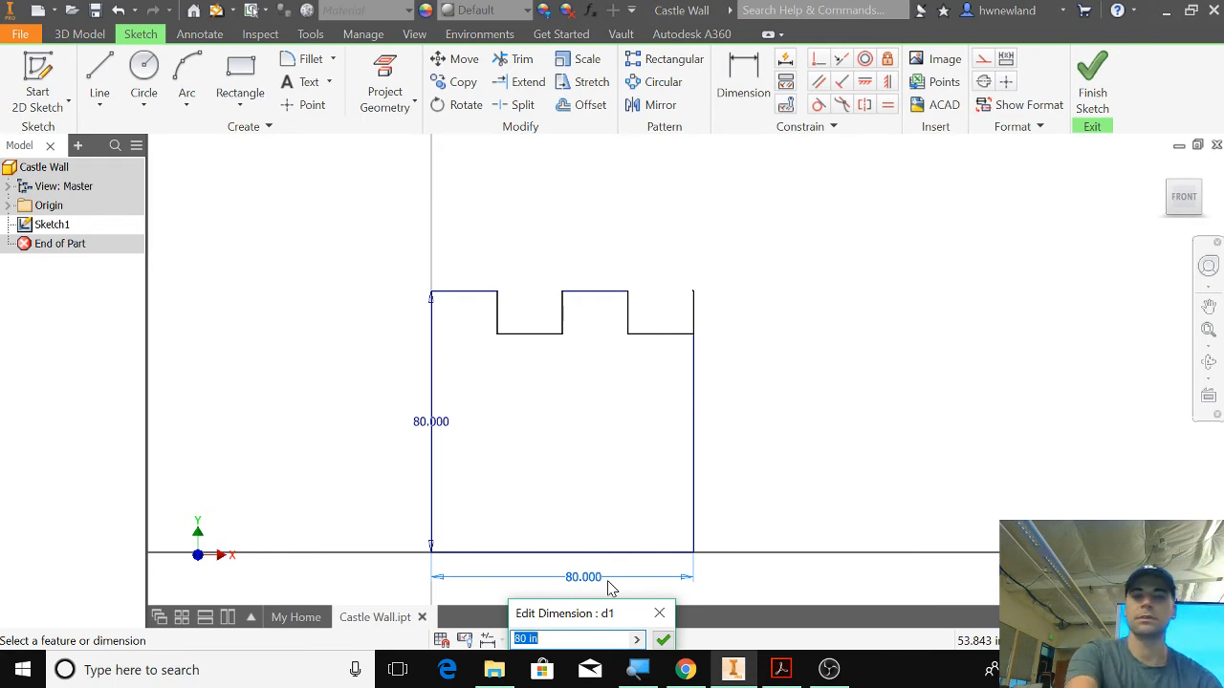
mouse_move(549, 472)
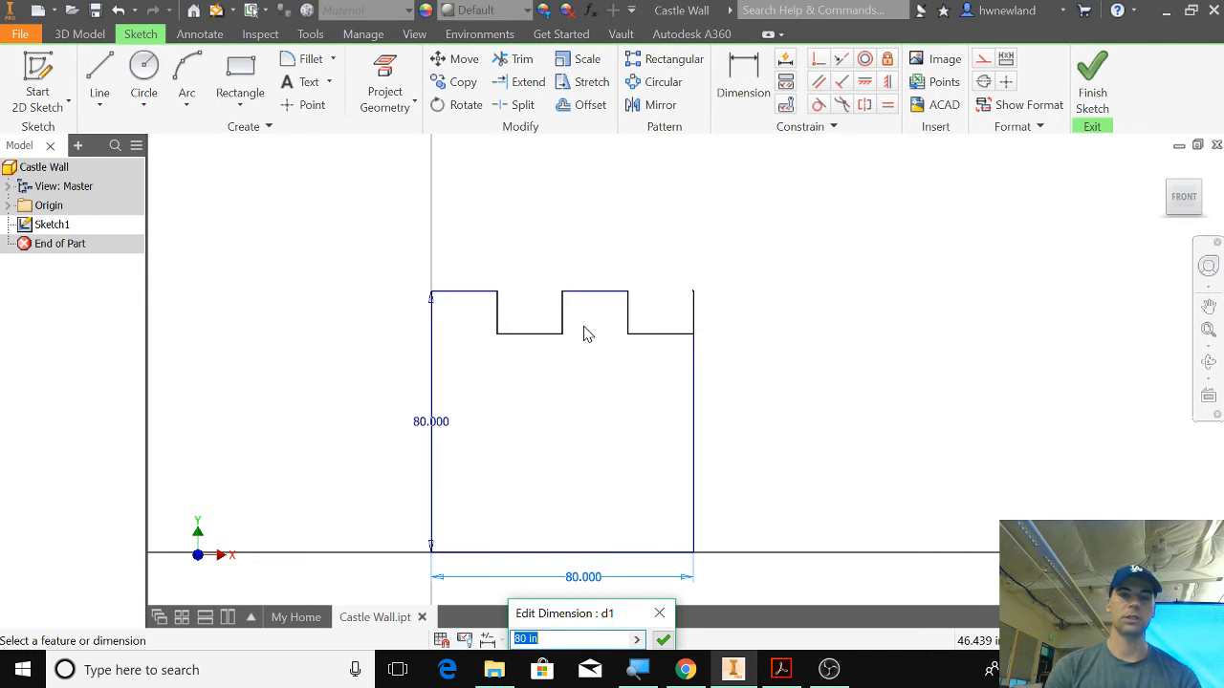
mouse_move(581, 559)
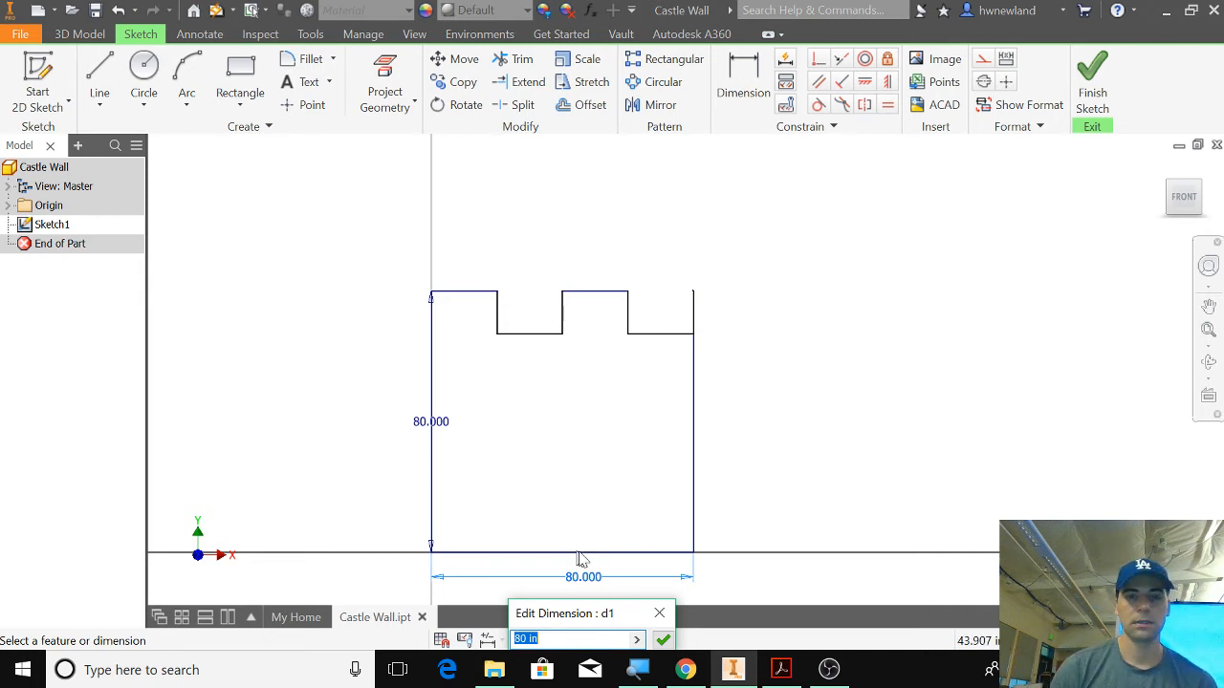
text(10)
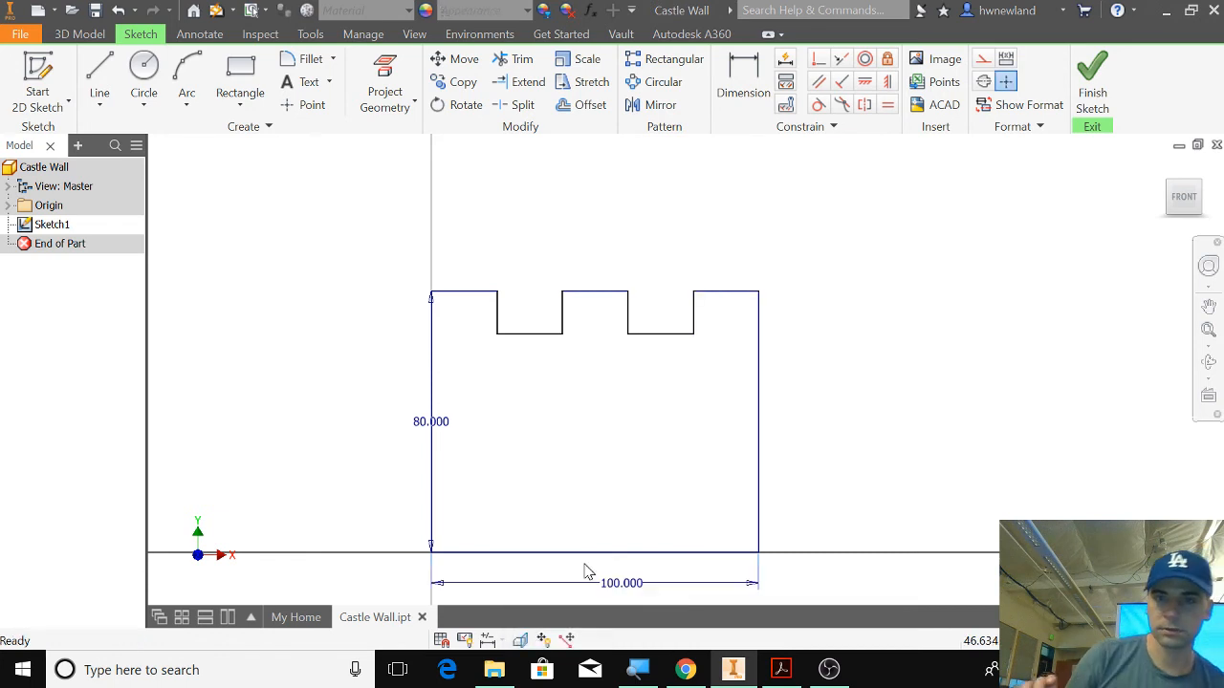
mouse_move(906, 226)
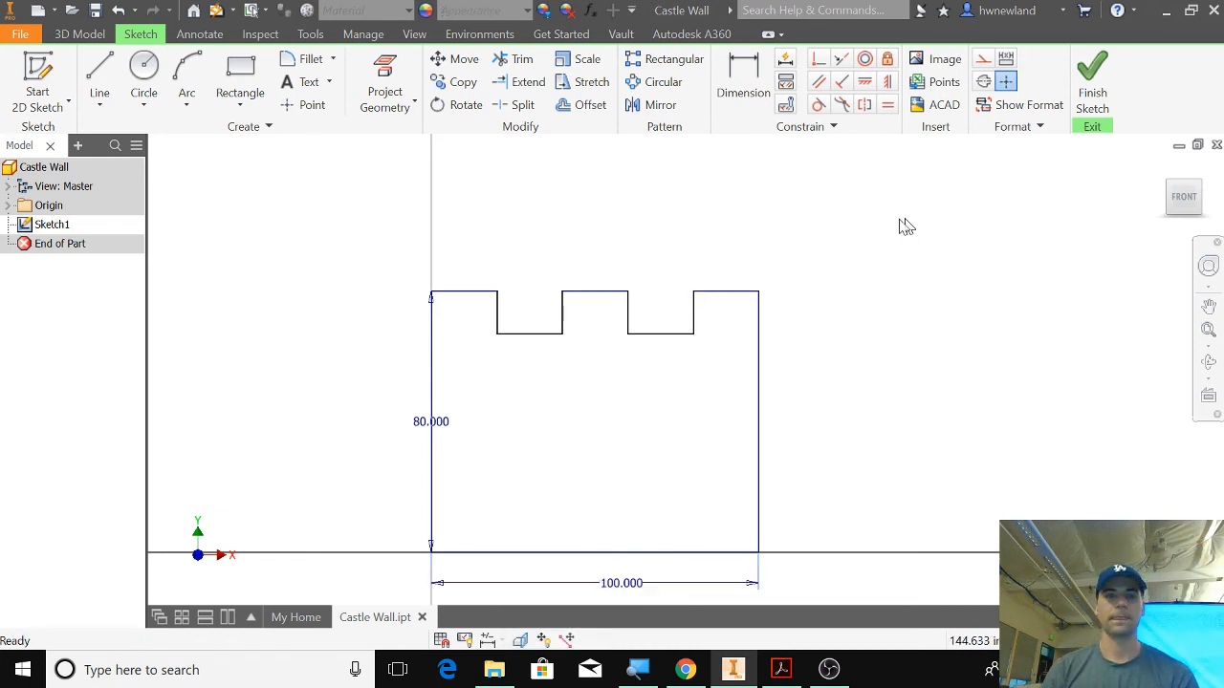
mouse_move(443, 428)
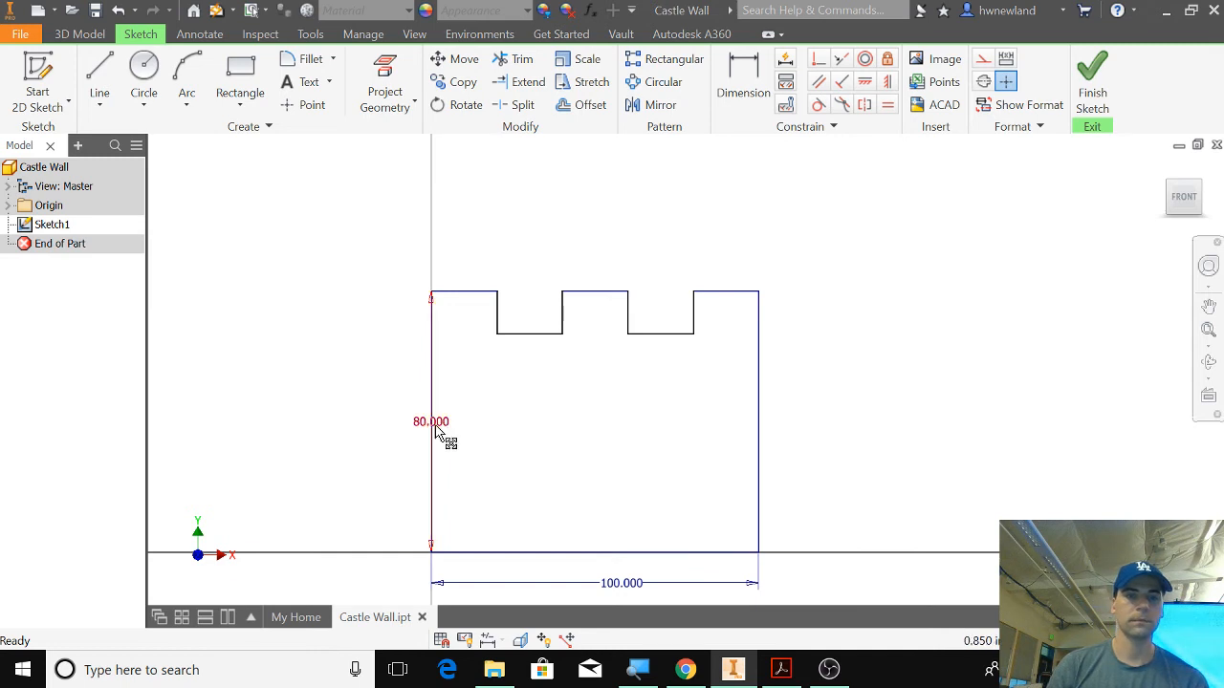
double_click(430, 422)
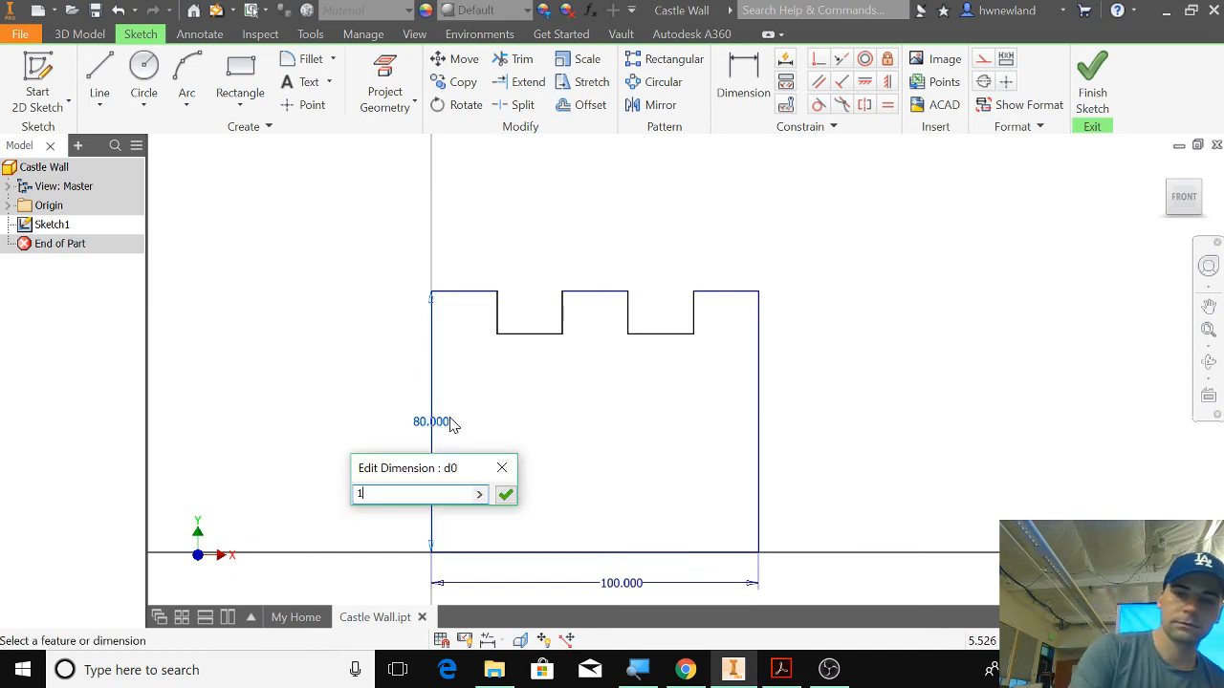
text(00.0)
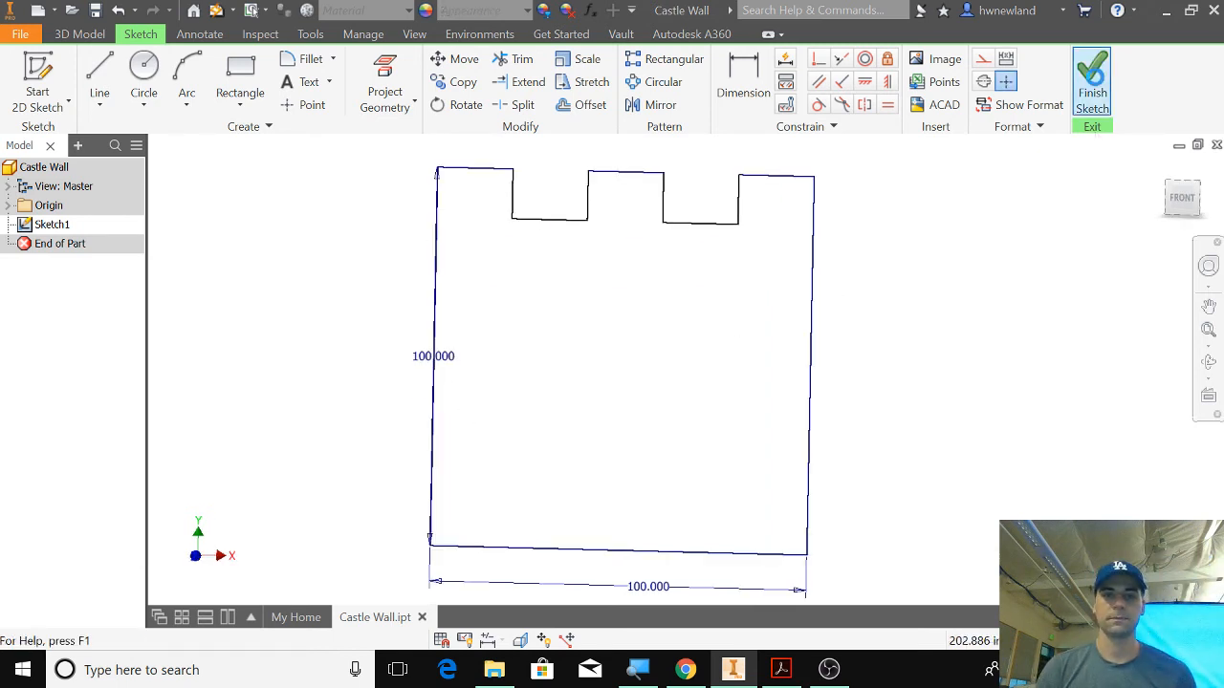
Finish the sketch and extrude the wall profile 10.0 deep into Extrusion1
click(1092, 81)
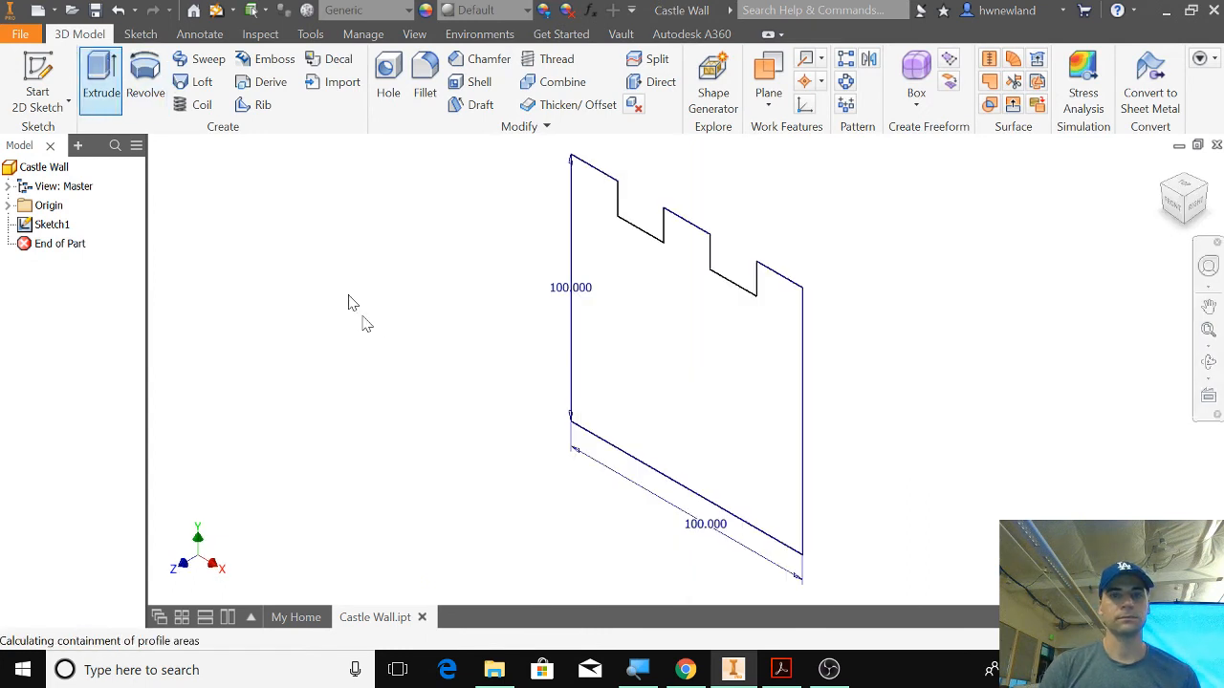
click(99, 77)
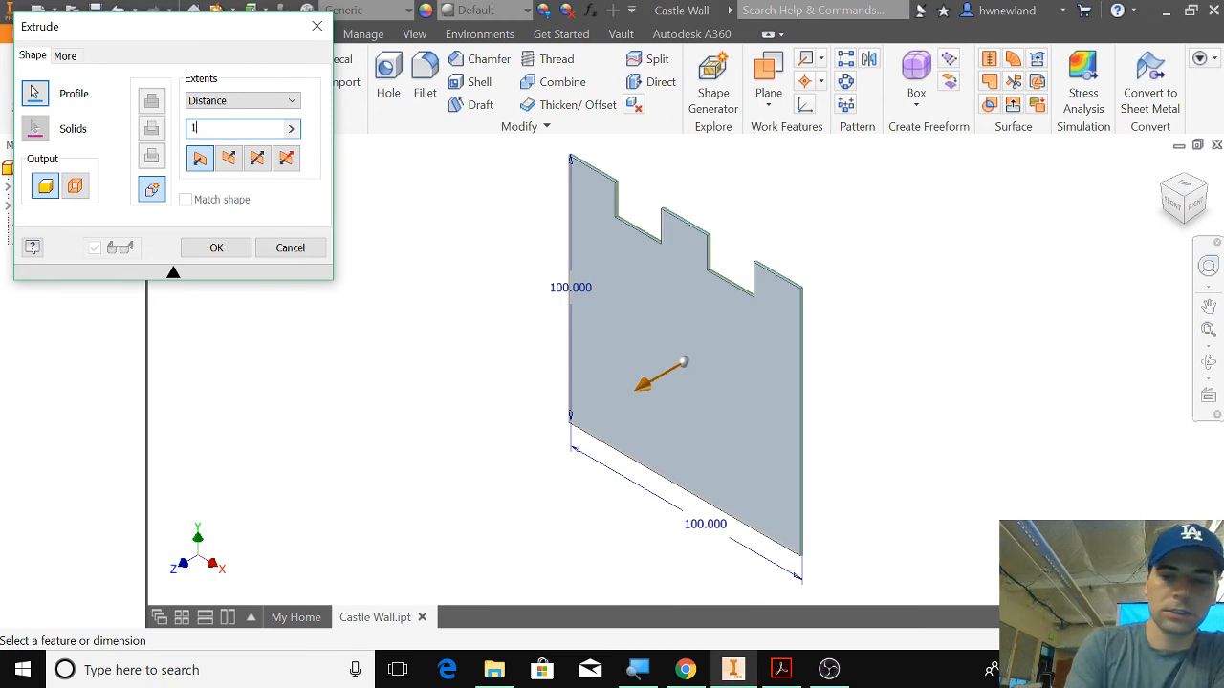
text(10.0)
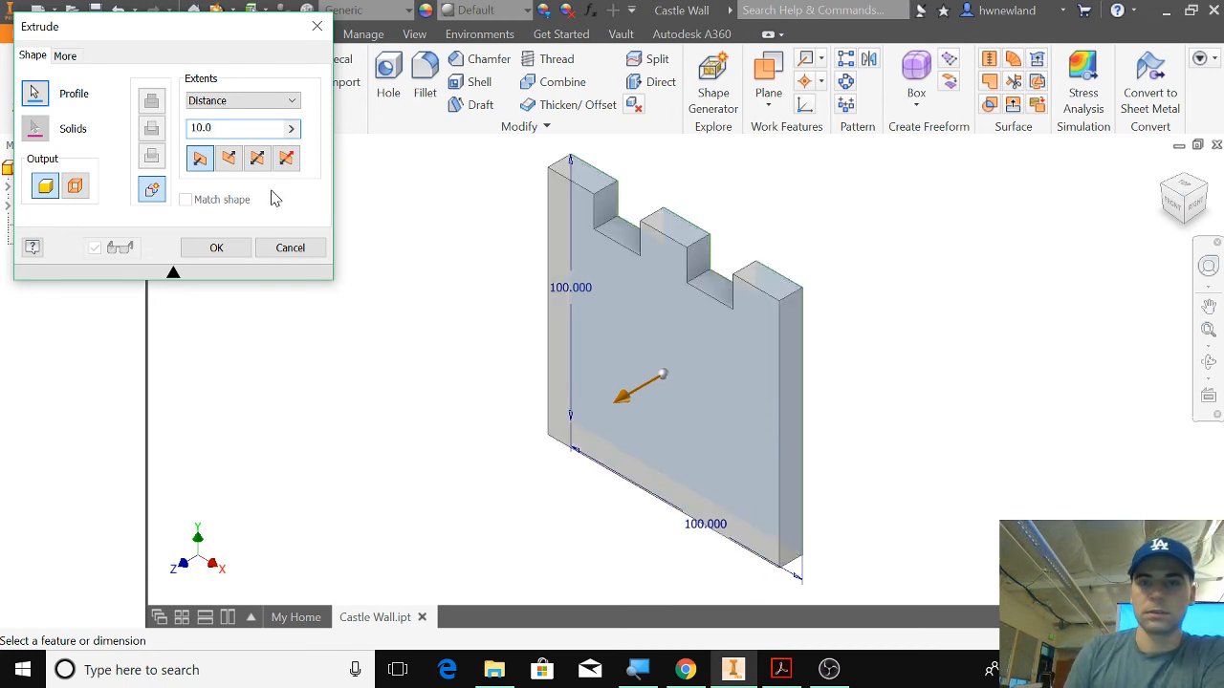
click(216, 249)
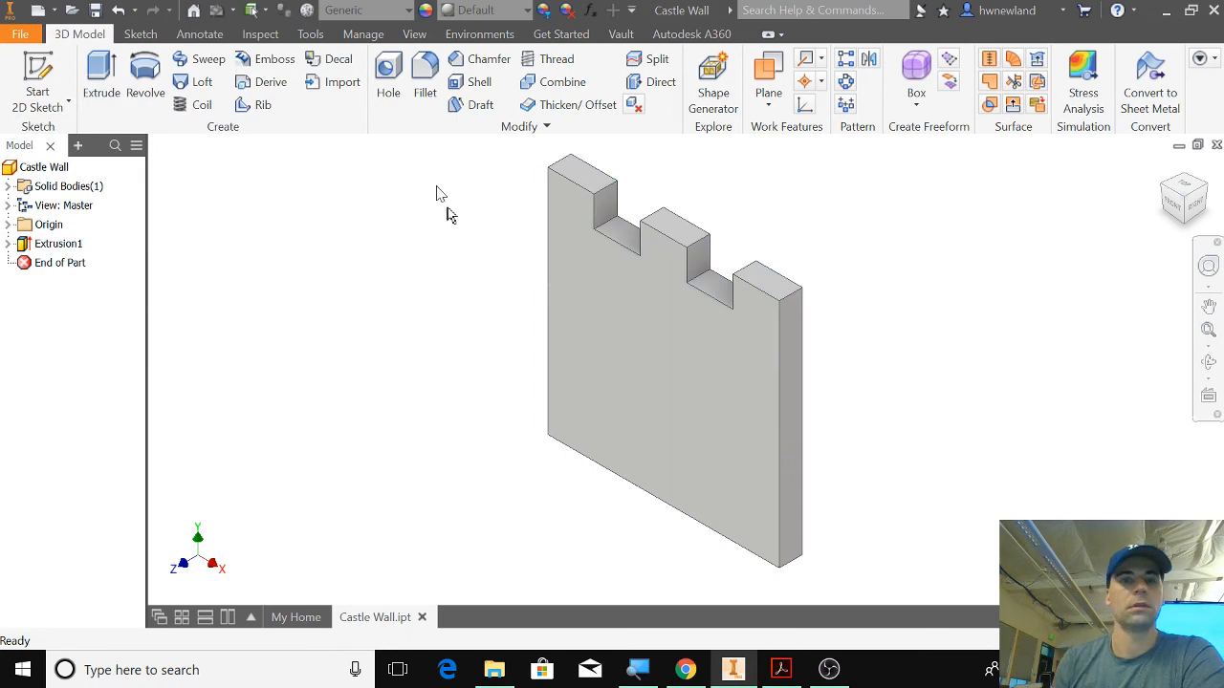
mouse_move(363, 34)
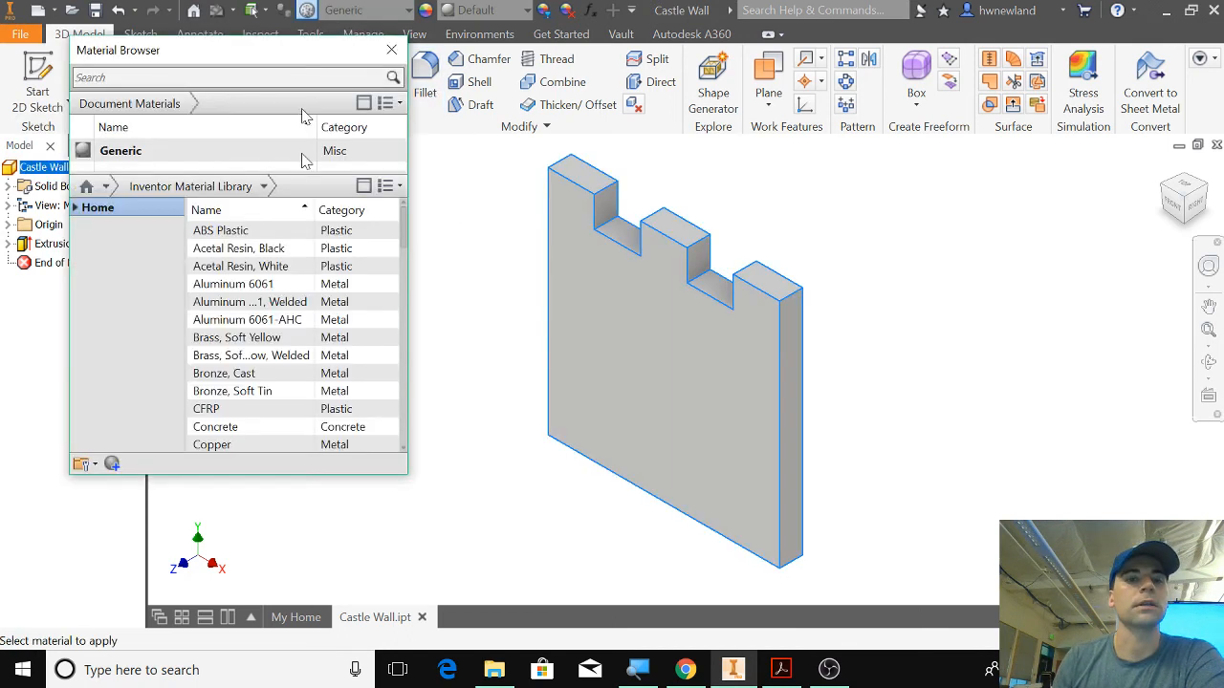
Find Concrete in the Inventor Material Library and assign it to the wall
scroll(down, 3)
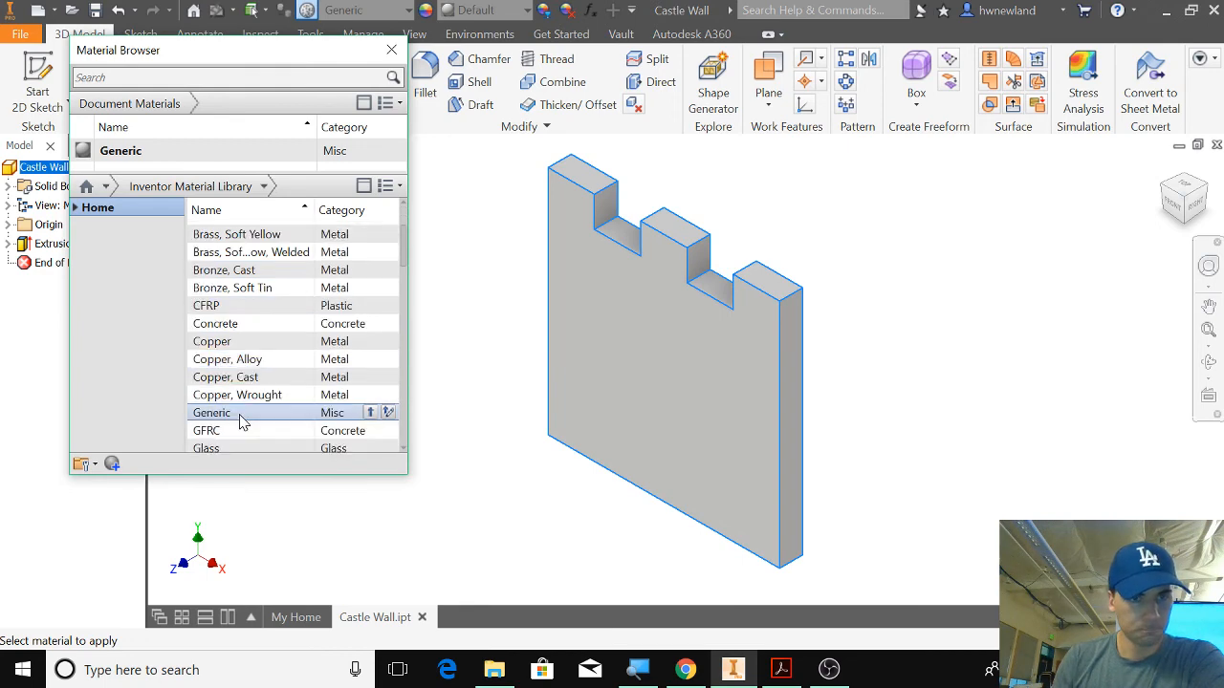
scroll(down, 3)
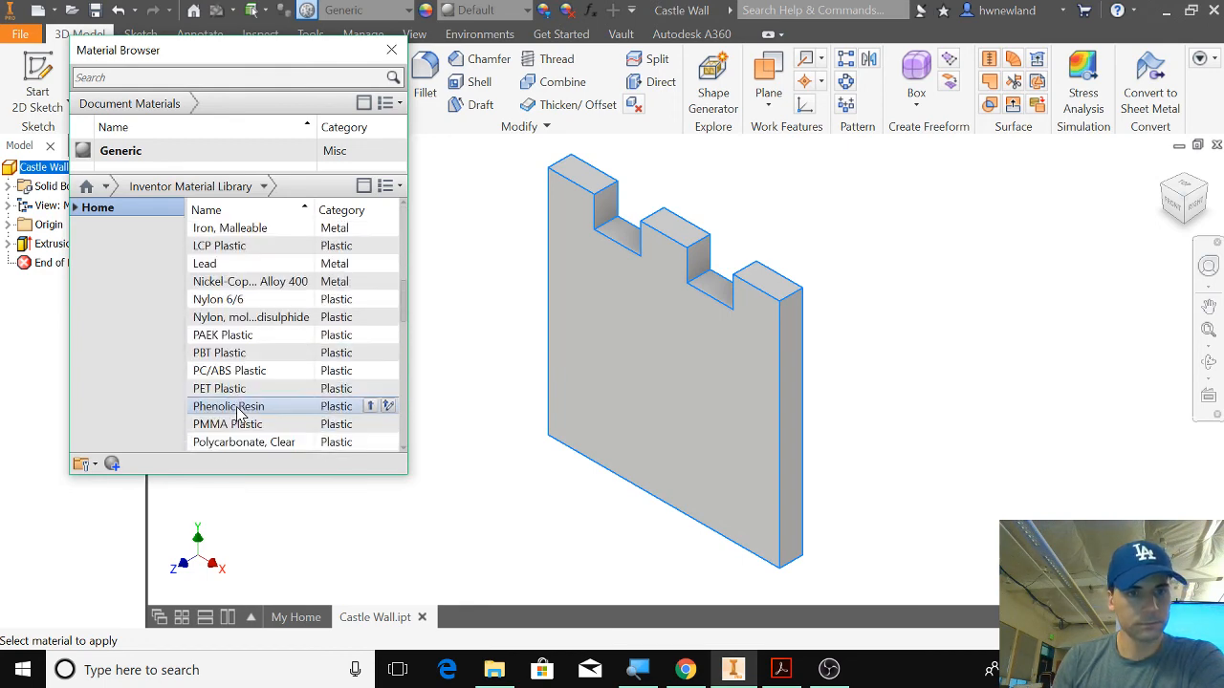
scroll(down, 3)
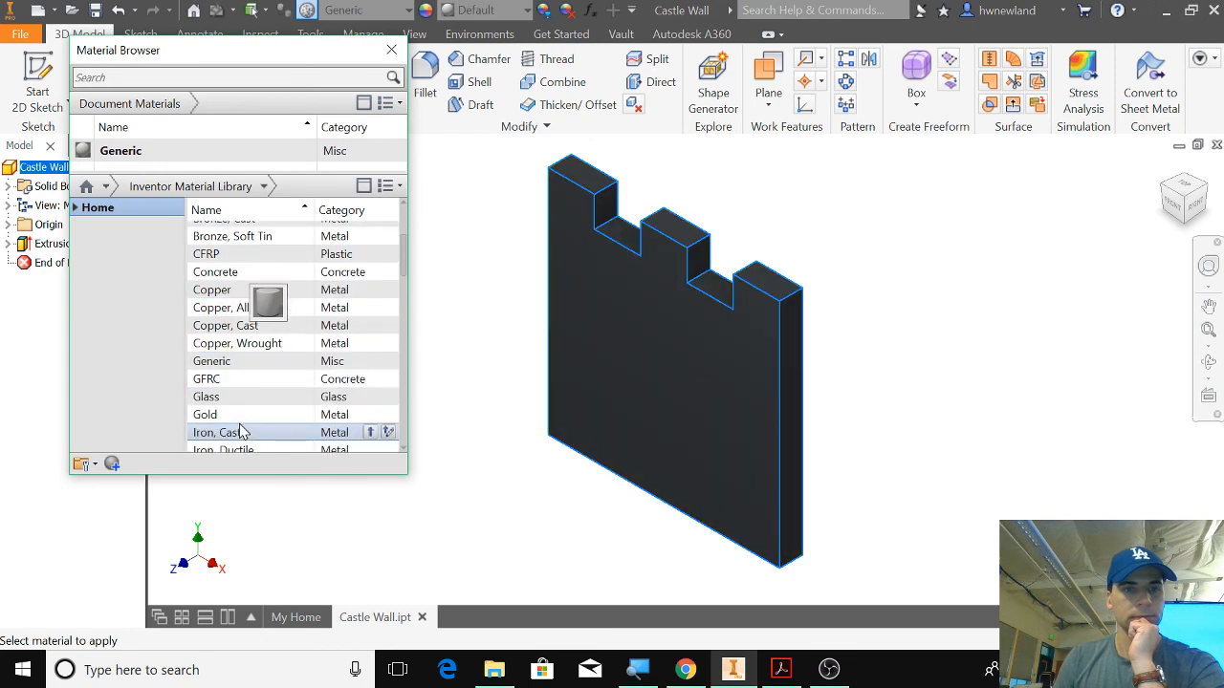
scroll(down, 3)
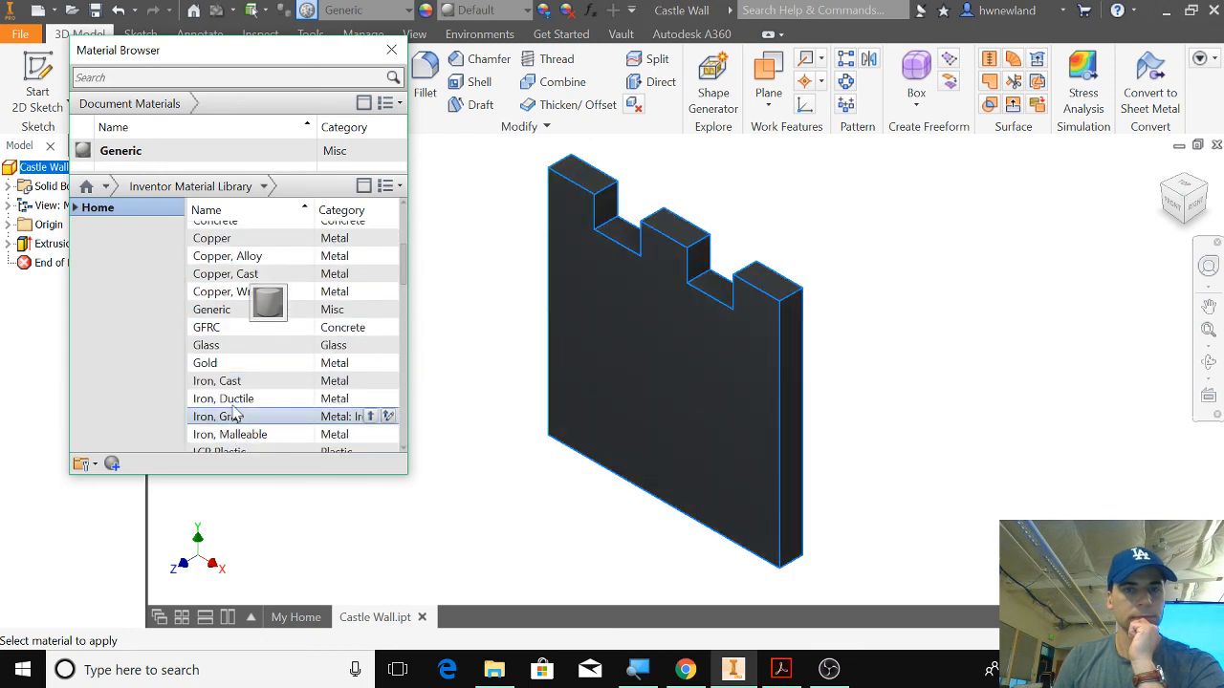
scroll(down, 3)
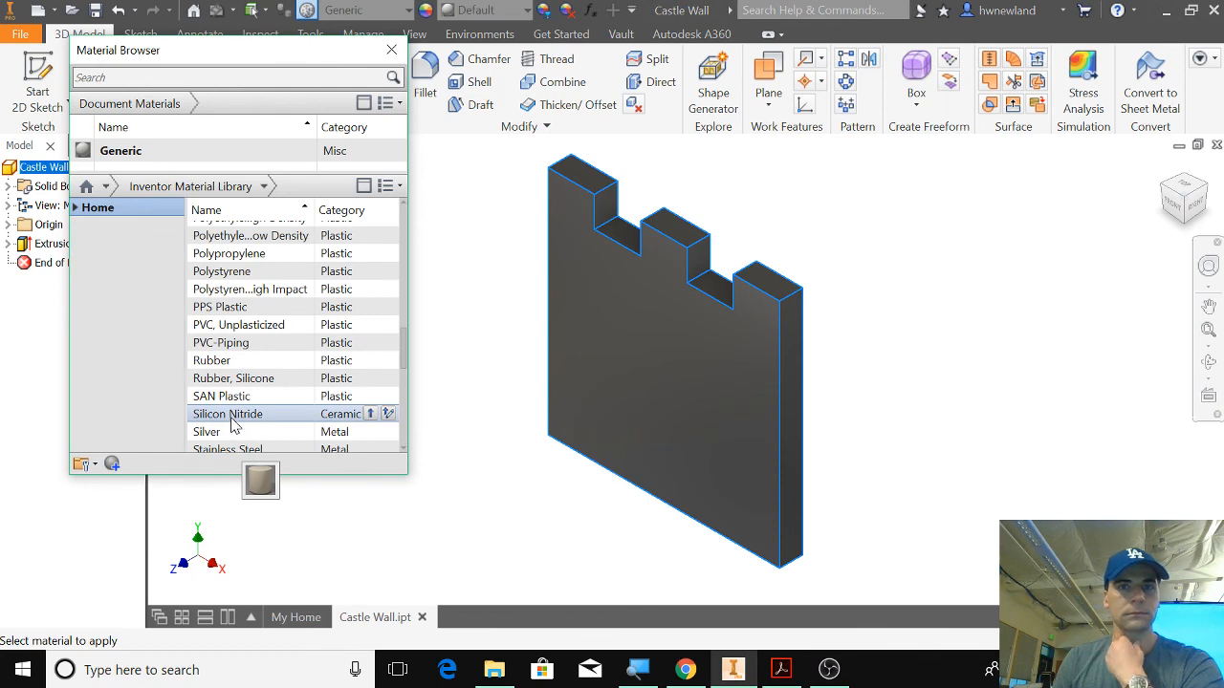
scroll(down, 3)
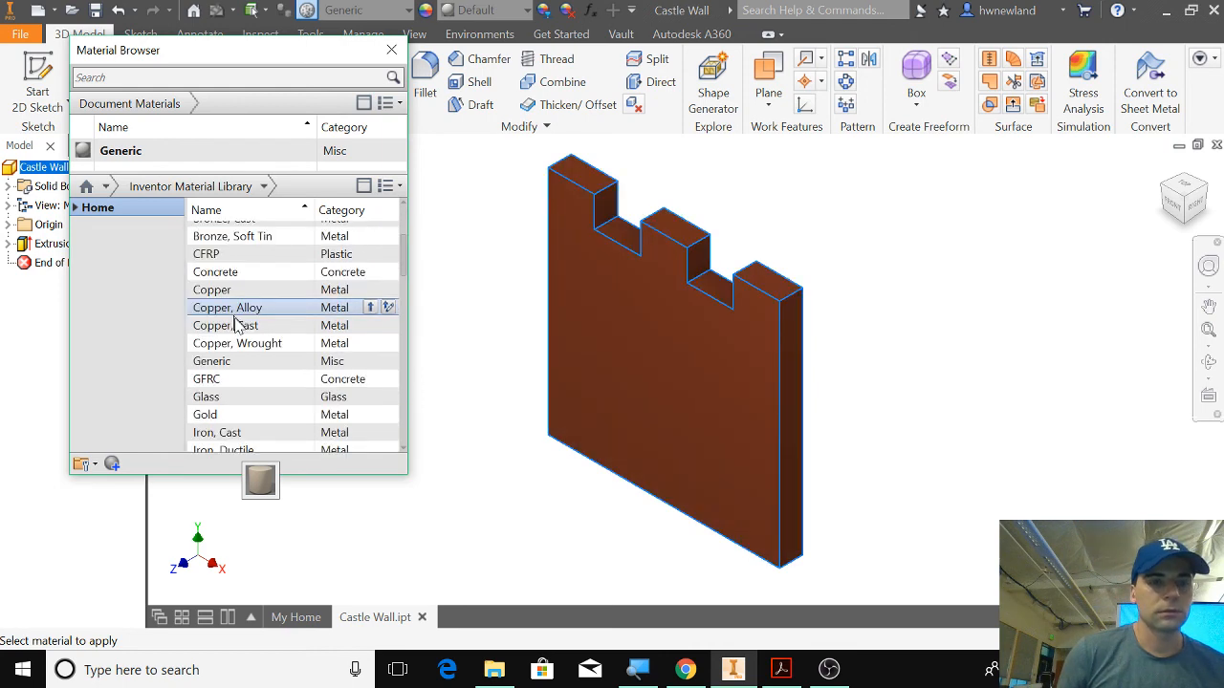
mouse_move(237, 342)
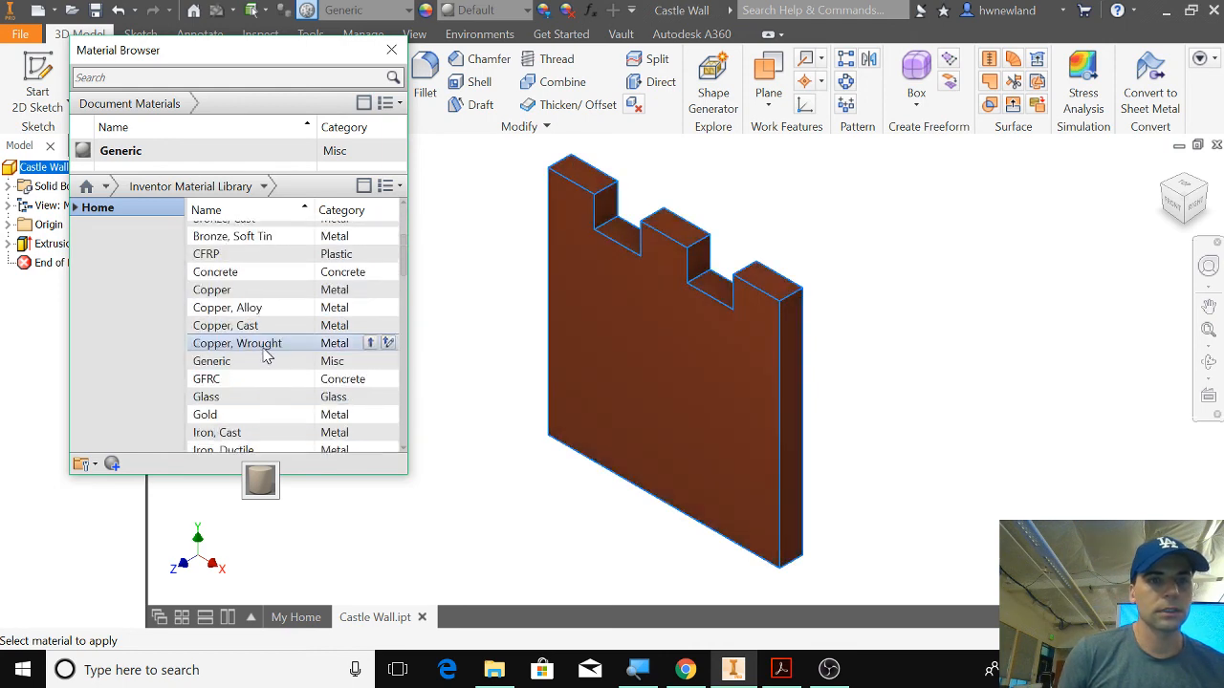
double_click(214, 323)
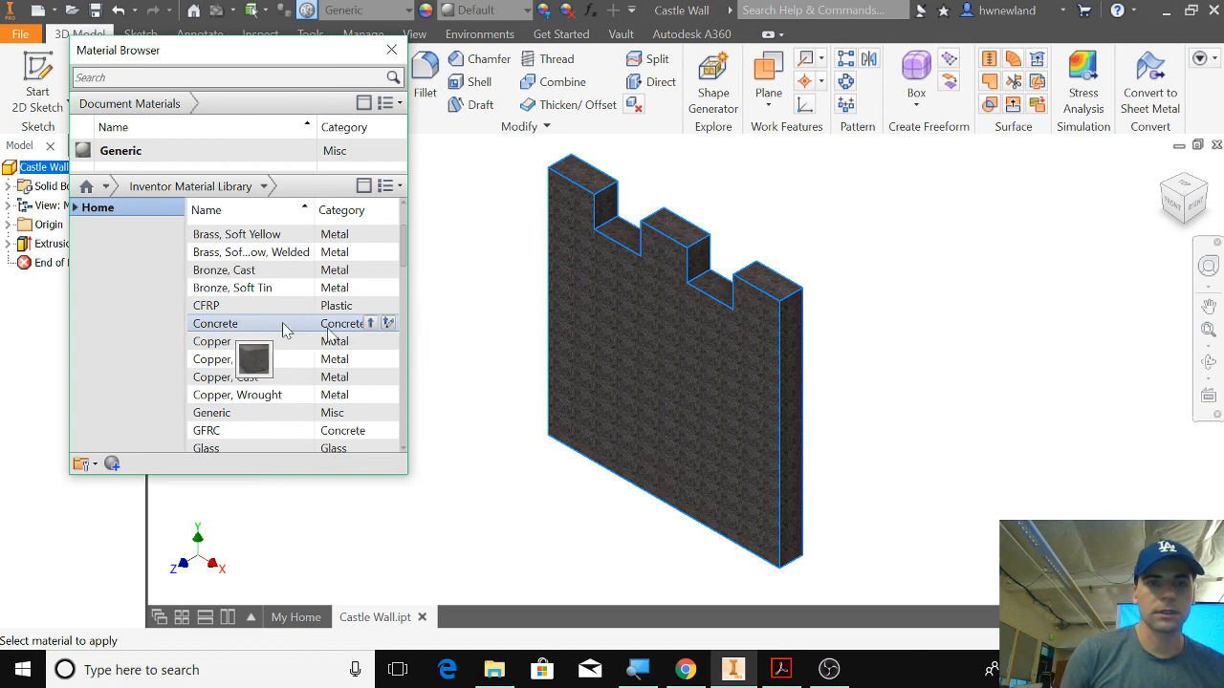
mouse_move(371, 323)
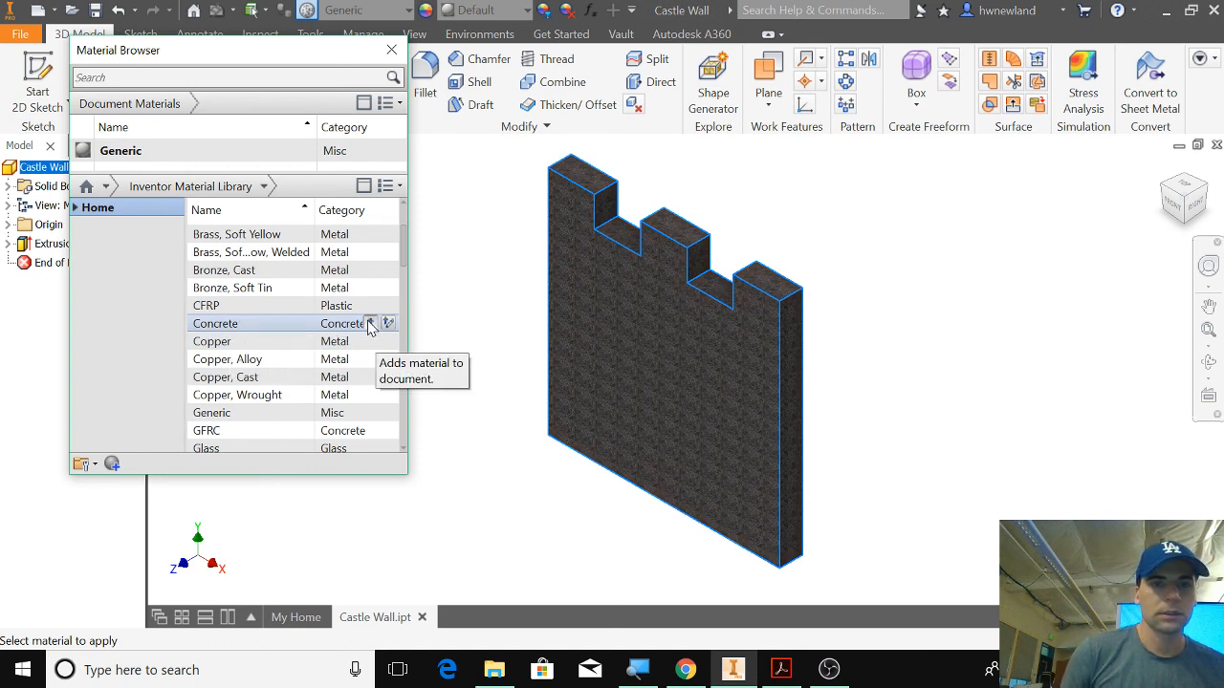
click(371, 323)
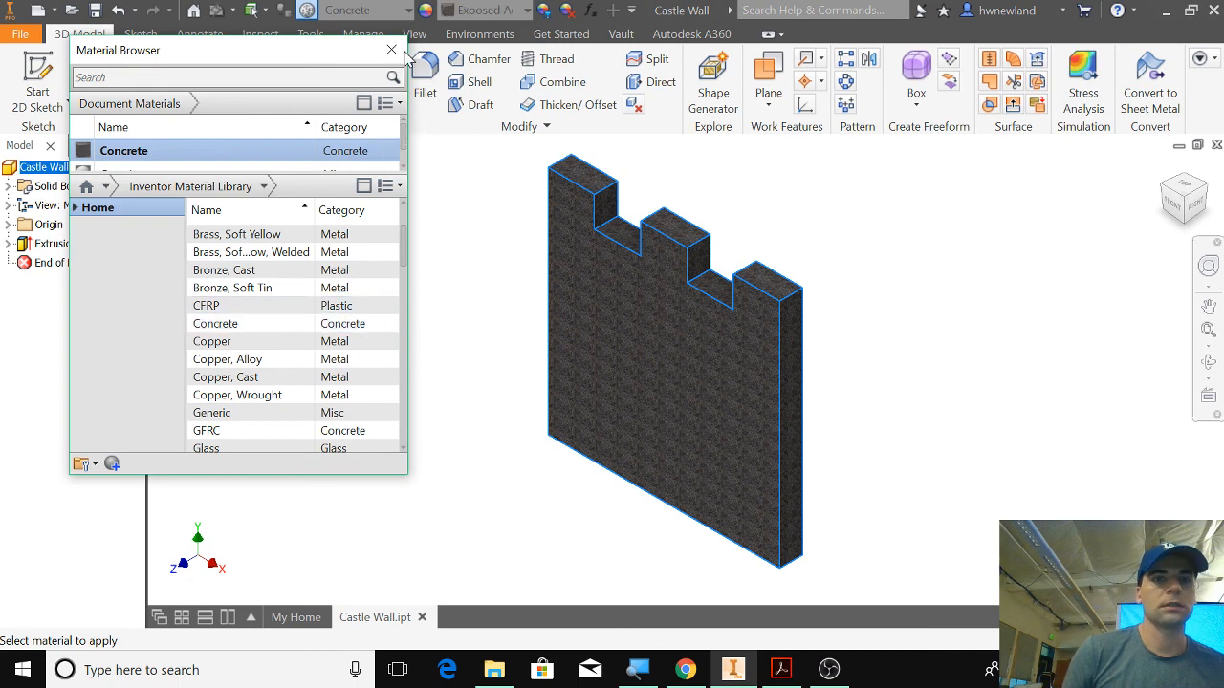
click(391, 50)
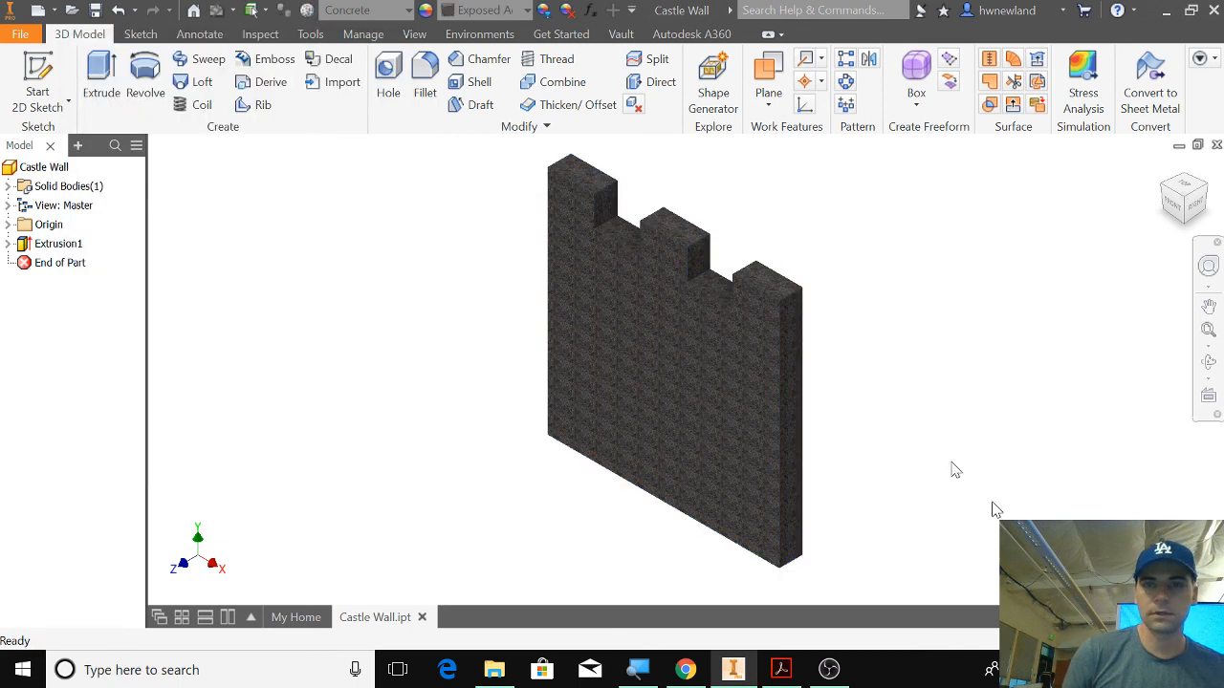